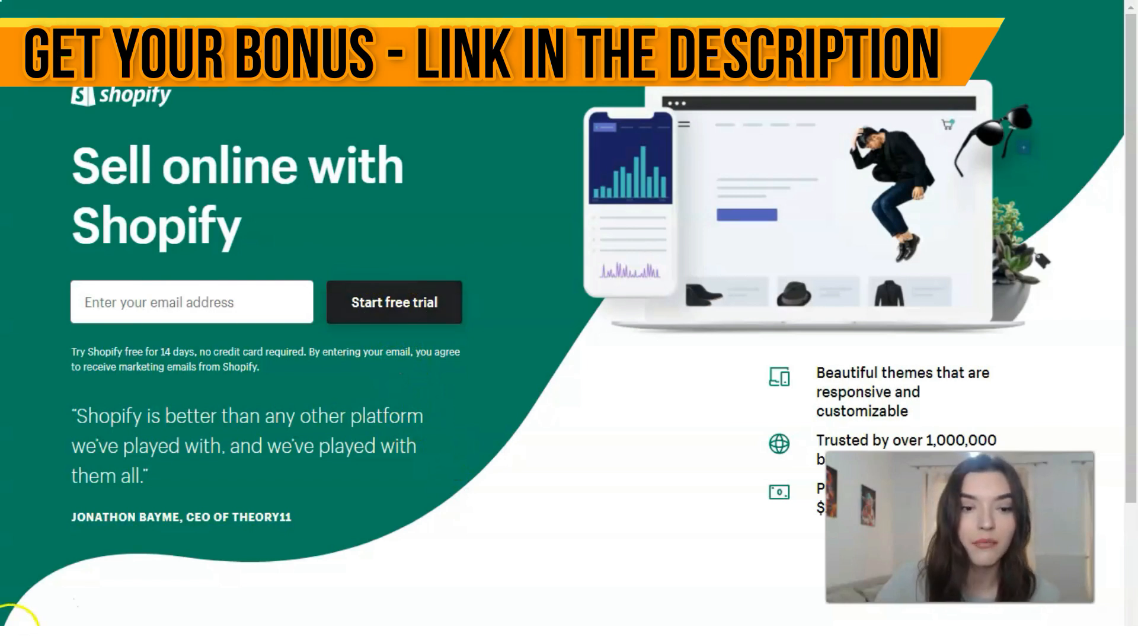
Start a free trial and create the store tophoodiestore with email, password and store name.
{"action": "left_click", "coordinate": [393, 301]}
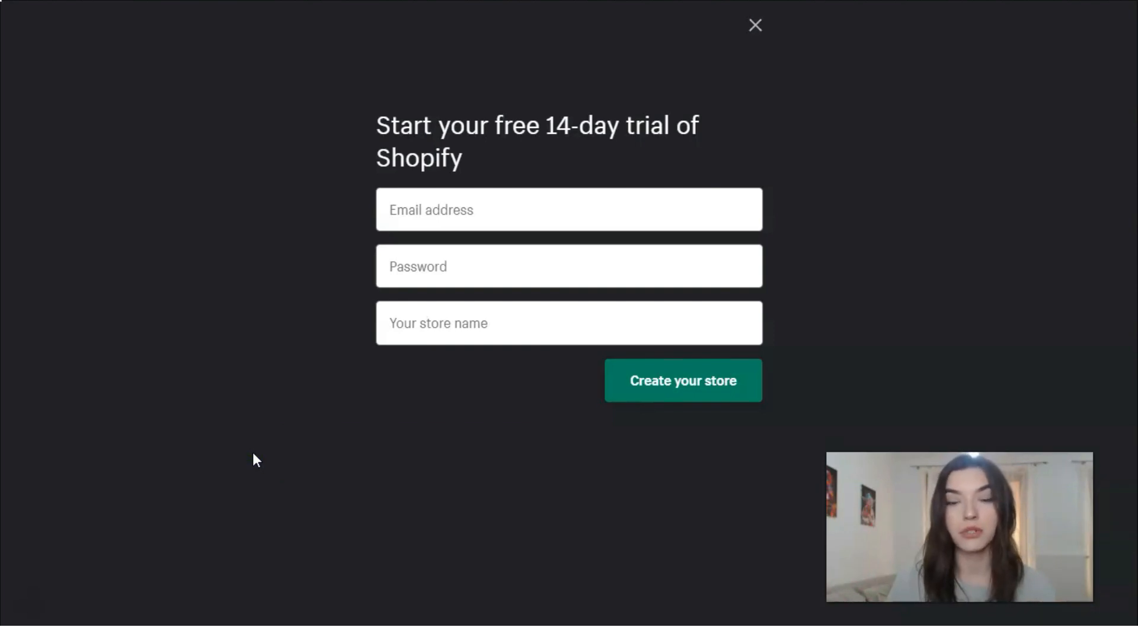
{"action": "left_click", "coordinate": [49, 557]}
{"action": "type", "text": "tophoodiestore"}
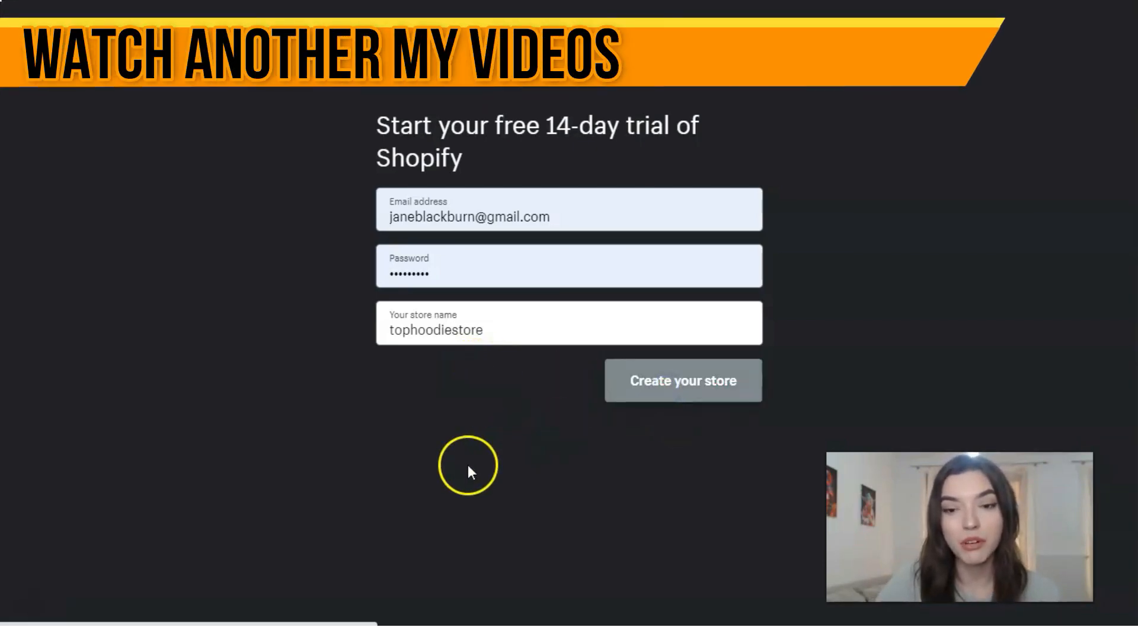
{"action": "left_click", "coordinate": [682, 381]}
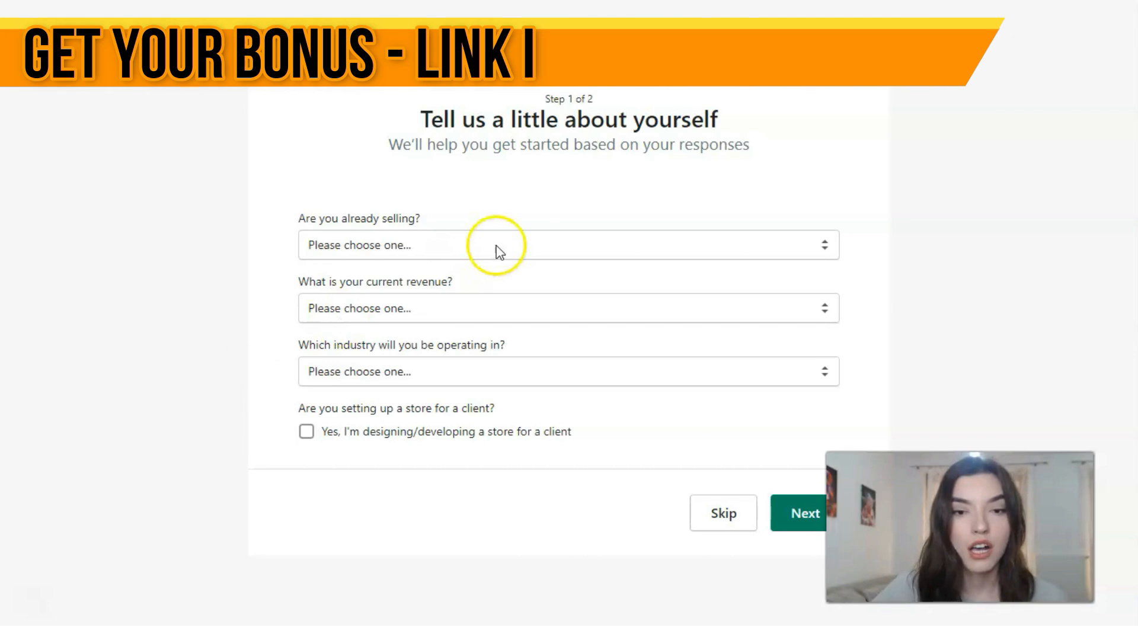
Answer 'I'm just playing around', request logo help, and choose Clothing as the industry.
{"action": "left_click", "coordinate": [500, 246]}
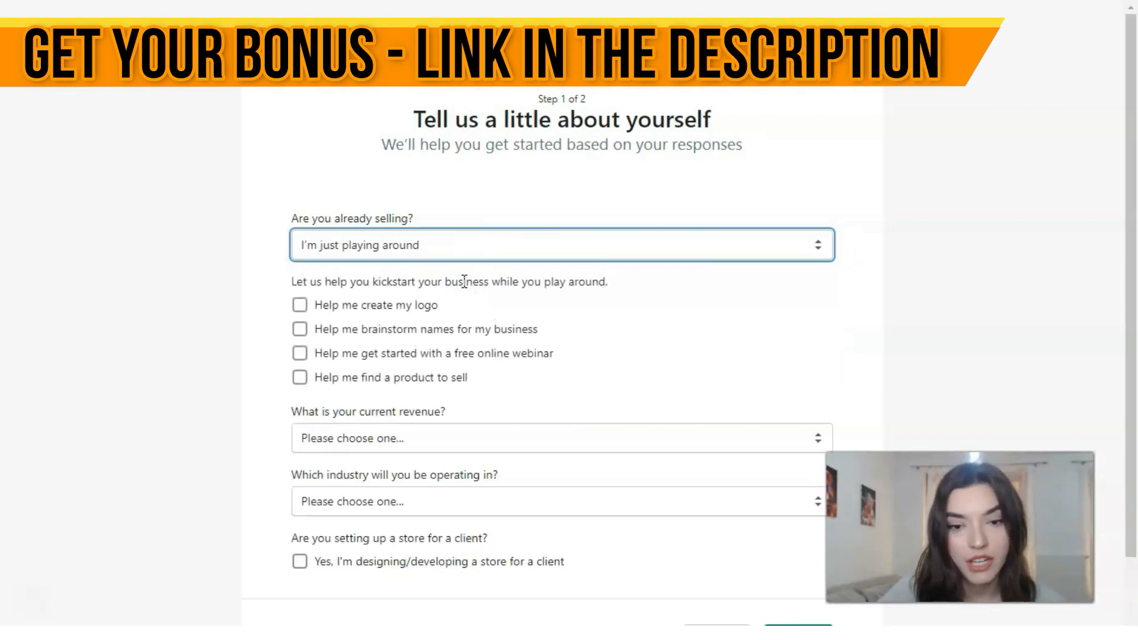
{"action": "left_click", "coordinate": [300, 305]}
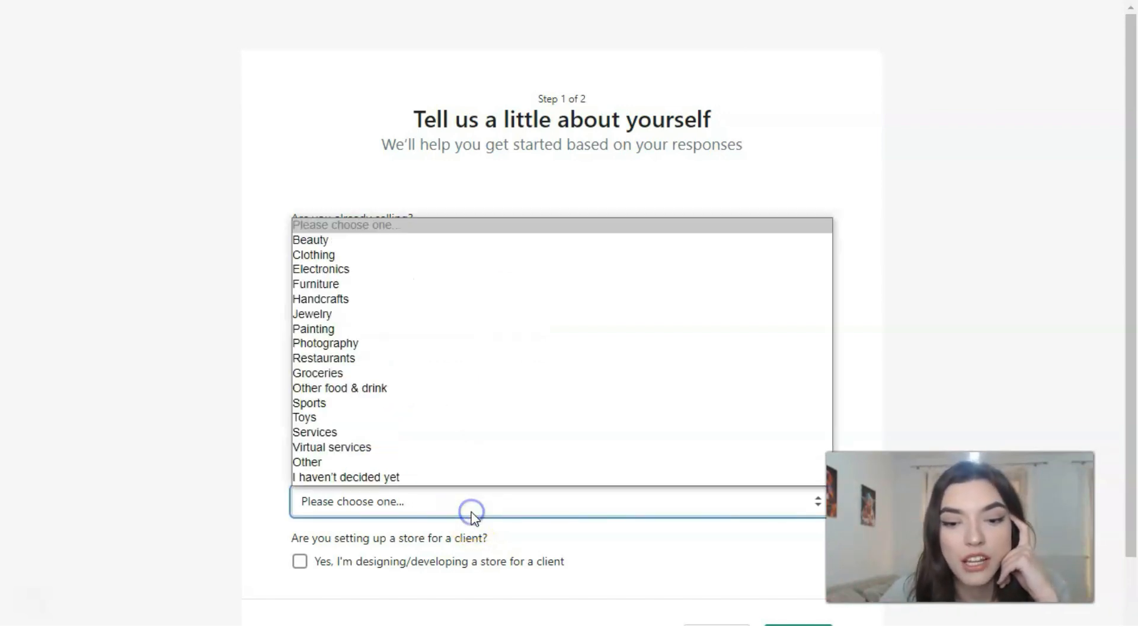
{"action": "left_click", "coordinate": [314, 255]}
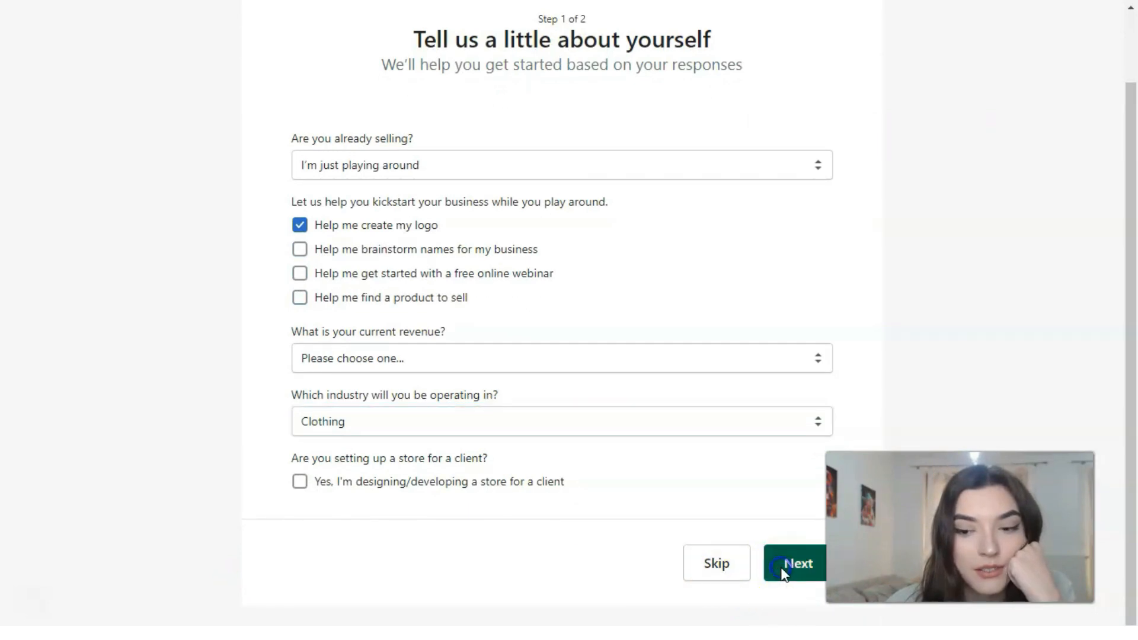
Continue to the business address step and correct the misspelled first name.
{"action": "left_click", "coordinate": [796, 564]}
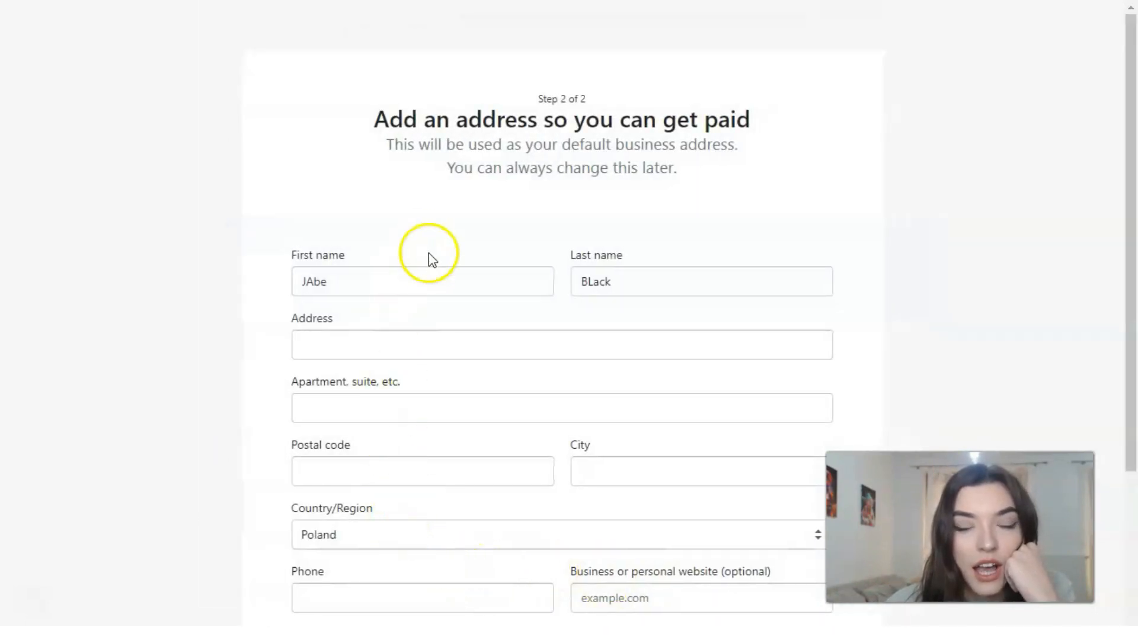
{"action": "scroll", "scroll_direction": "down", "scroll_amount": 3}
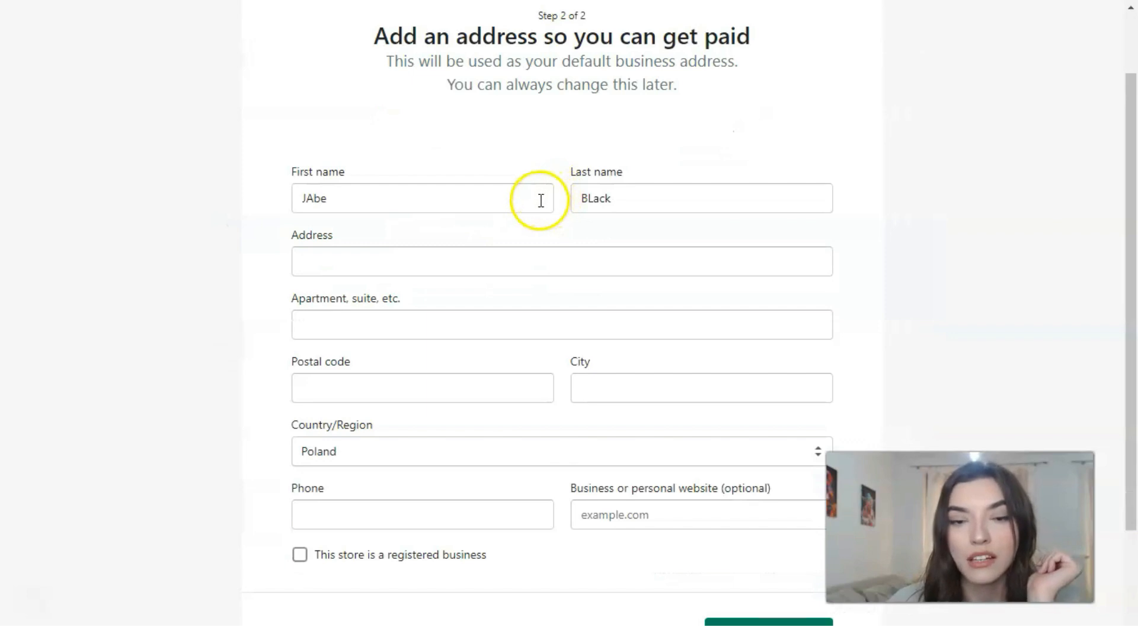
{"action": "left_click", "coordinate": [421, 198]}
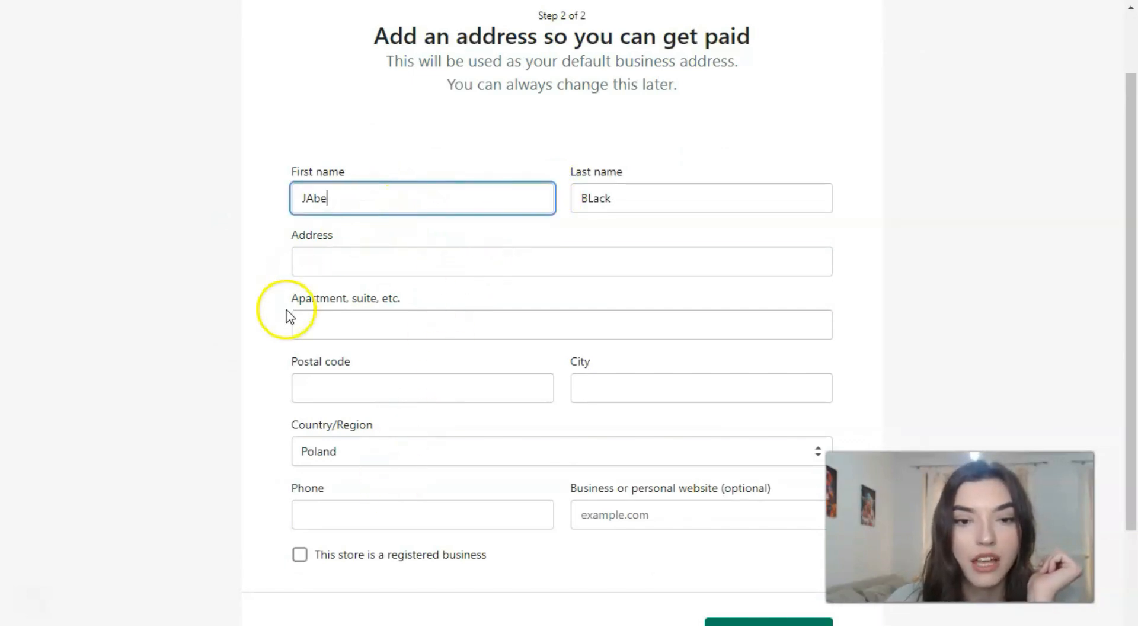
{"action": "key", "text": "Backspace"}
{"action": "type", "text": "an"}
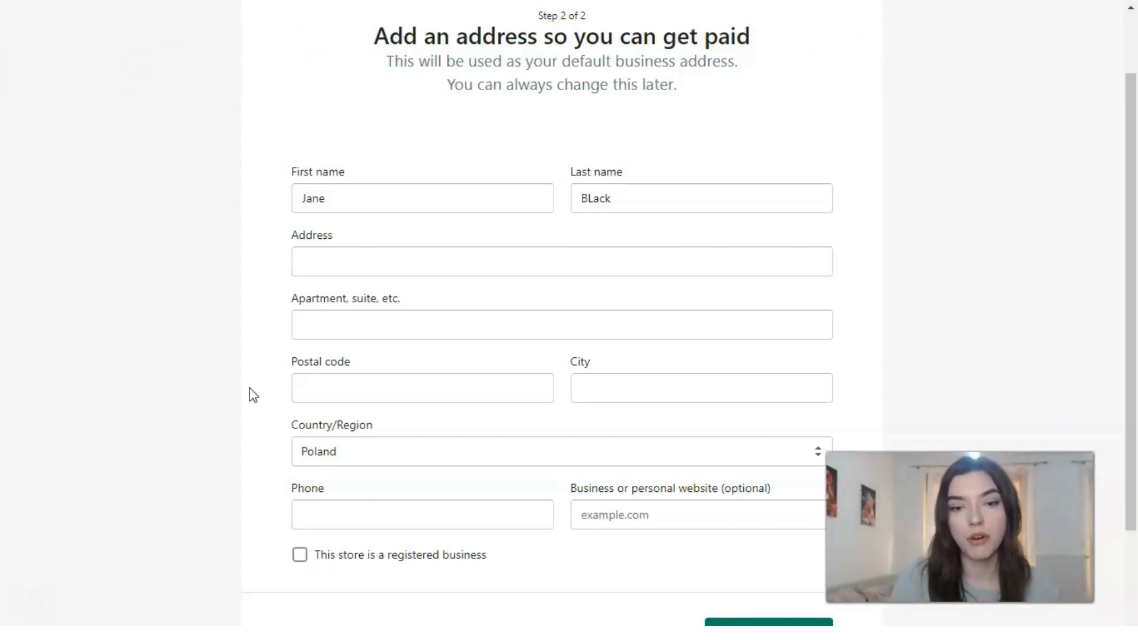
Select United States as the country and enter the store.
{"action": "scroll", "scroll_direction": "down", "scroll_amount": 3}
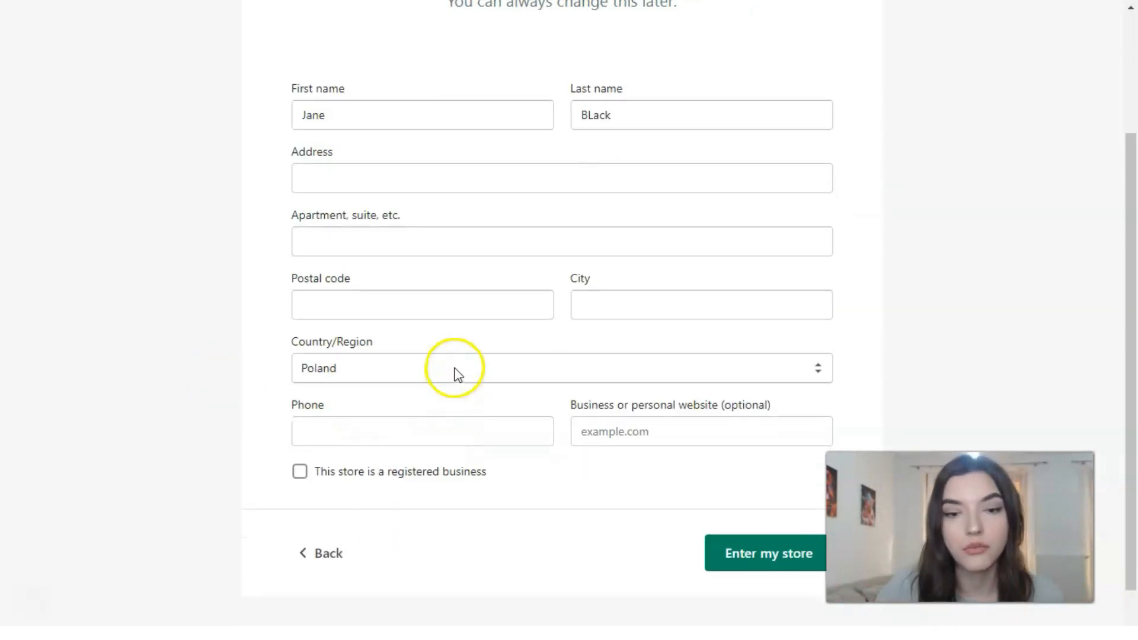
{"action": "left_click", "coordinate": [457, 373]}
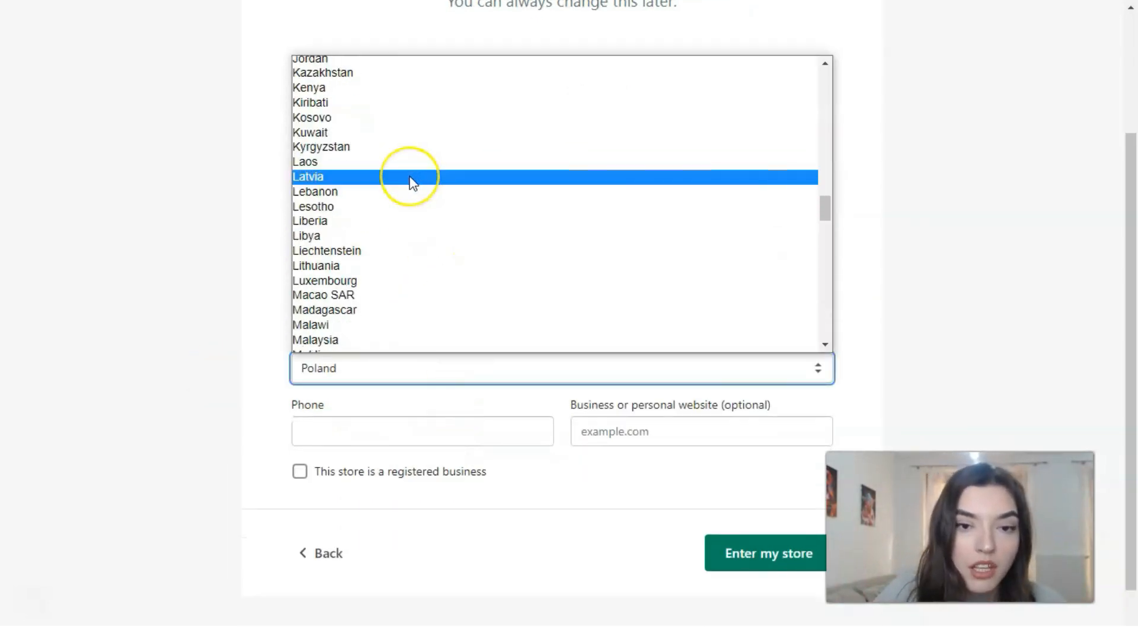
{"action": "scroll", "scroll_direction": "up", "scroll_amount": 3}
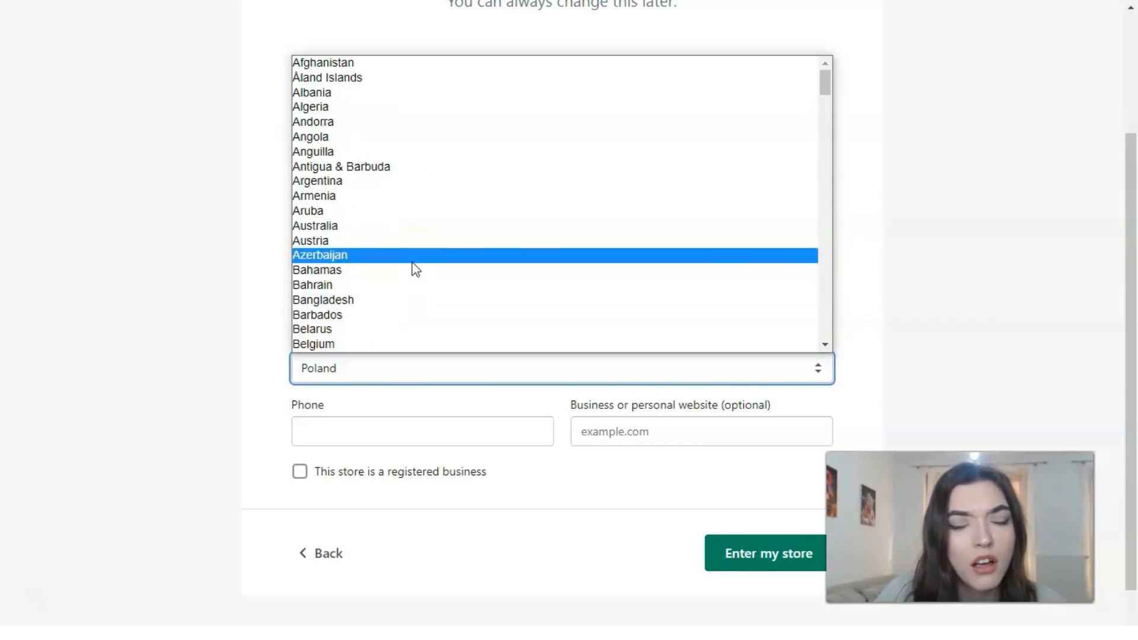
{"action": "scroll", "scroll_direction": "down", "scroll_amount": 3}
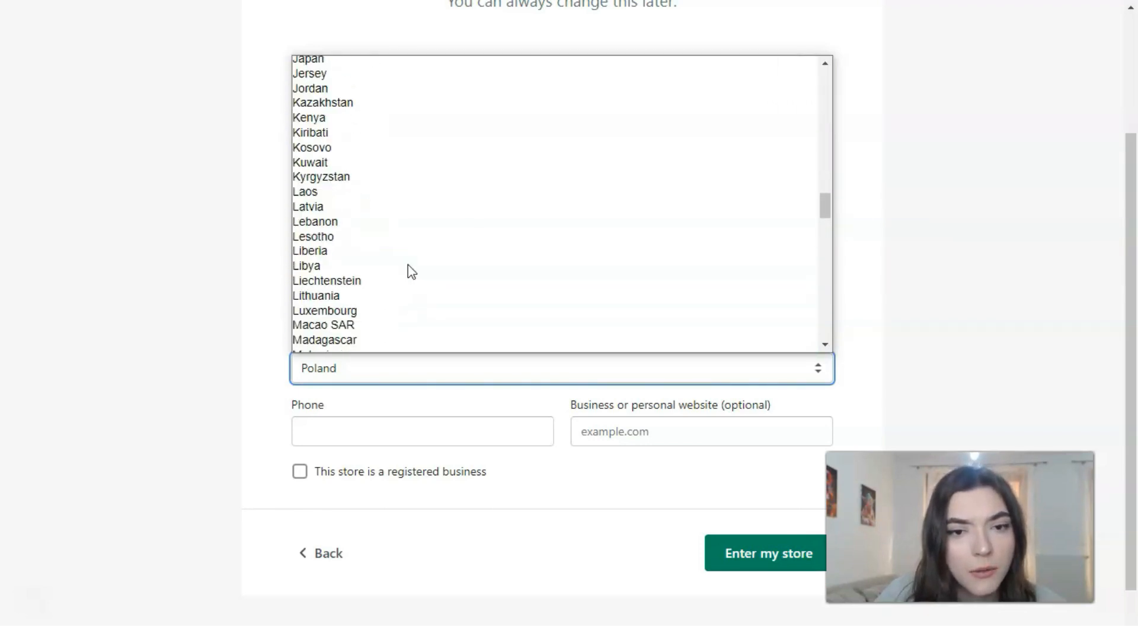
{"action": "scroll", "scroll_direction": "down", "scroll_amount": 3}
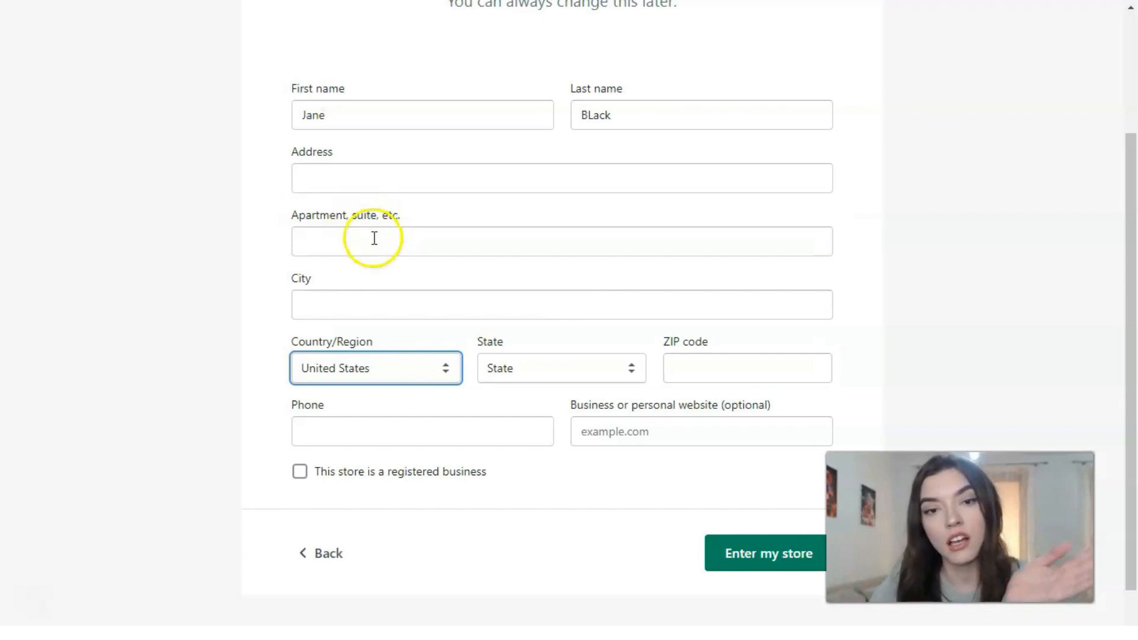
{"action": "mouse_move", "coordinate": [643, 225]}
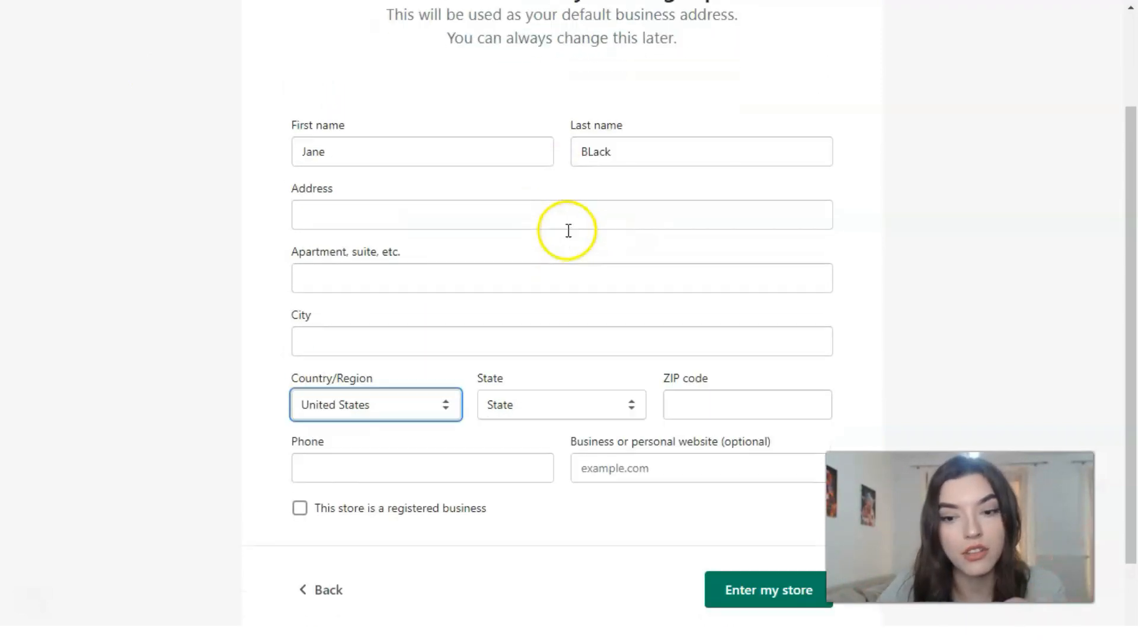
{"action": "scroll", "scroll_direction": "down", "scroll_amount": 3}
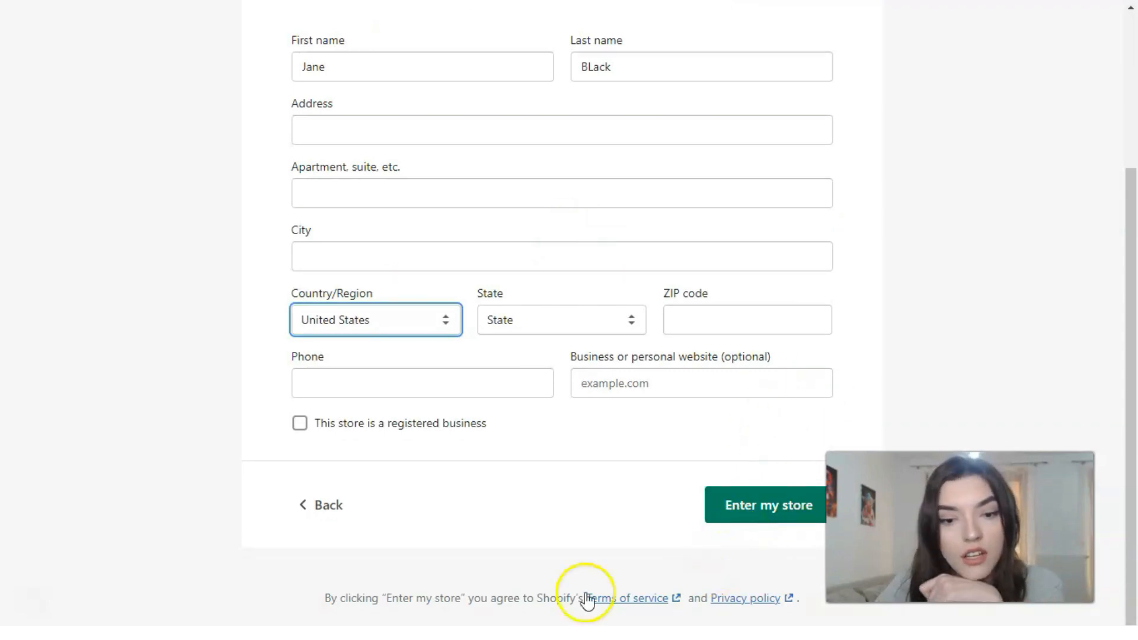
{"action": "left_click", "coordinate": [768, 505]}
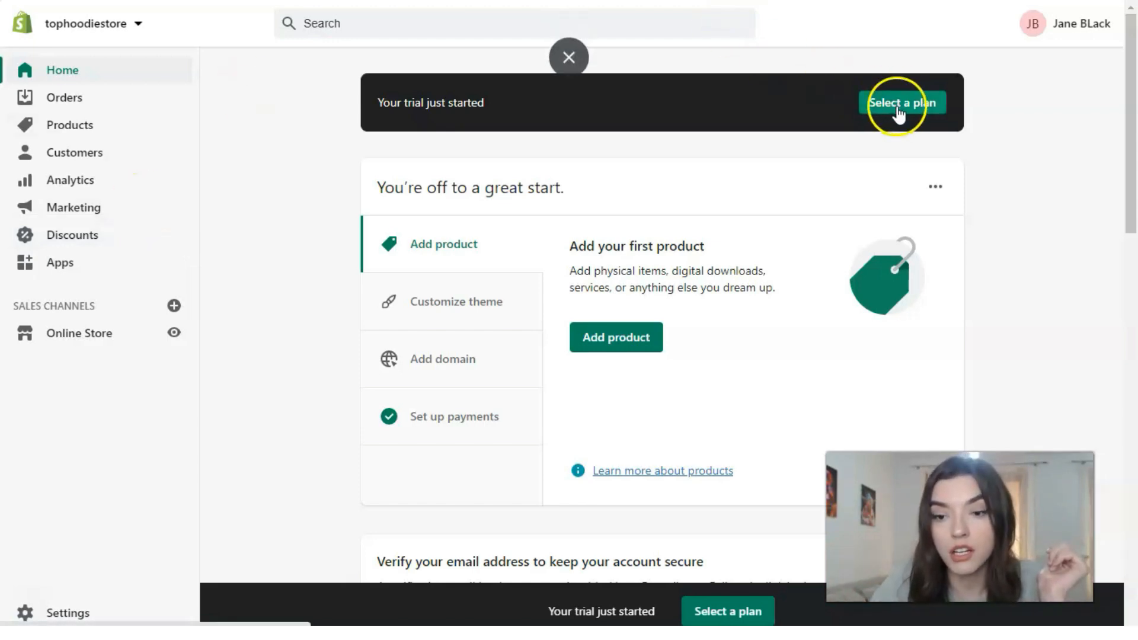
Compare Advanced Shopify, Shopify and Basic Shopify plan features and prices from the trial banner.
{"action": "left_click", "coordinate": [903, 102]}
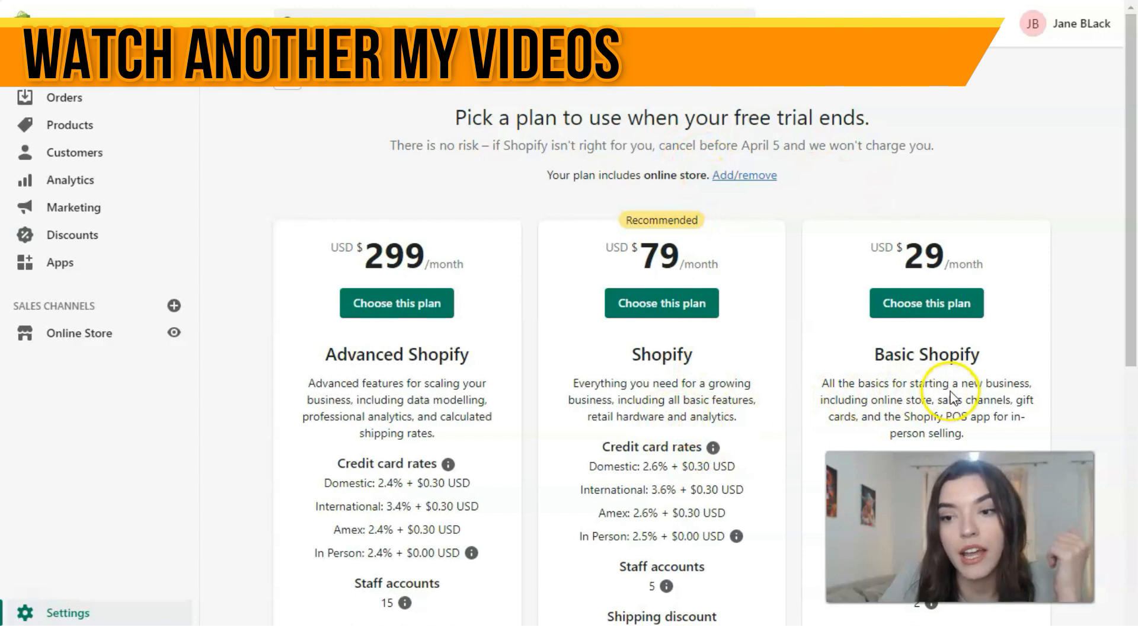
{"action": "scroll", "scroll_direction": "down", "scroll_amount": 3}
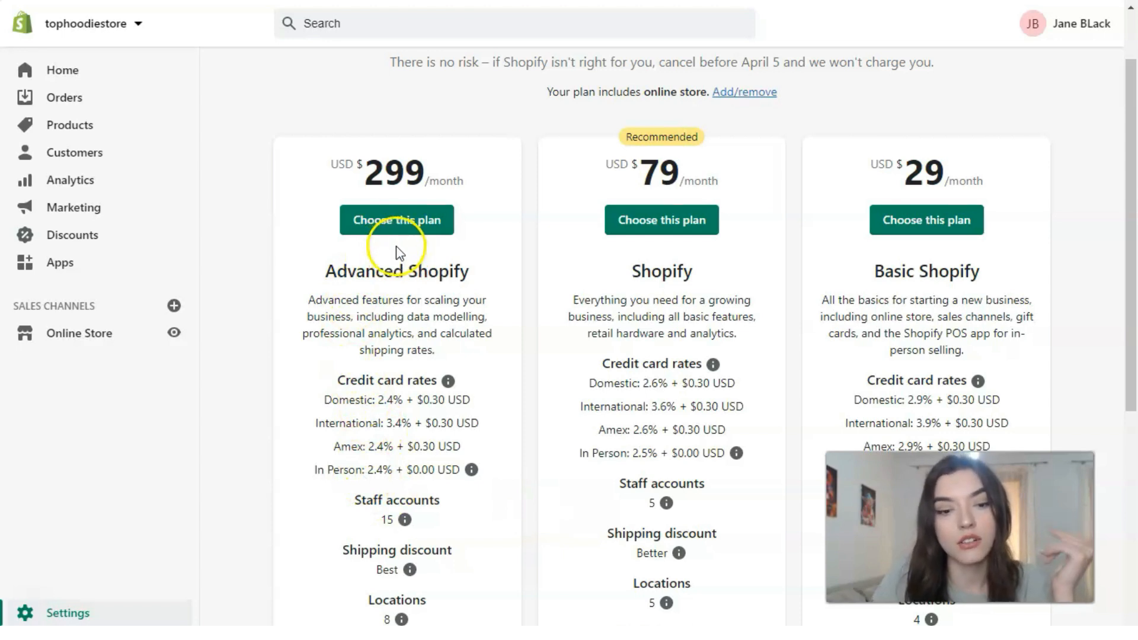
{"action": "scroll", "scroll_direction": "down", "scroll_amount": 3}
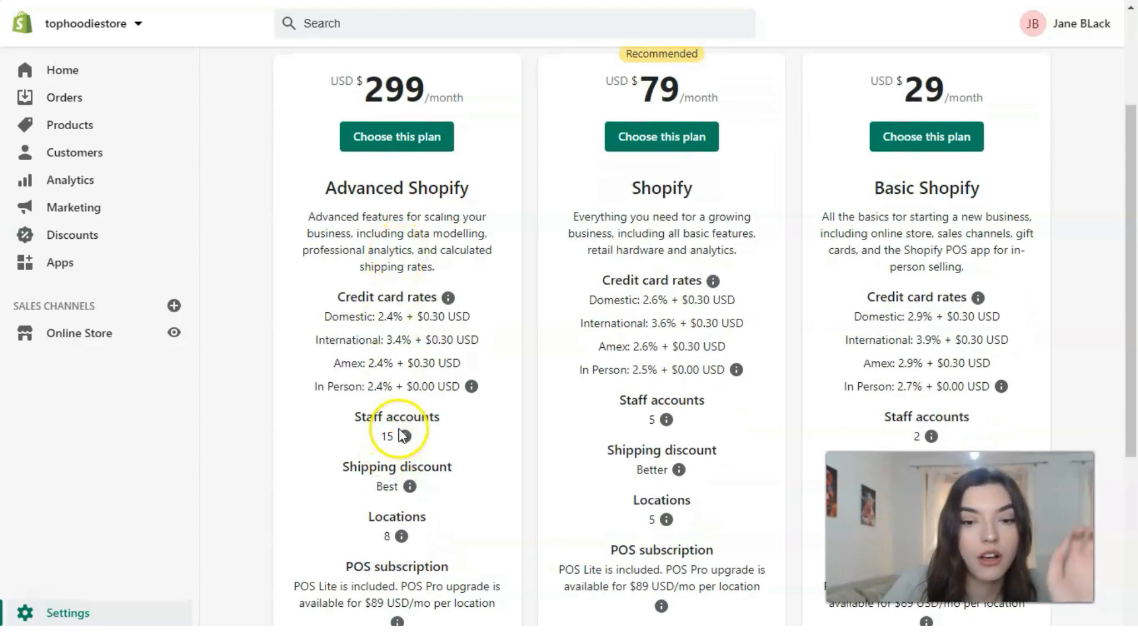
{"action": "mouse_move", "coordinate": [368, 563]}
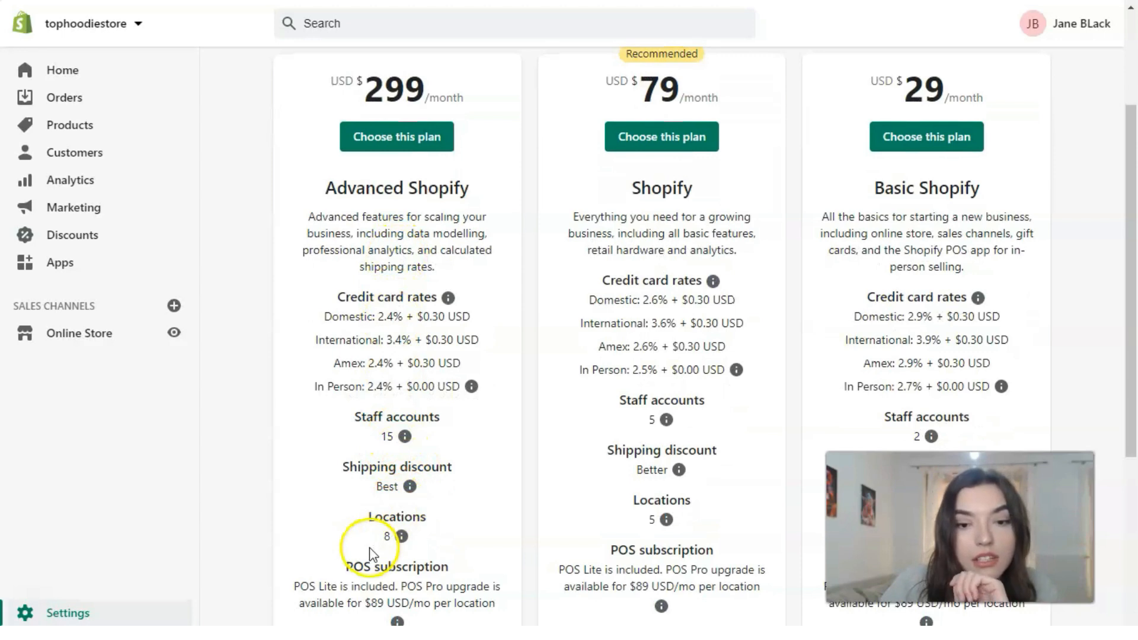
{"action": "scroll", "scroll_direction": "down", "scroll_amount": 3}
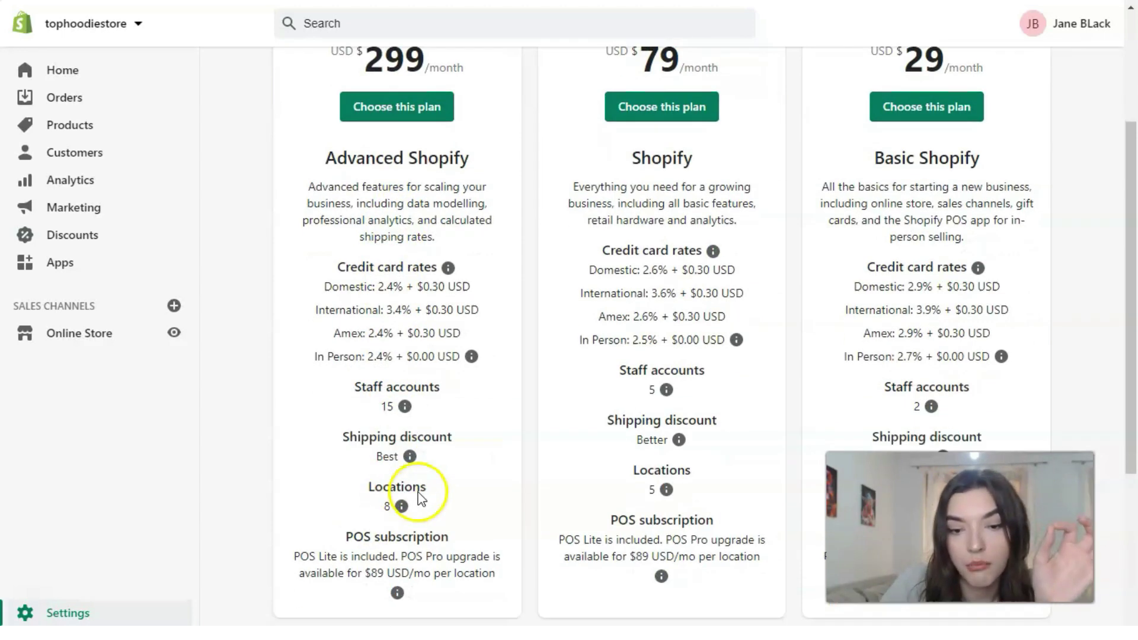
{"action": "scroll", "scroll_direction": "down", "scroll_amount": 3}
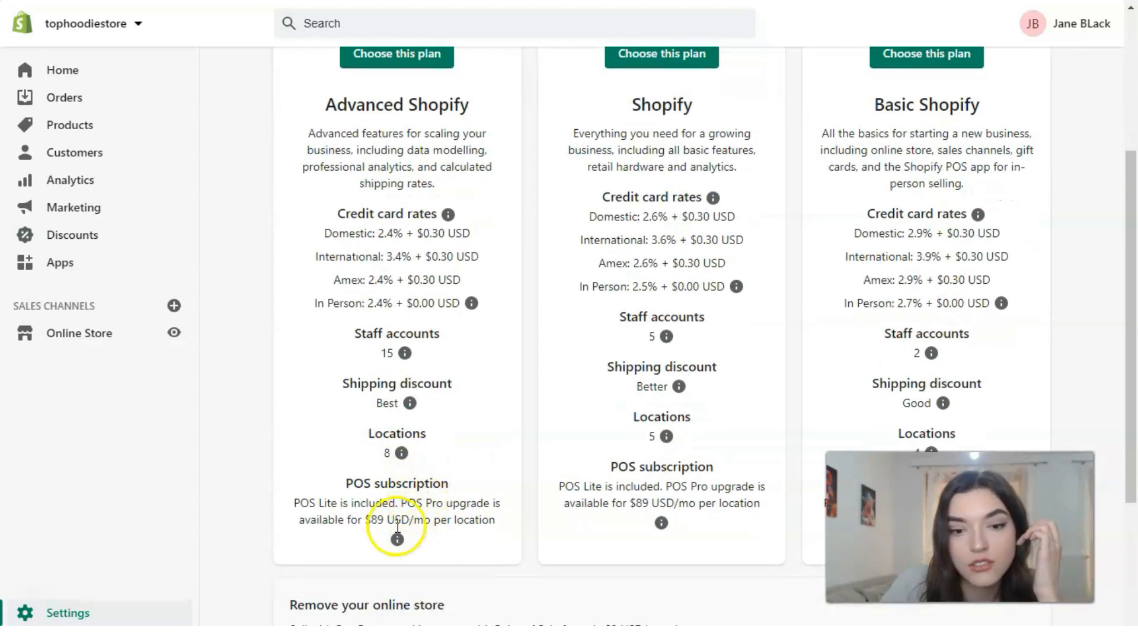
{"action": "scroll", "scroll_direction": "up", "scroll_amount": 3}
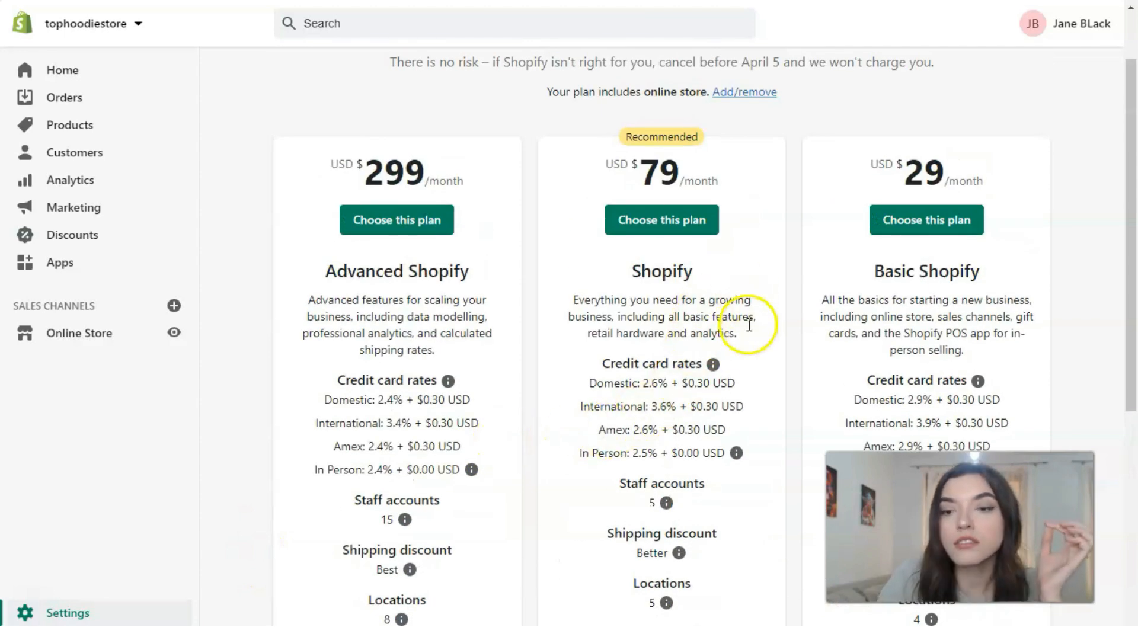
{"action": "scroll", "scroll_direction": "down", "scroll_amount": 3}
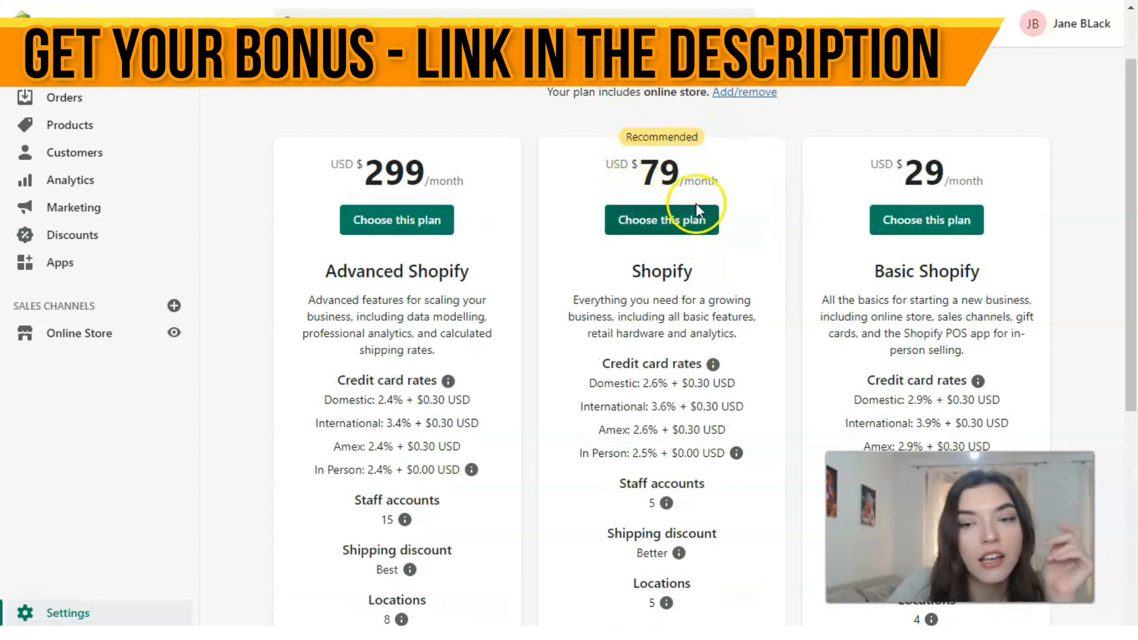
{"action": "scroll", "scroll_direction": "down", "scroll_amount": 3}
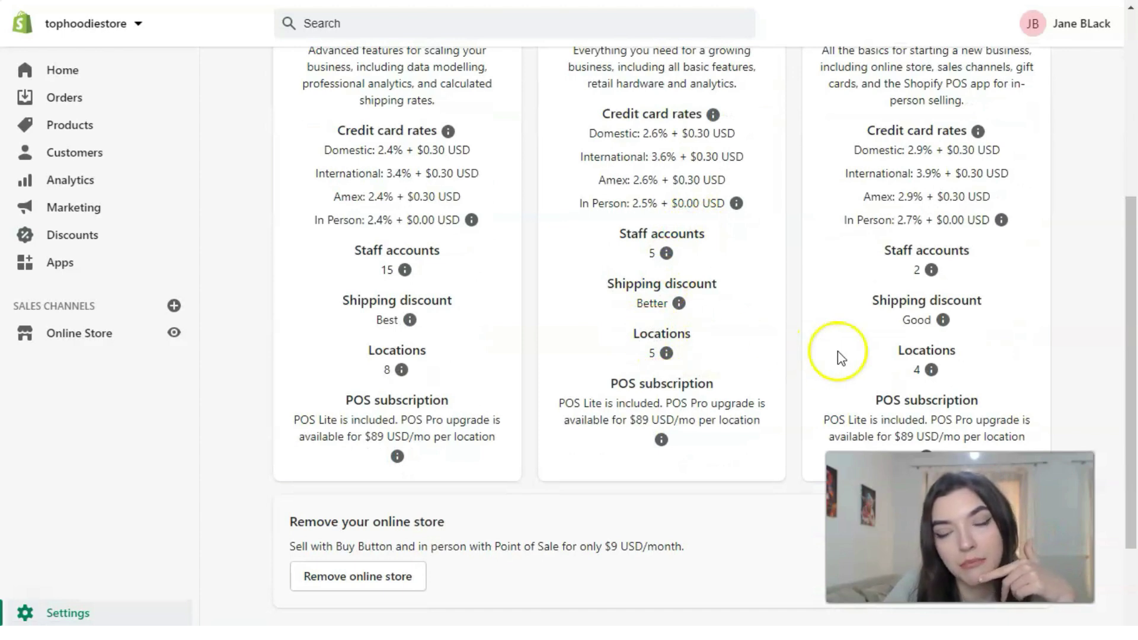
{"action": "mouse_move", "coordinate": [706, 353]}
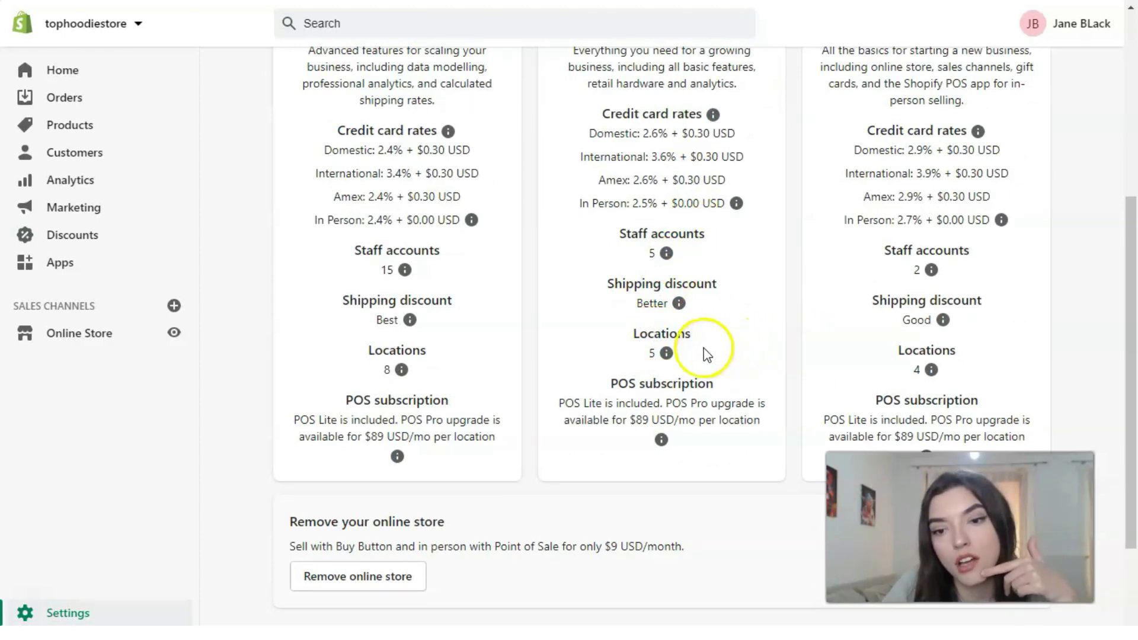
{"action": "mouse_move", "coordinate": [781, 344]}
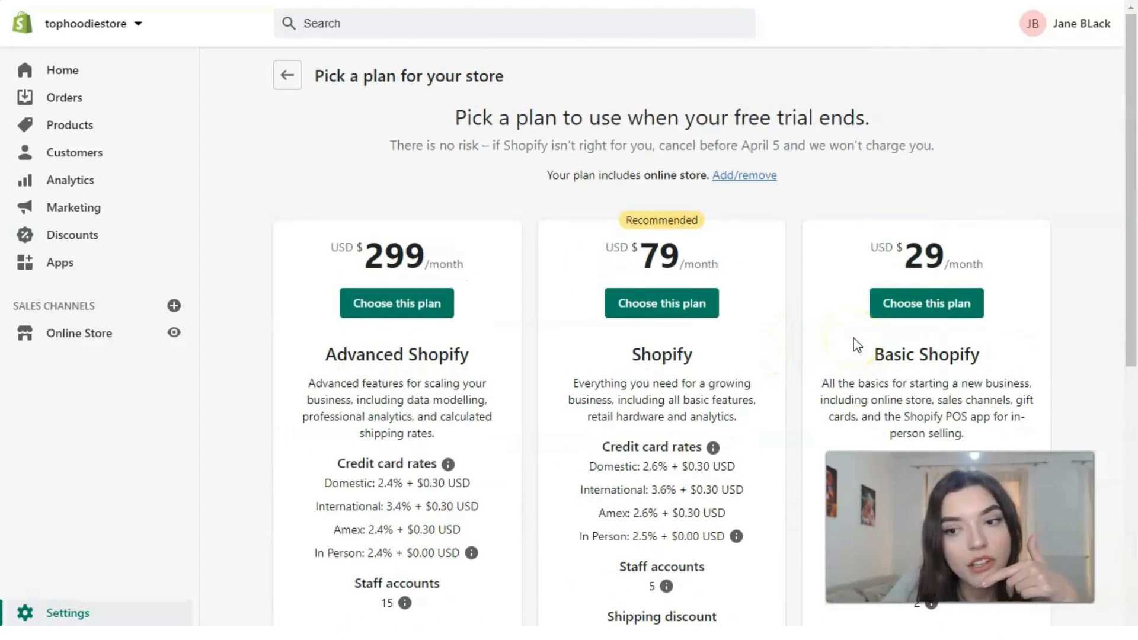
{"action": "scroll", "scroll_direction": "down", "scroll_amount": 3}
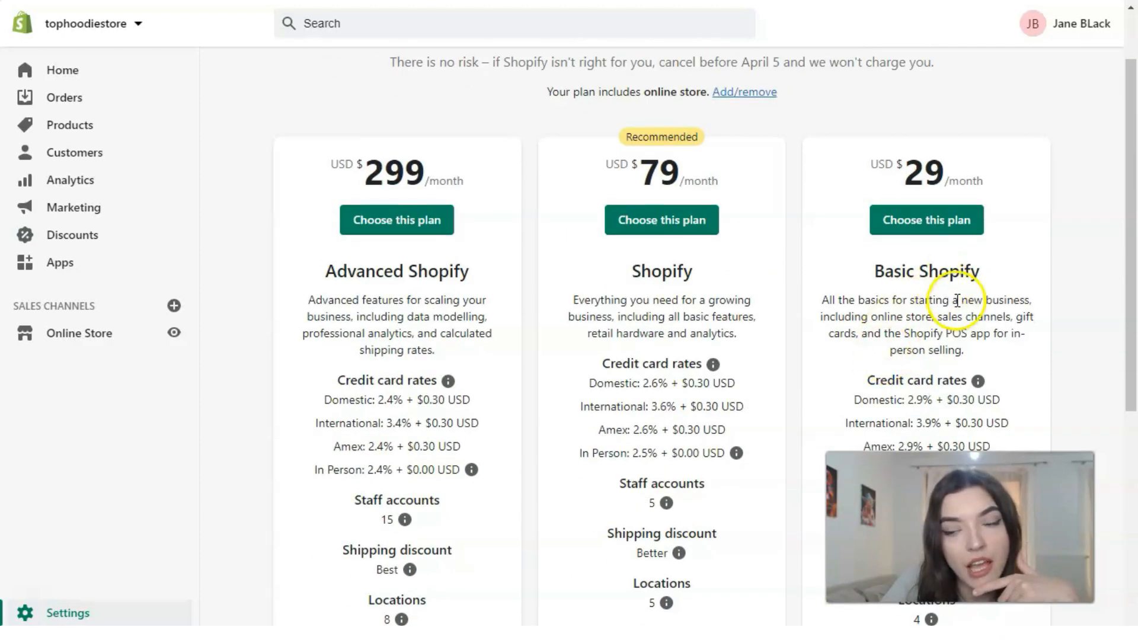
{"action": "scroll", "scroll_direction": "down", "scroll_amount": 3}
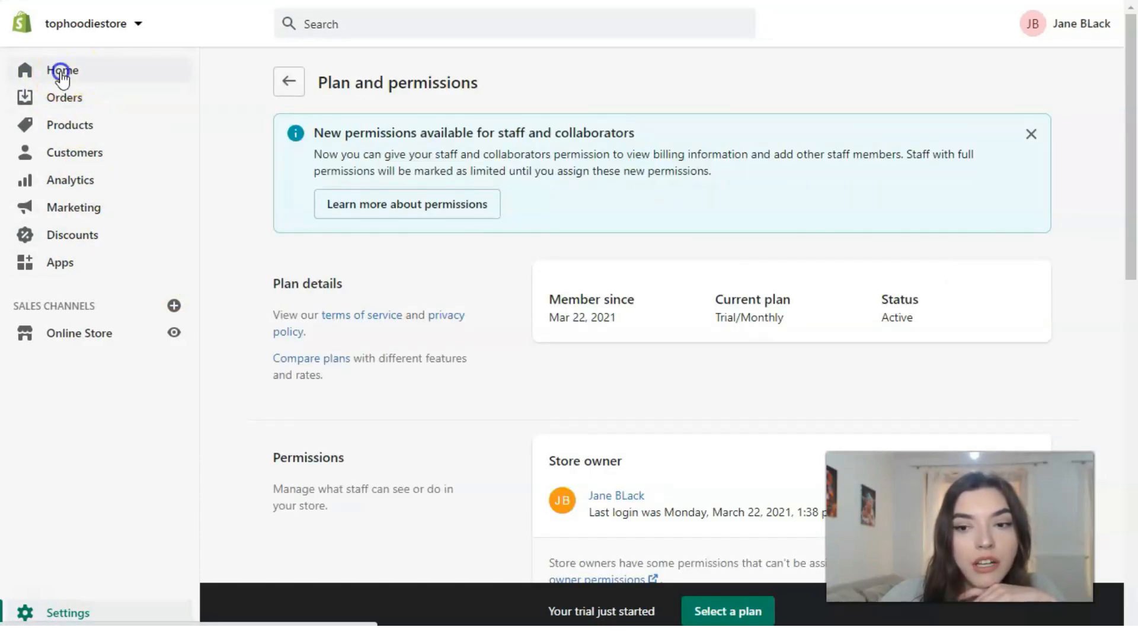
Return to the store's home dashboard from the sidebar.
{"action": "left_click", "coordinate": [57, 70]}
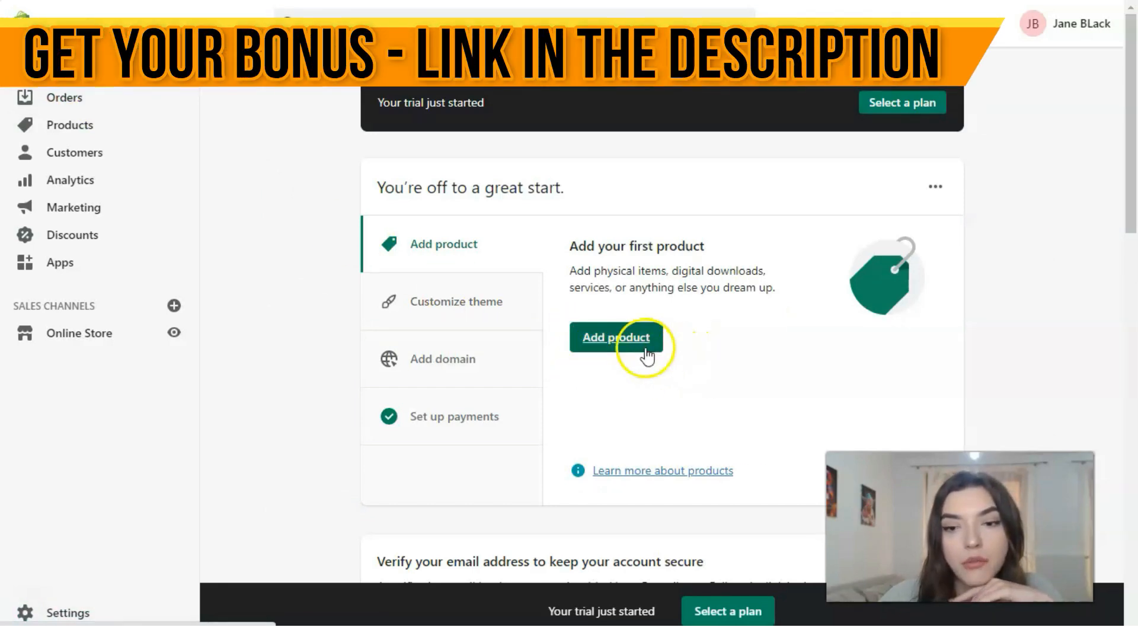
{"action": "mouse_move", "coordinate": [624, 370]}
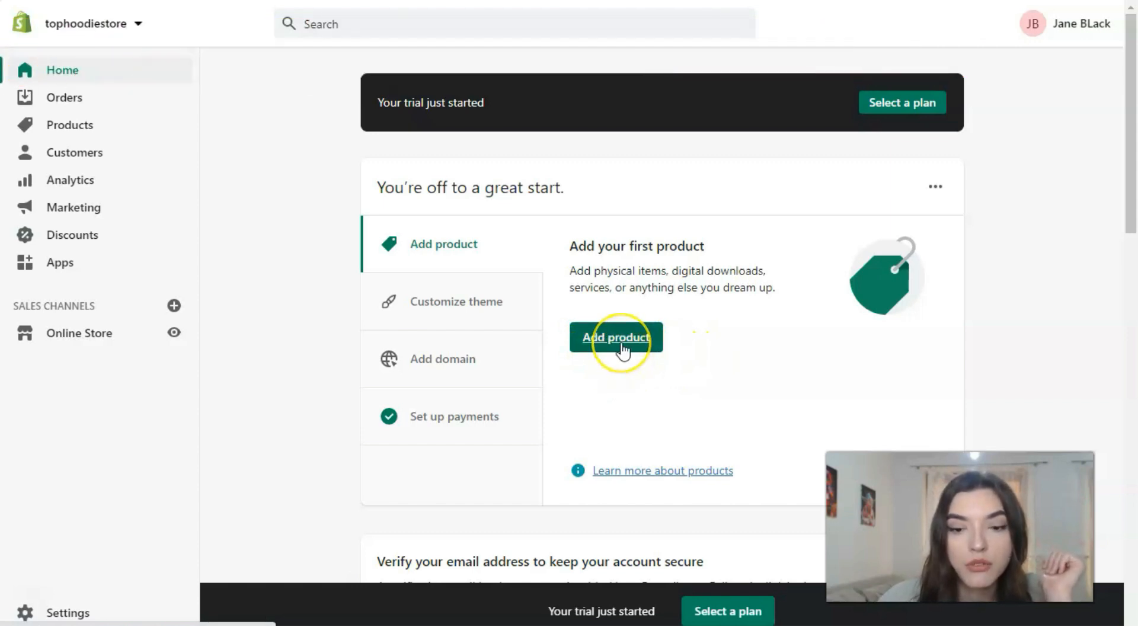
Start a new product draft and look over its Title, Description and Media sections.
{"action": "left_click", "coordinate": [616, 337]}
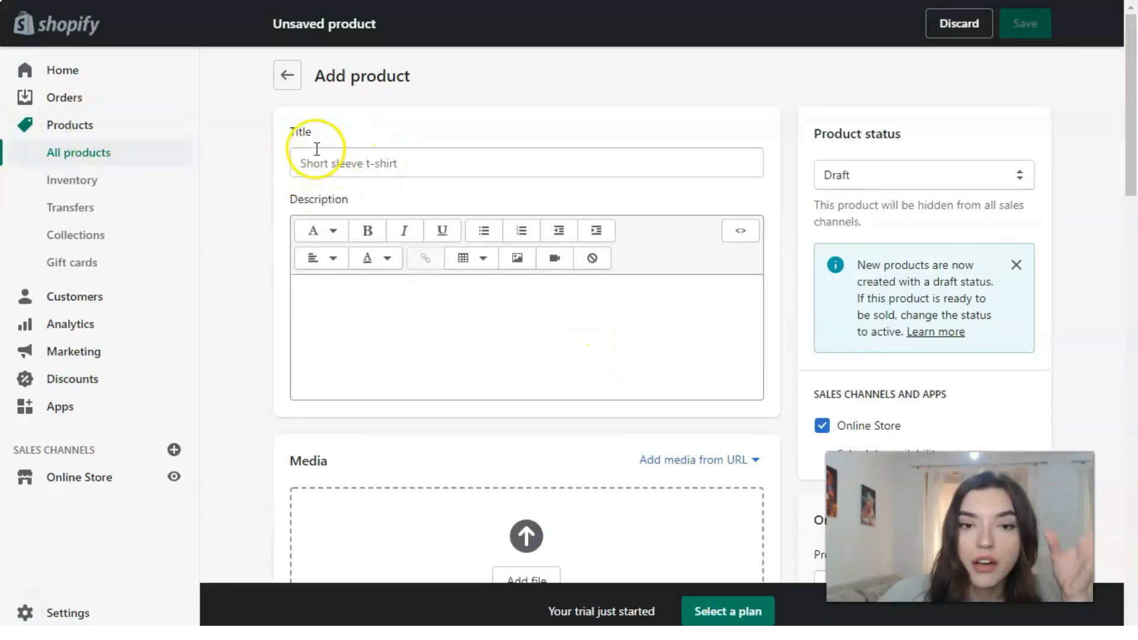
{"action": "mouse_move", "coordinate": [353, 186]}
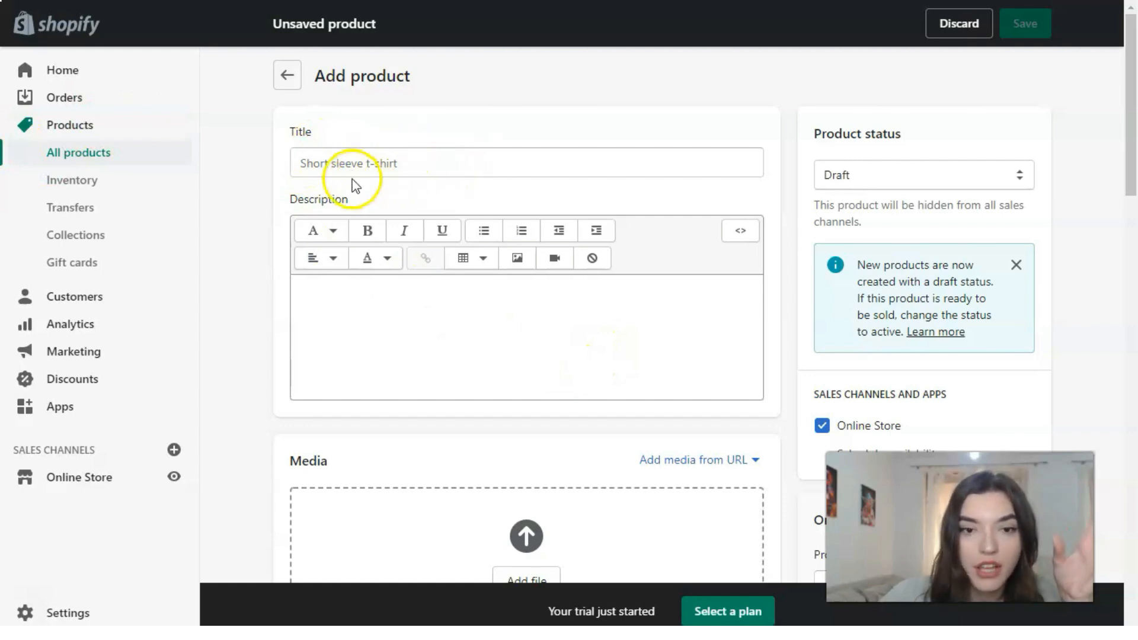
{"action": "mouse_move", "coordinate": [462, 213]}
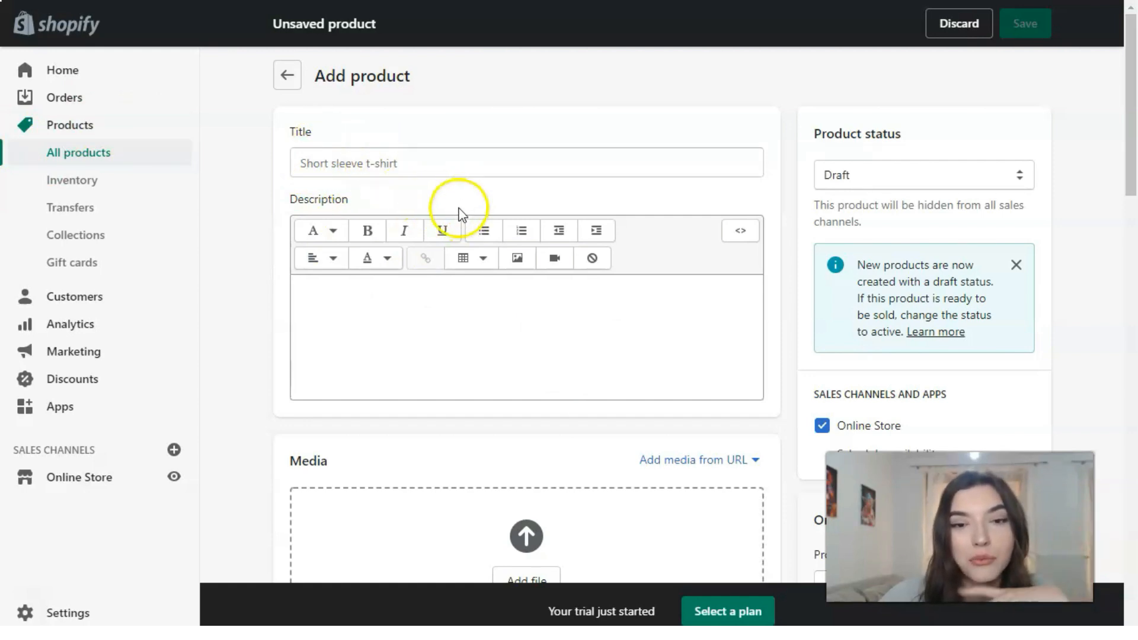
{"action": "mouse_move", "coordinate": [491, 217]}
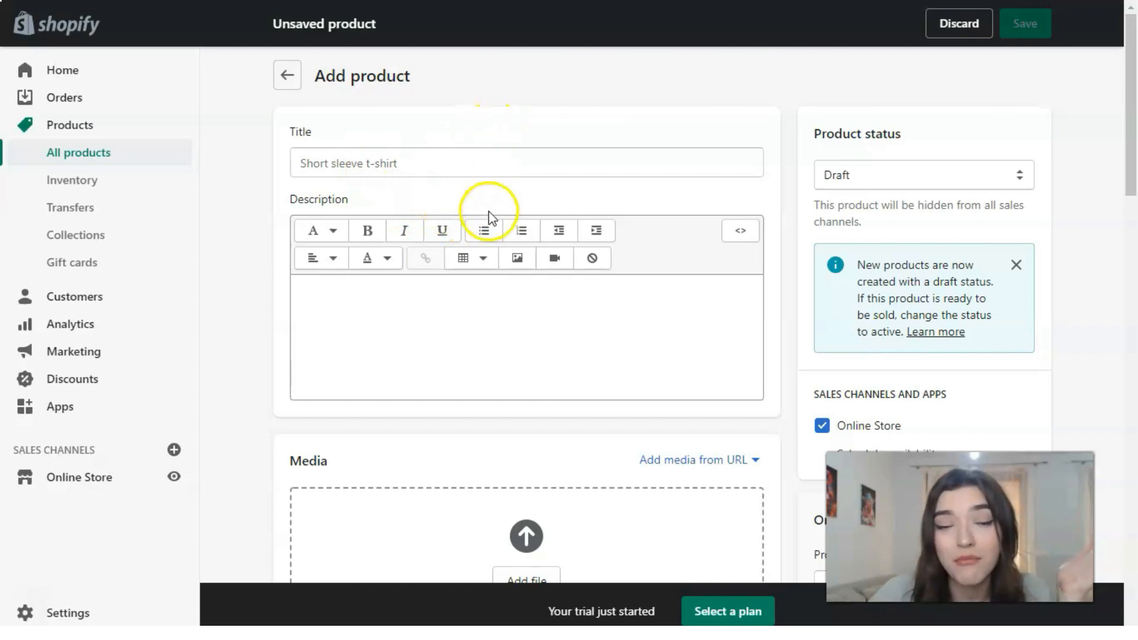
{"action": "scroll", "scroll_direction": "down", "scroll_amount": 3}
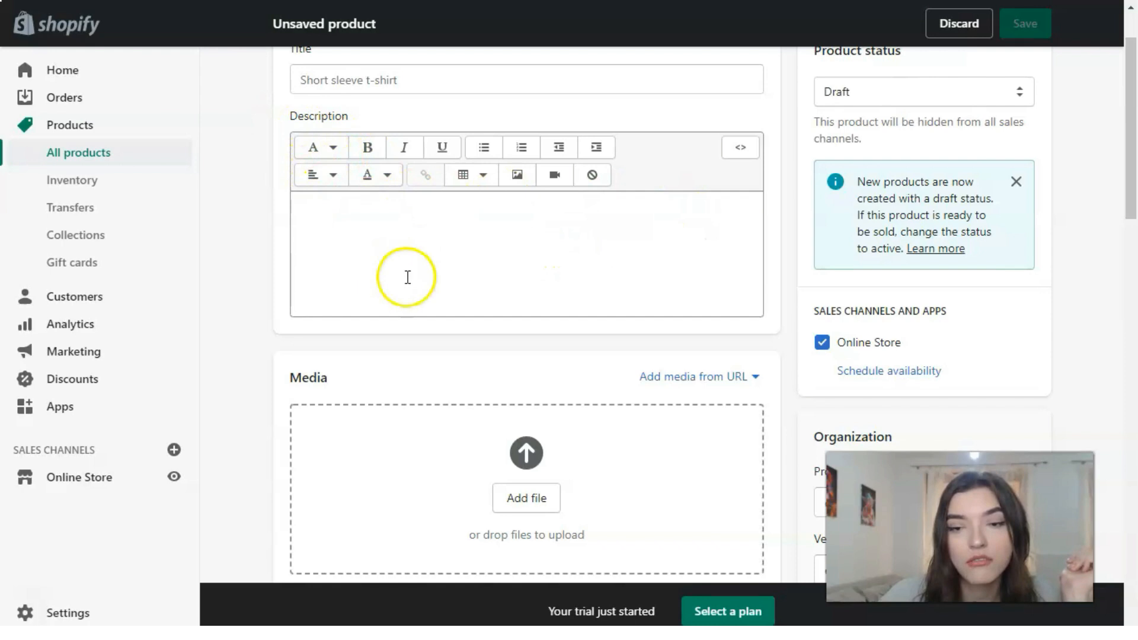
{"action": "mouse_move", "coordinate": [604, 270]}
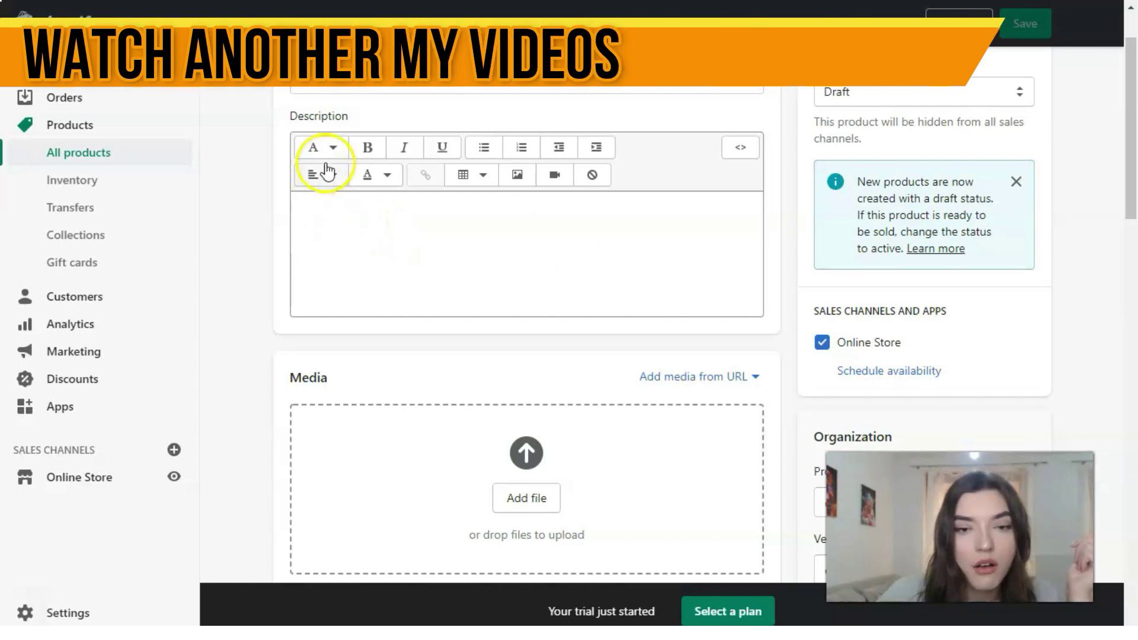
{"action": "left_click", "coordinate": [333, 147]}
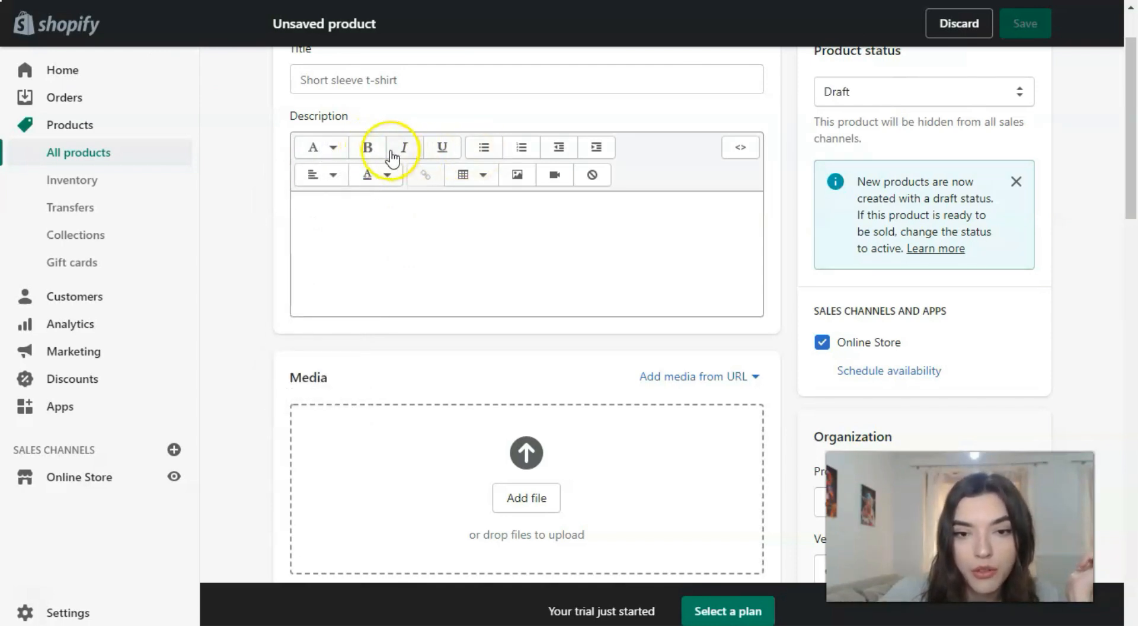
{"action": "mouse_move", "coordinate": [524, 179]}
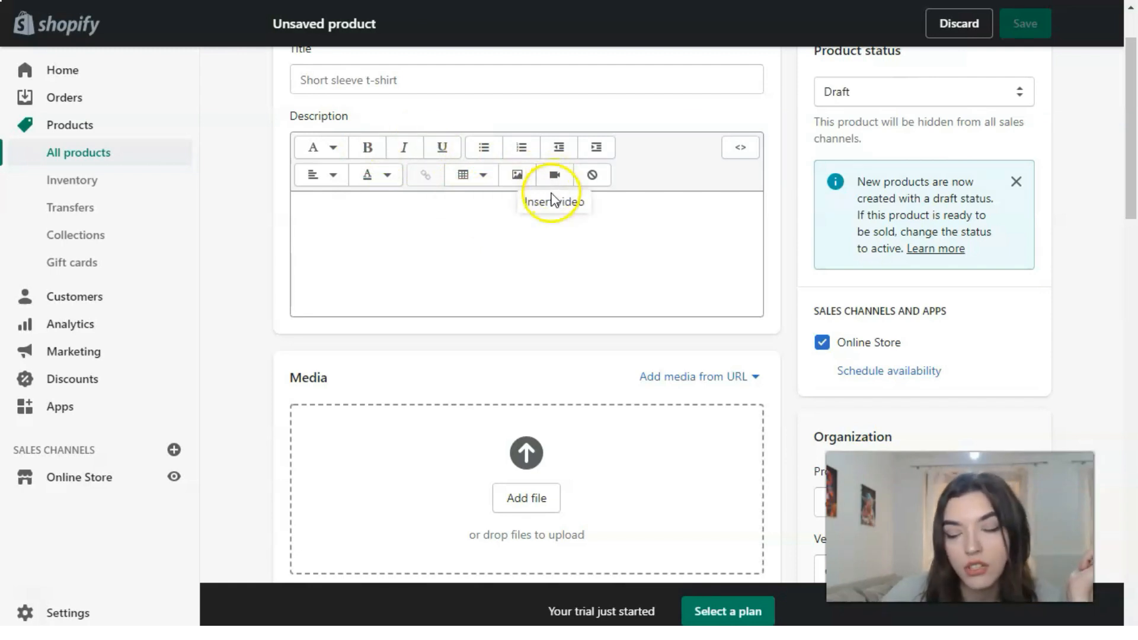
{"action": "scroll", "scroll_direction": "down", "scroll_amount": 3}
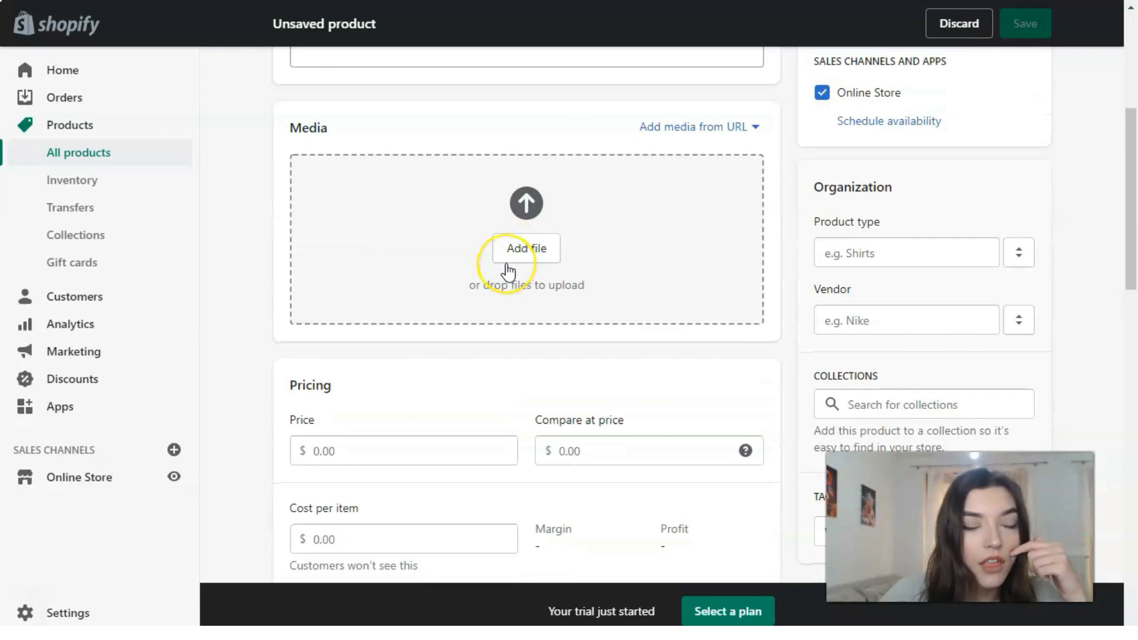
{"action": "mouse_move", "coordinate": [515, 274]}
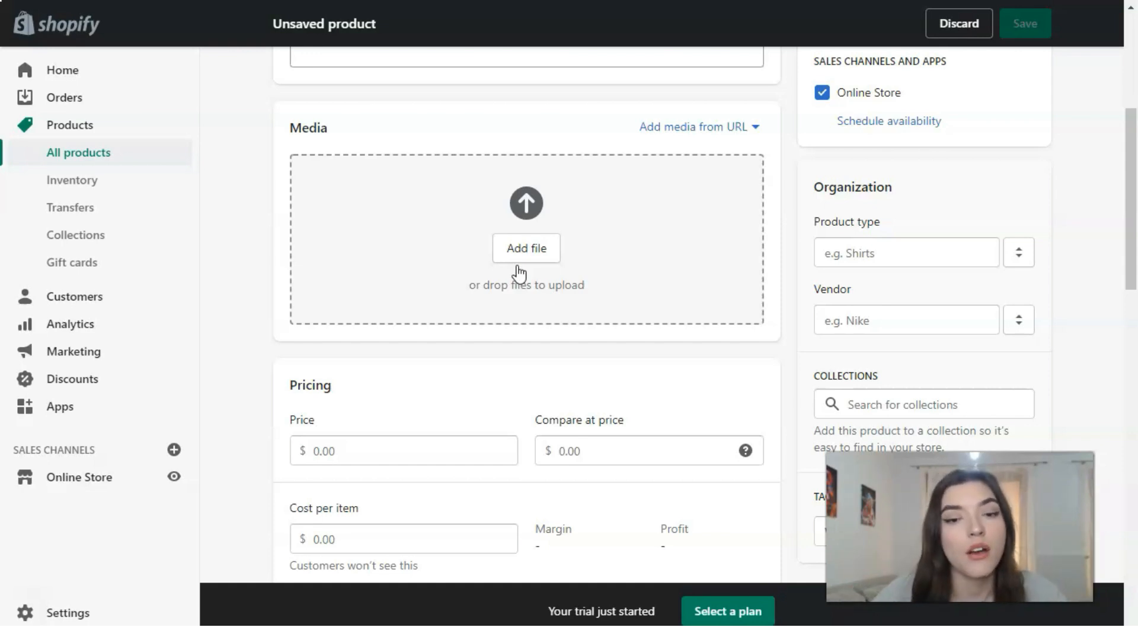
{"action": "scroll", "scroll_direction": "down", "scroll_amount": 3}
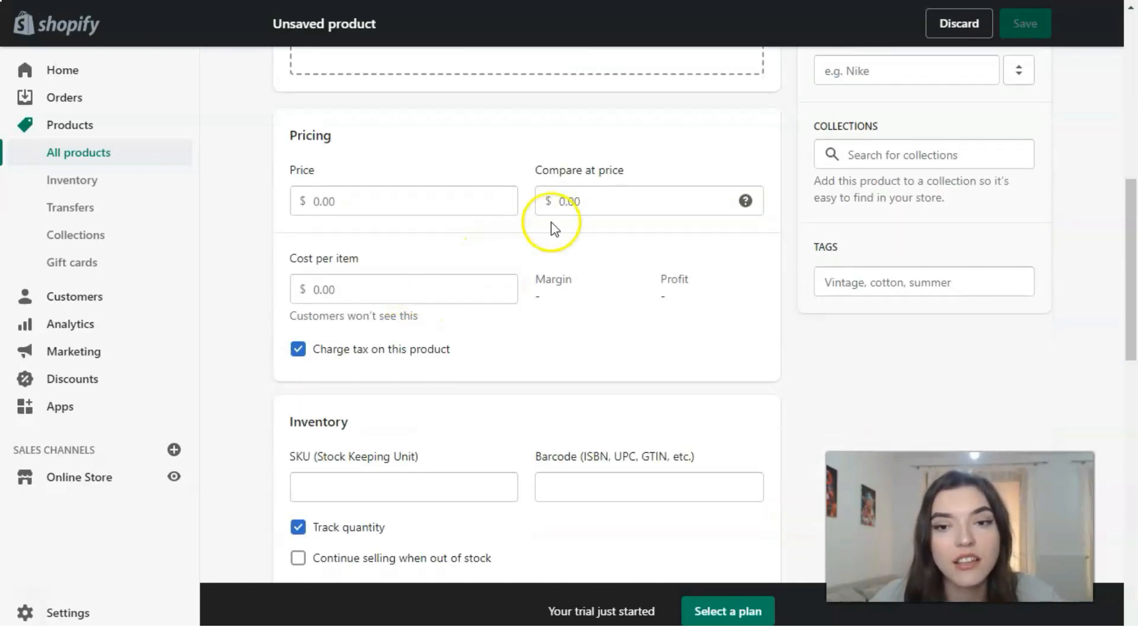
{"action": "scroll", "scroll_direction": "down", "scroll_amount": 3}
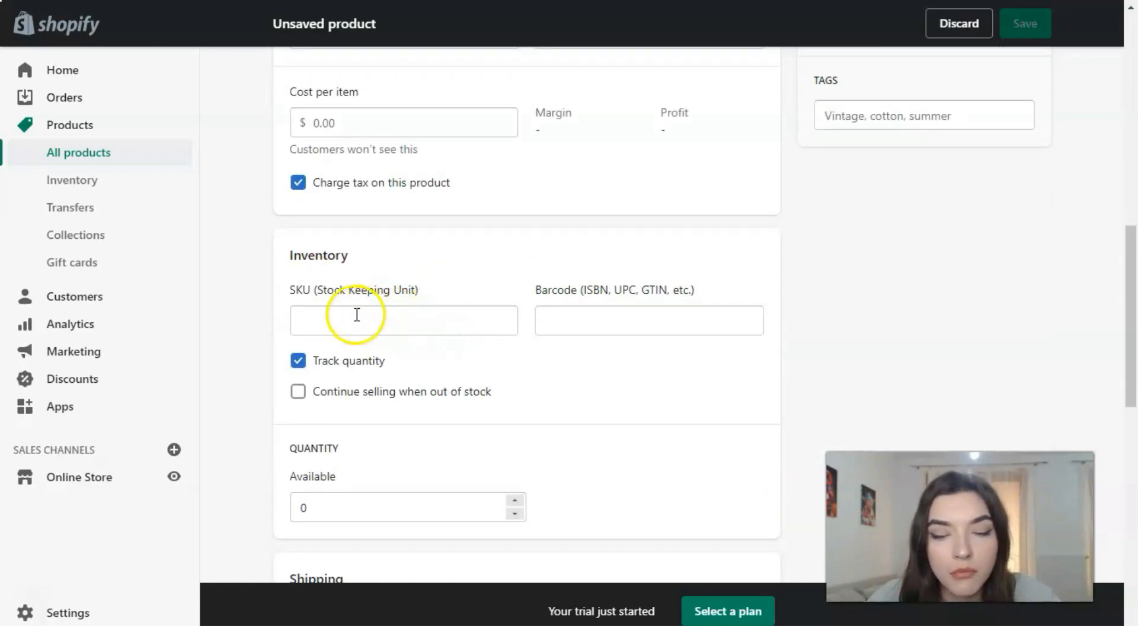
{"action": "mouse_move", "coordinate": [458, 367]}
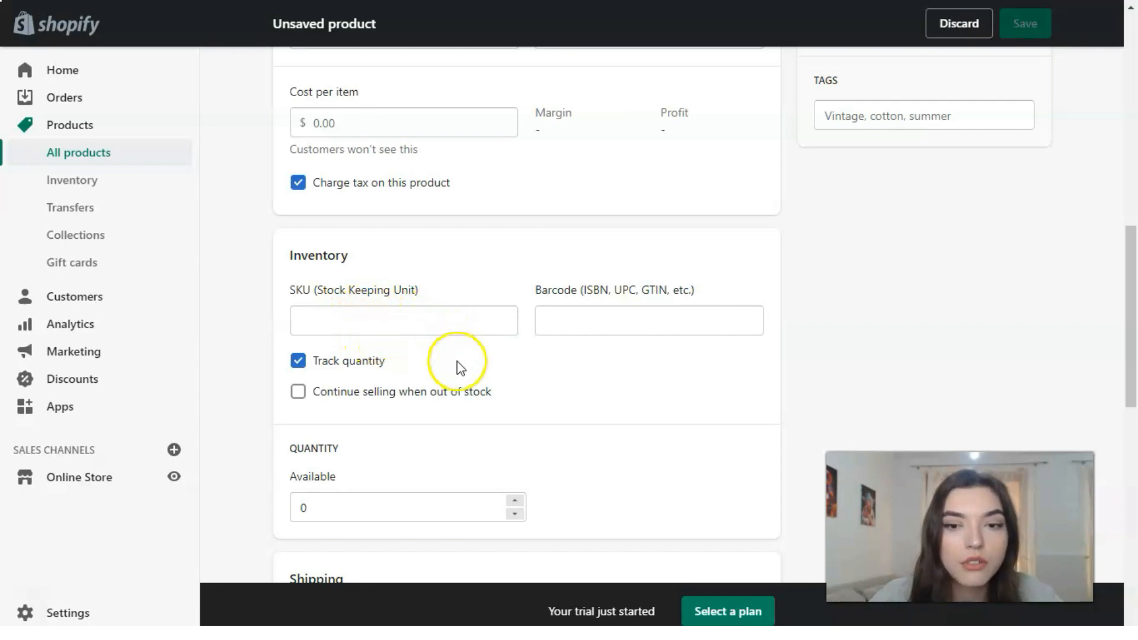
{"action": "scroll", "scroll_direction": "down", "scroll_amount": 3}
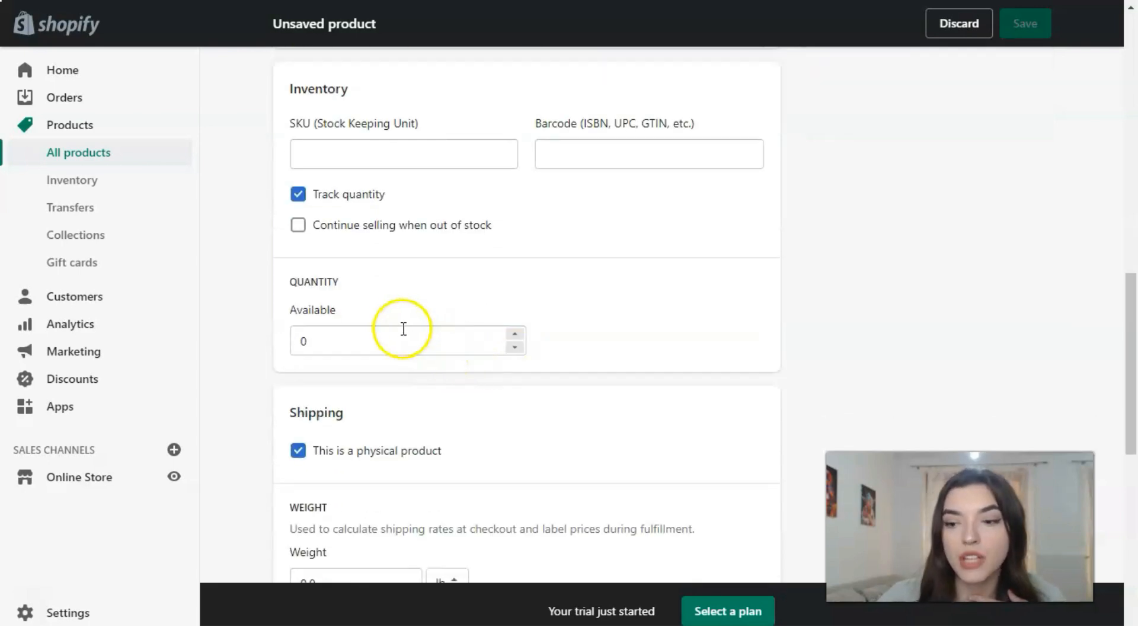
{"action": "scroll", "scroll_direction": "down", "scroll_amount": 3}
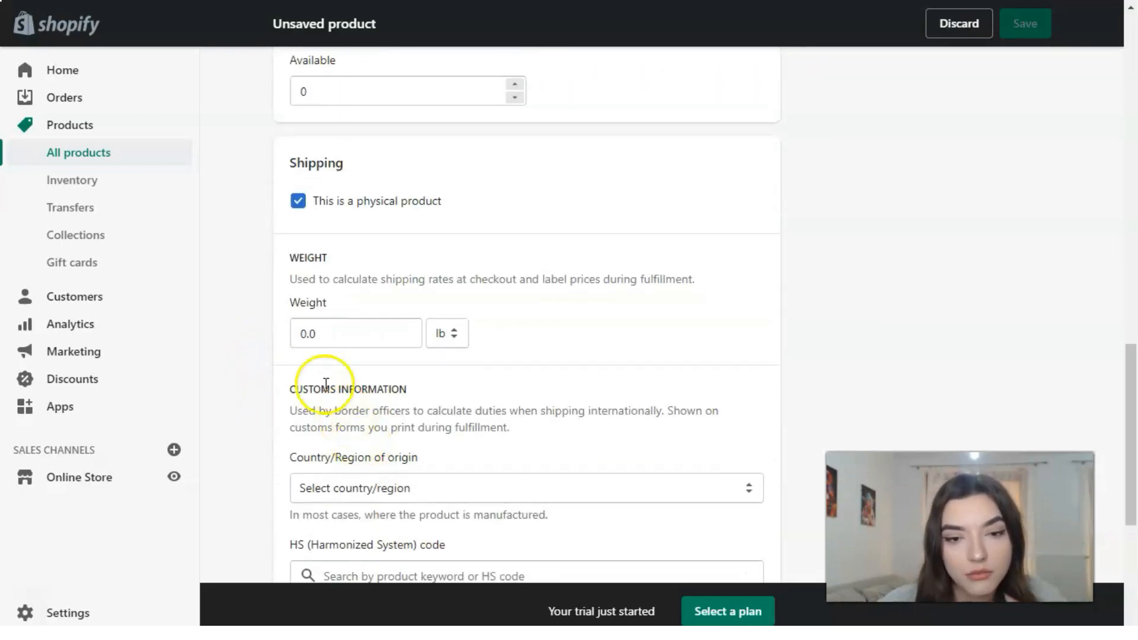
{"action": "scroll", "scroll_direction": "down", "scroll_amount": 3}
{"action": "type", "text": "VINTAGE SPORT."}
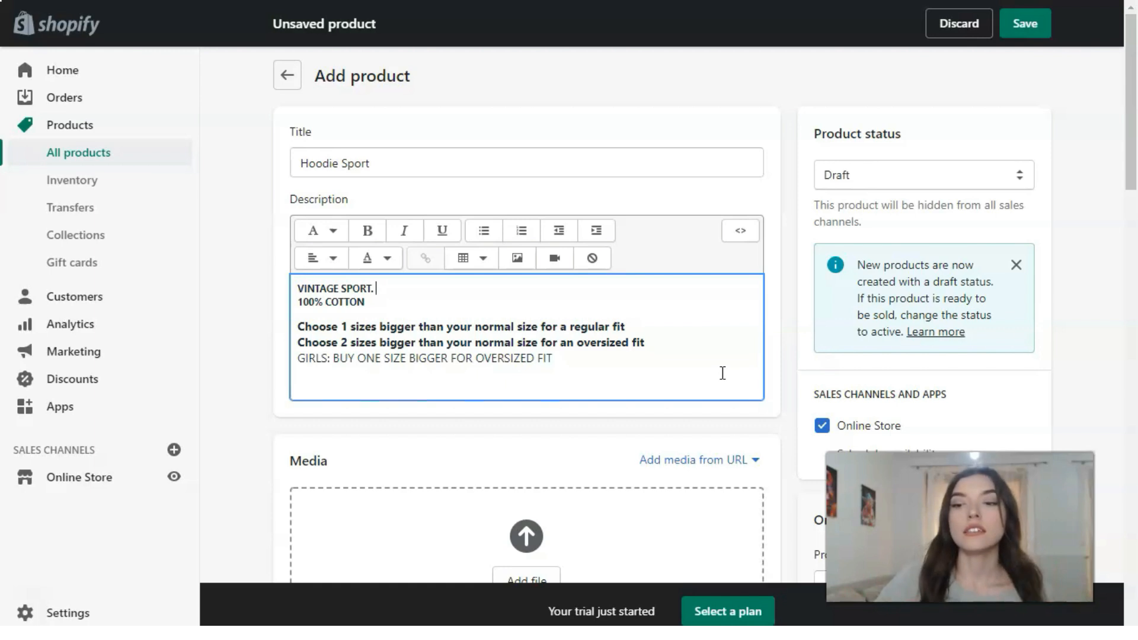
Step through all eight uploaded hoodie photos in the media preview, then close it.
{"action": "scroll", "scroll_direction": "down", "scroll_amount": 3}
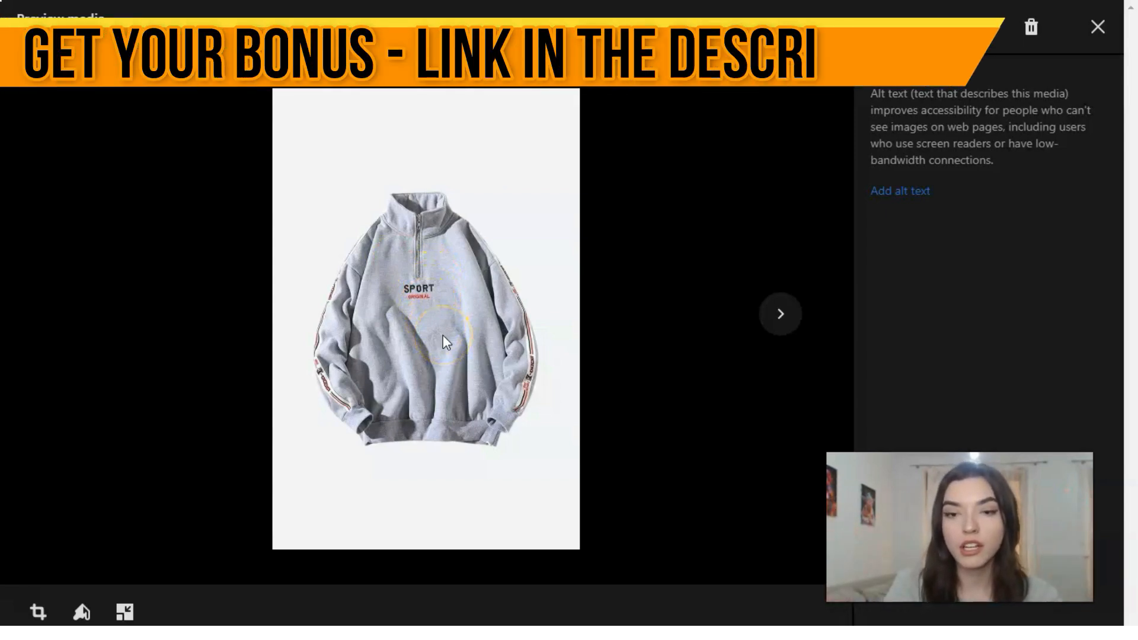
{"action": "left_click", "coordinate": [780, 313]}
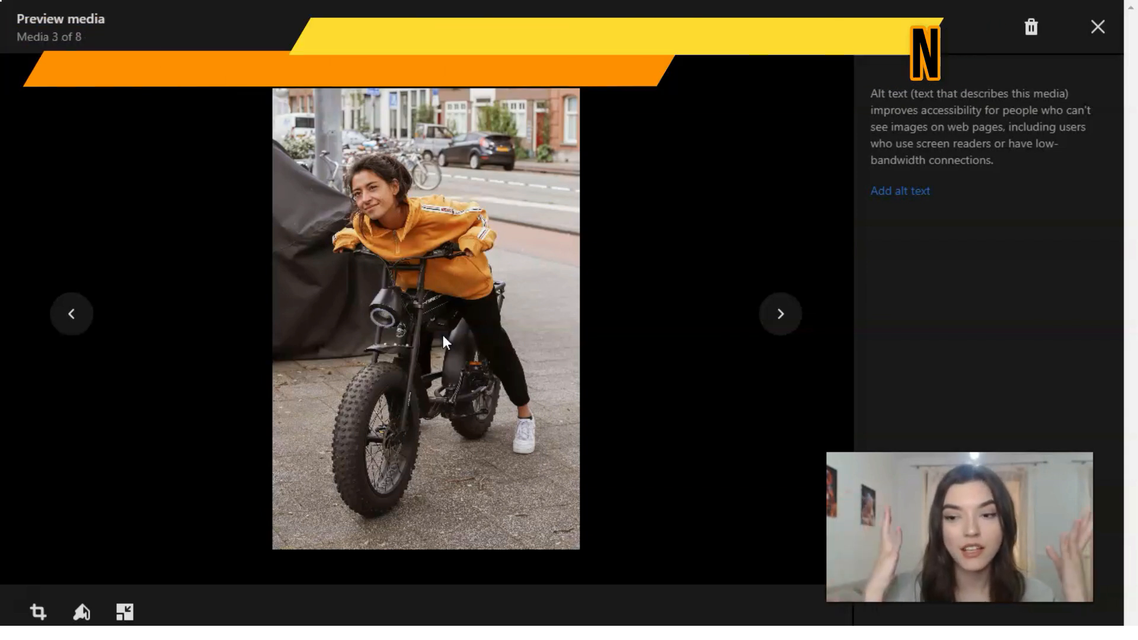
{"action": "left_click", "coordinate": [780, 313]}
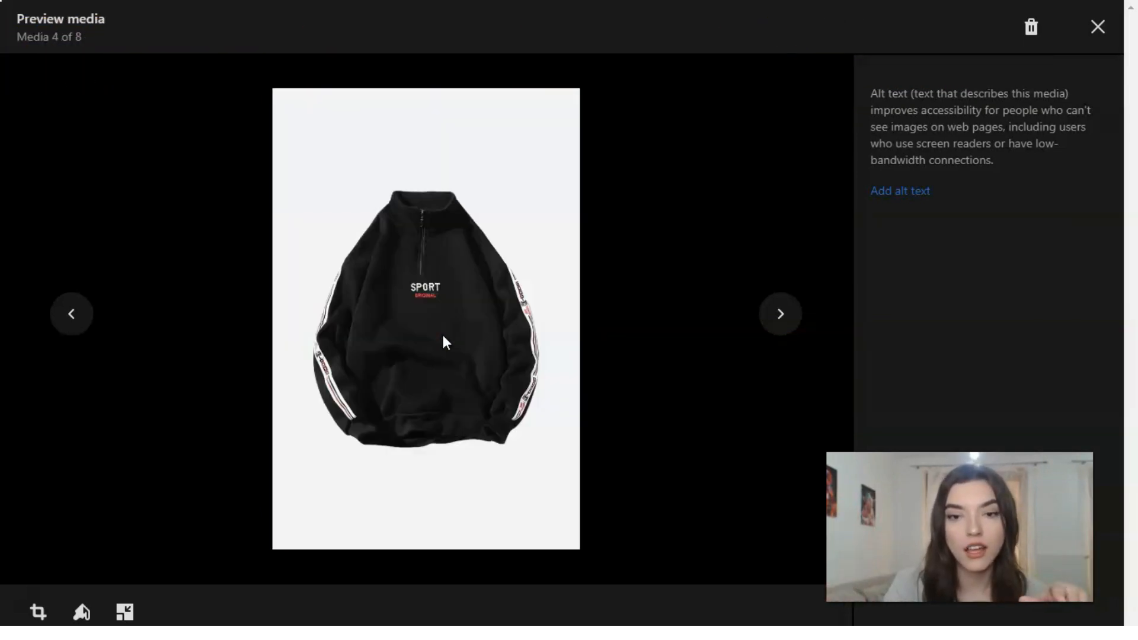
{"action": "left_click", "coordinate": [780, 314]}
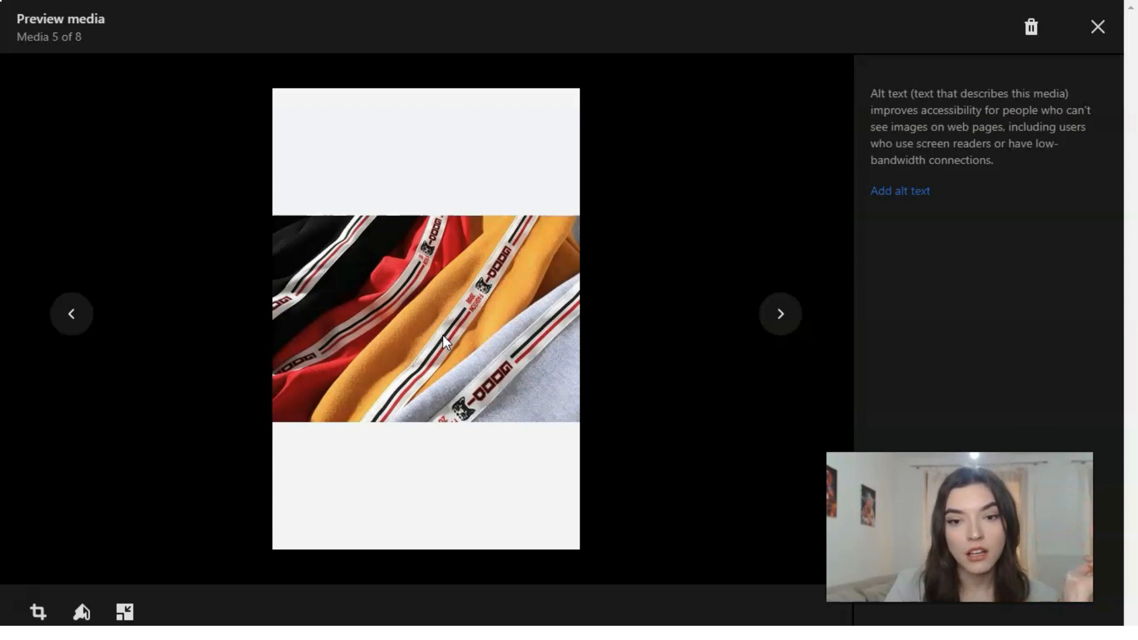
{"action": "left_click", "coordinate": [780, 313]}
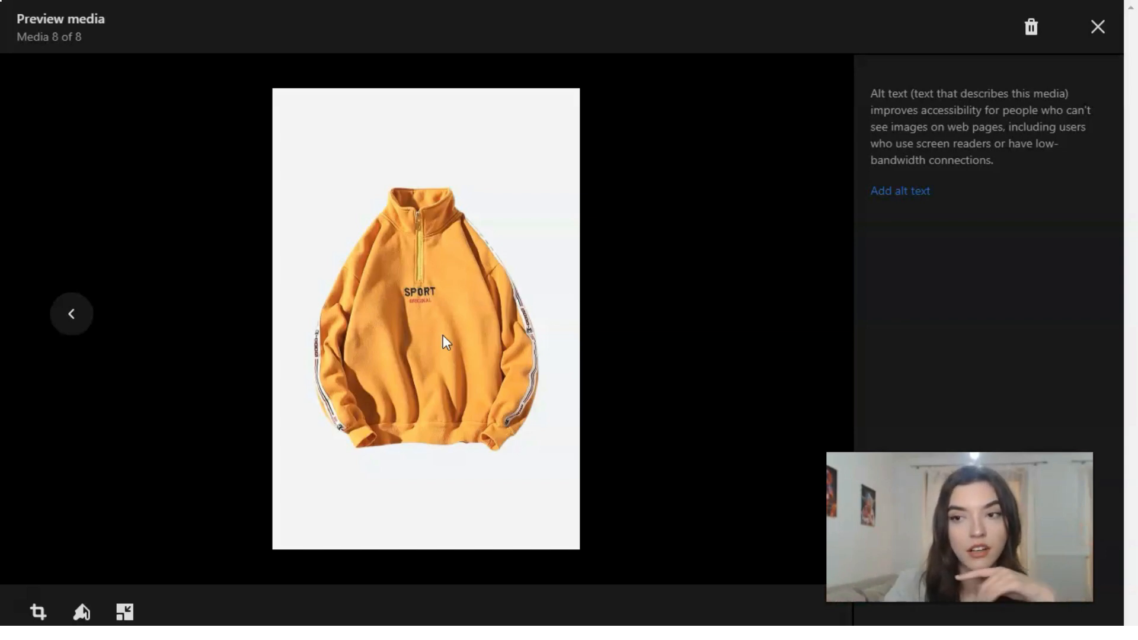
{"action": "left_click", "coordinate": [1095, 27]}
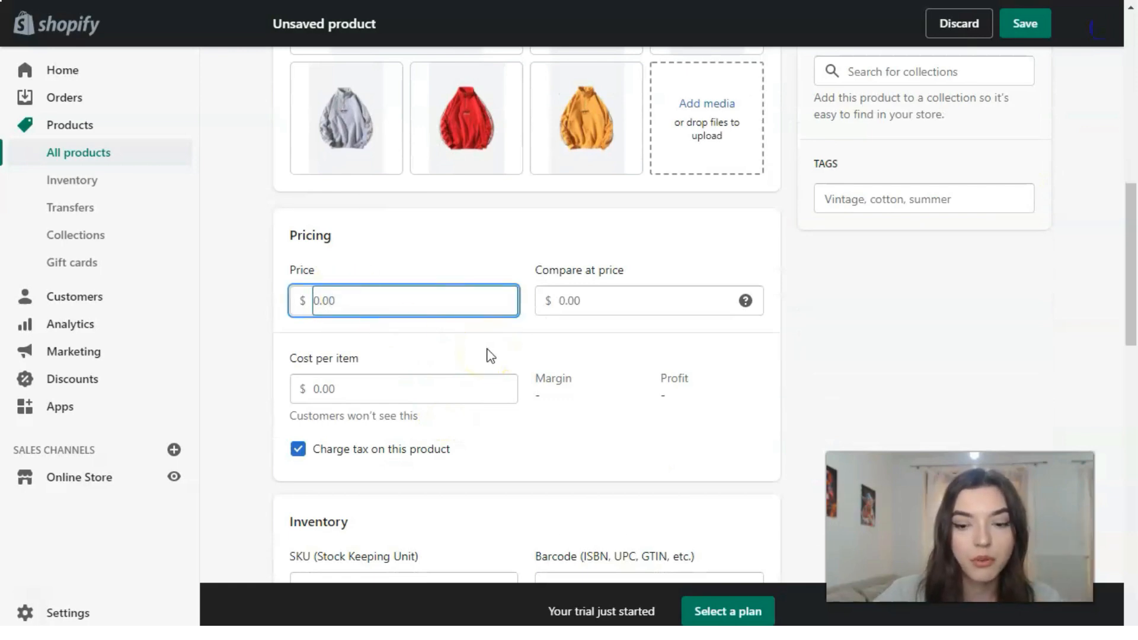
Enter price 250, compare-at price 550 and cost per item 250.
{"action": "type", "text": "2"}
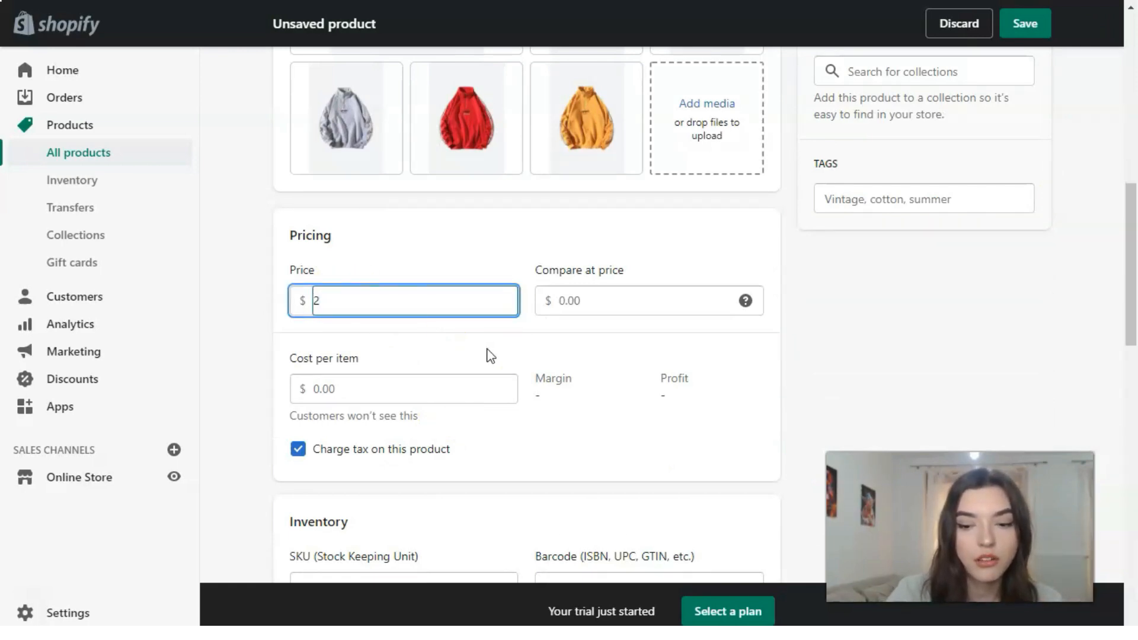
{"action": "type", "text": "50.00"}
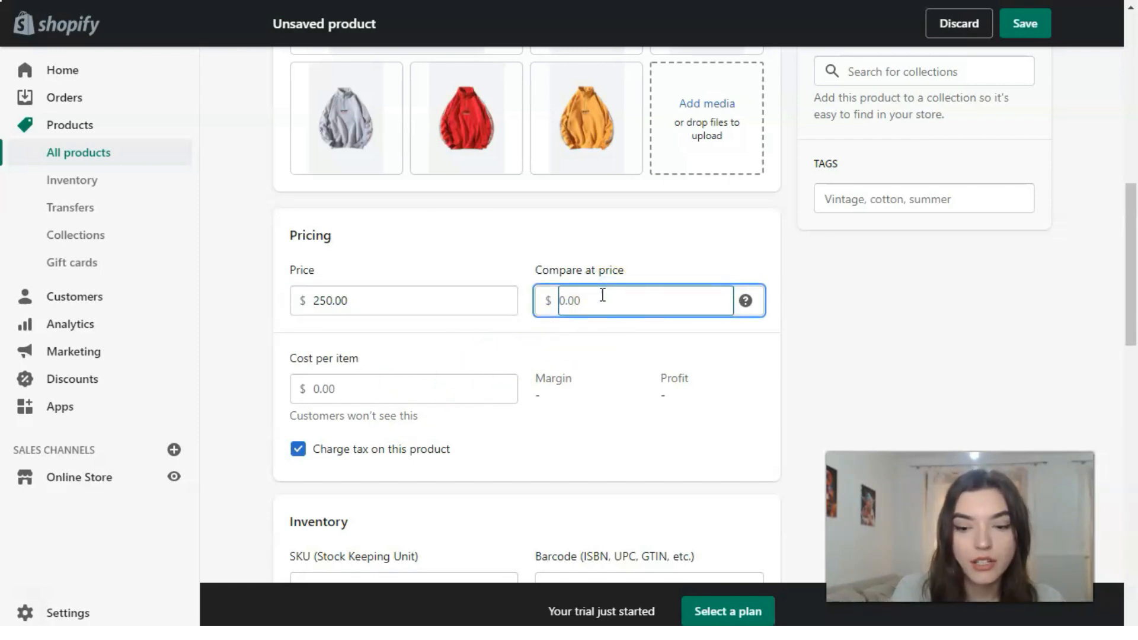
{"action": "type", "text": "550.00"}
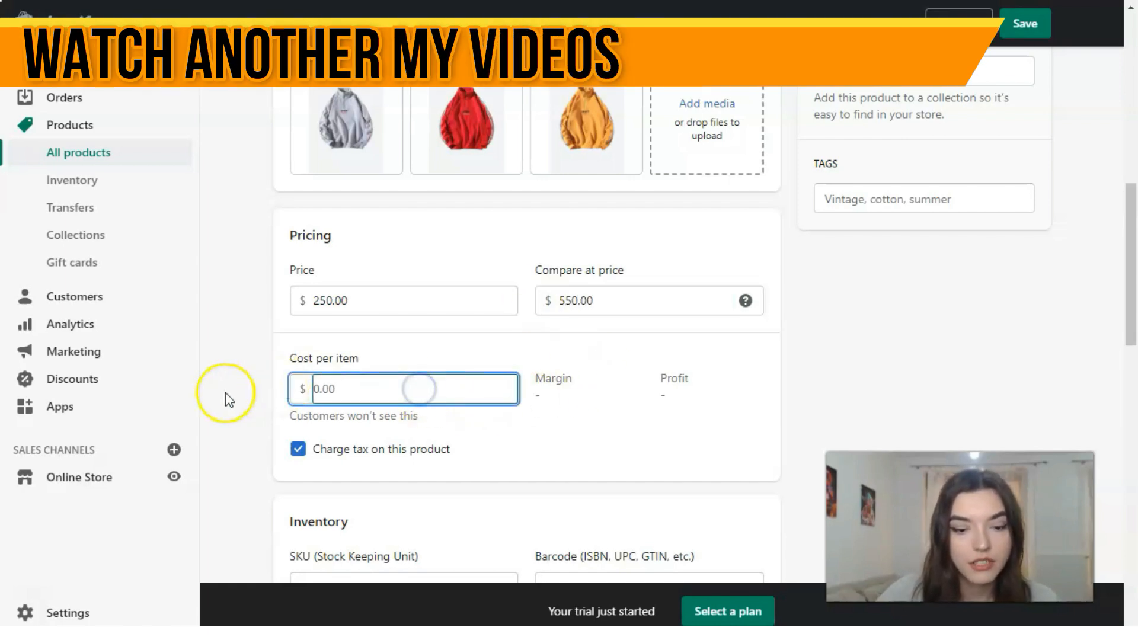
{"action": "type", "text": "250"}
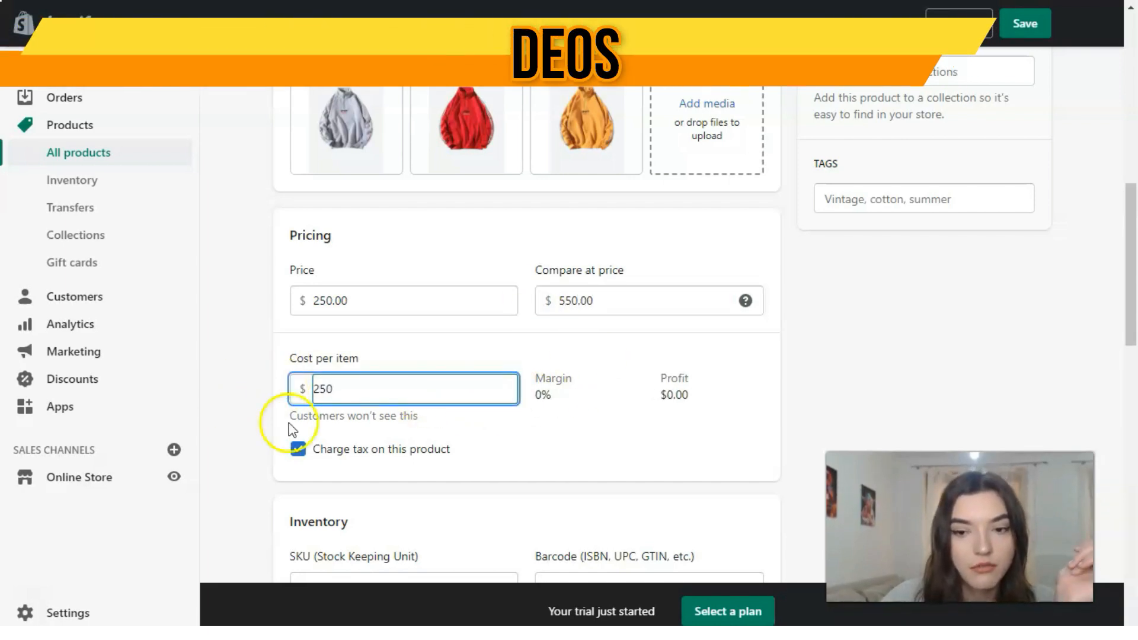
{"action": "scroll", "scroll_direction": "down", "scroll_amount": 3}
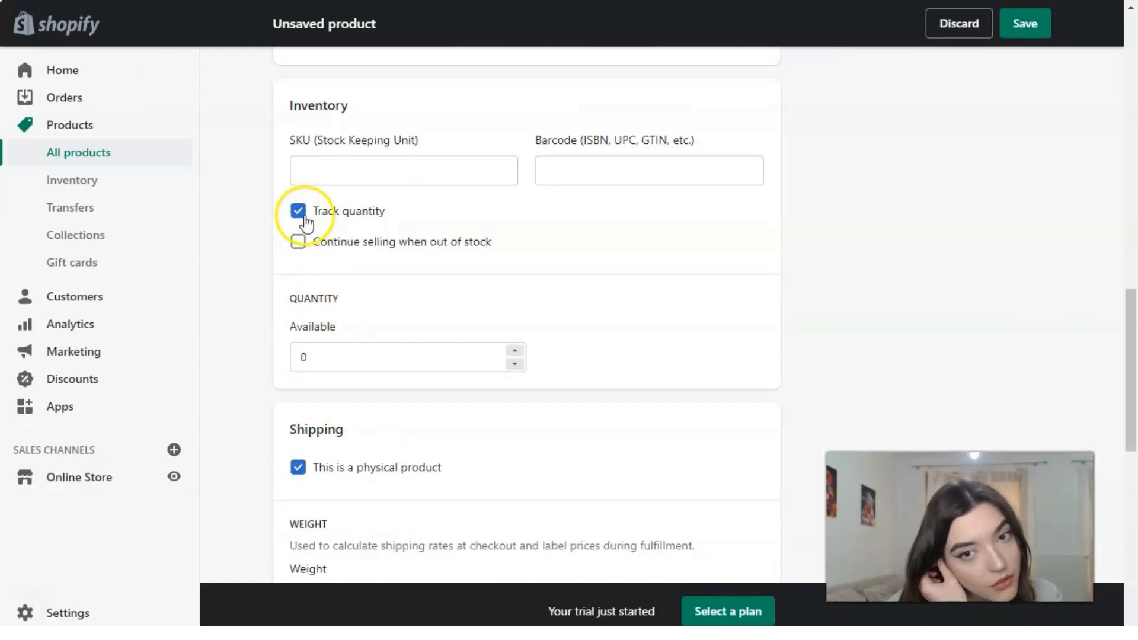
{"action": "mouse_move", "coordinate": [458, 177]}
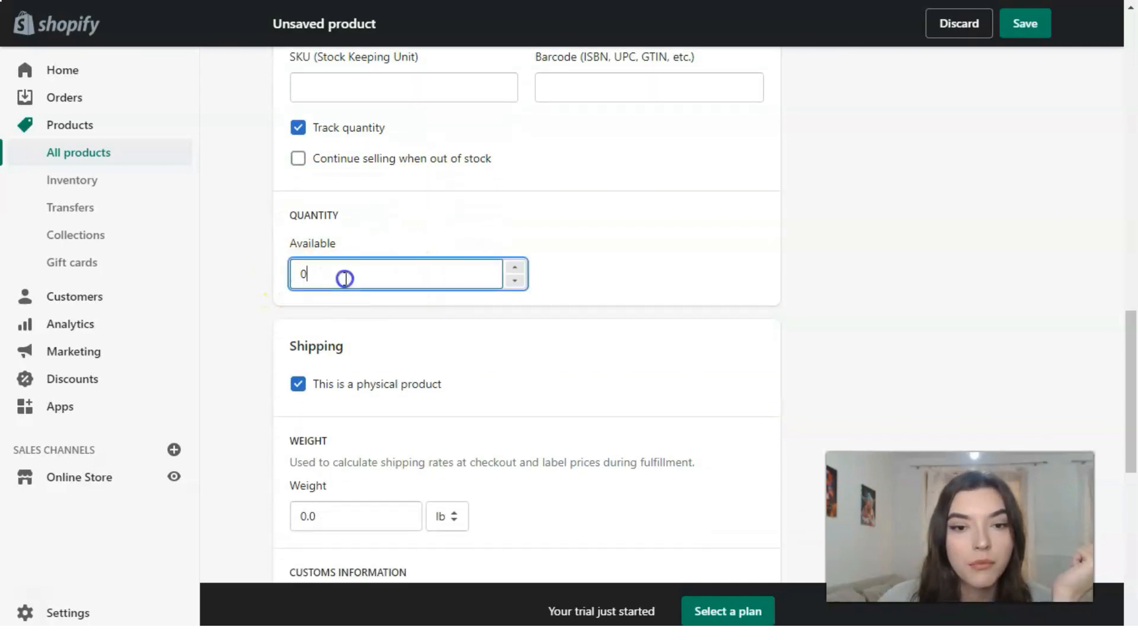
Set the available quantity to 10 and the weight to 0.7 lb.
{"action": "key", "text": "Backspace"}
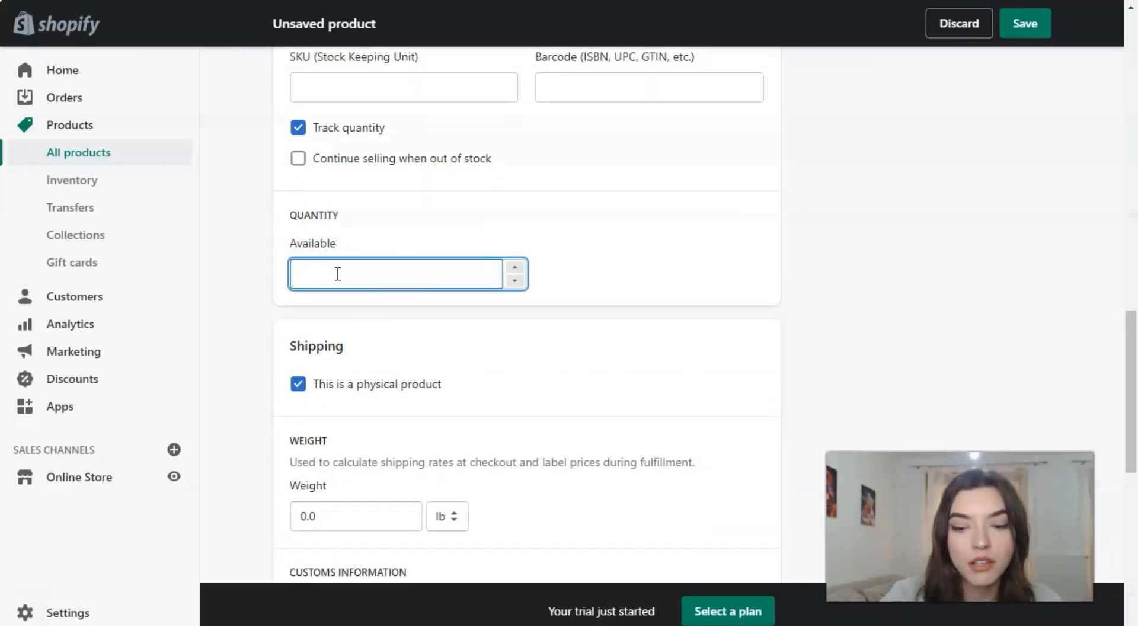
{"action": "type", "text": "10"}
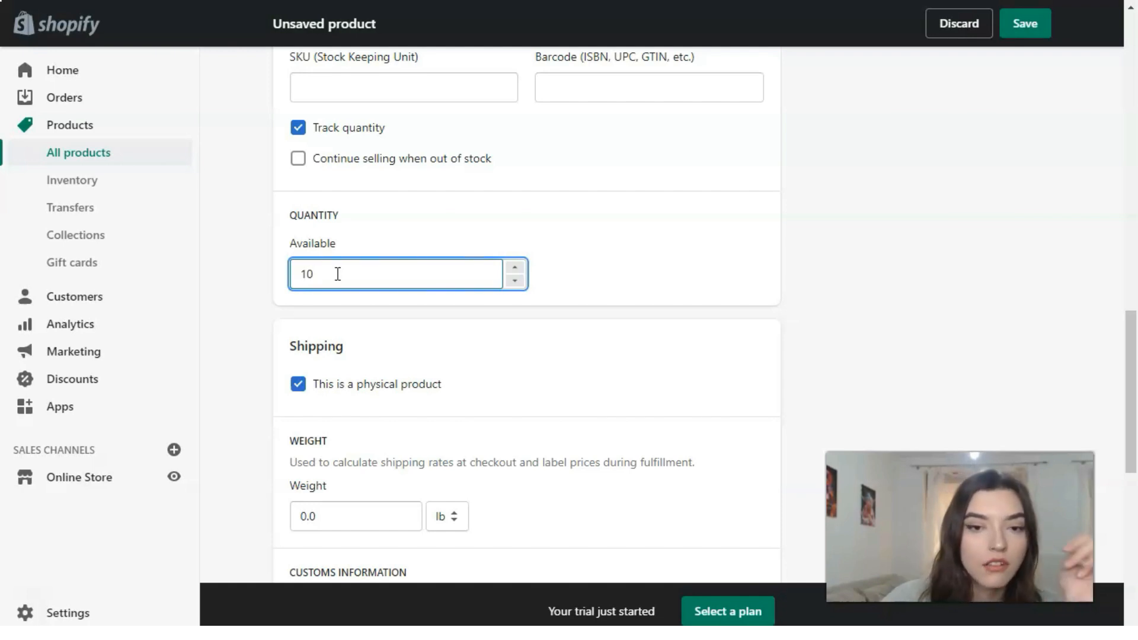
{"action": "scroll", "scroll_direction": "down", "scroll_amount": 3}
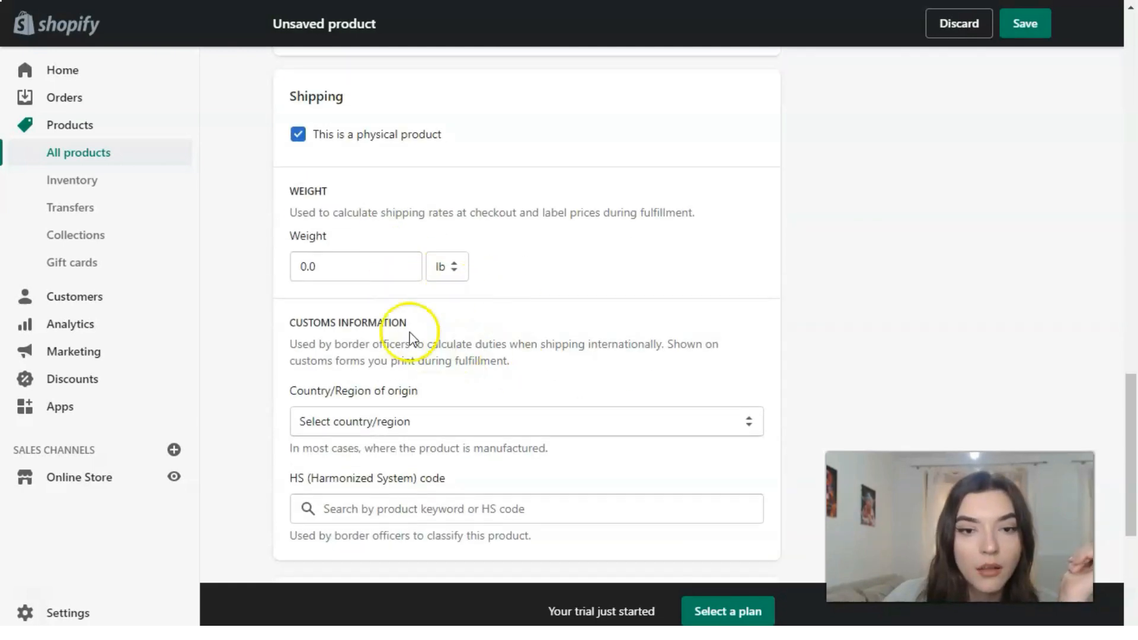
{"action": "left_click", "coordinate": [356, 266]}
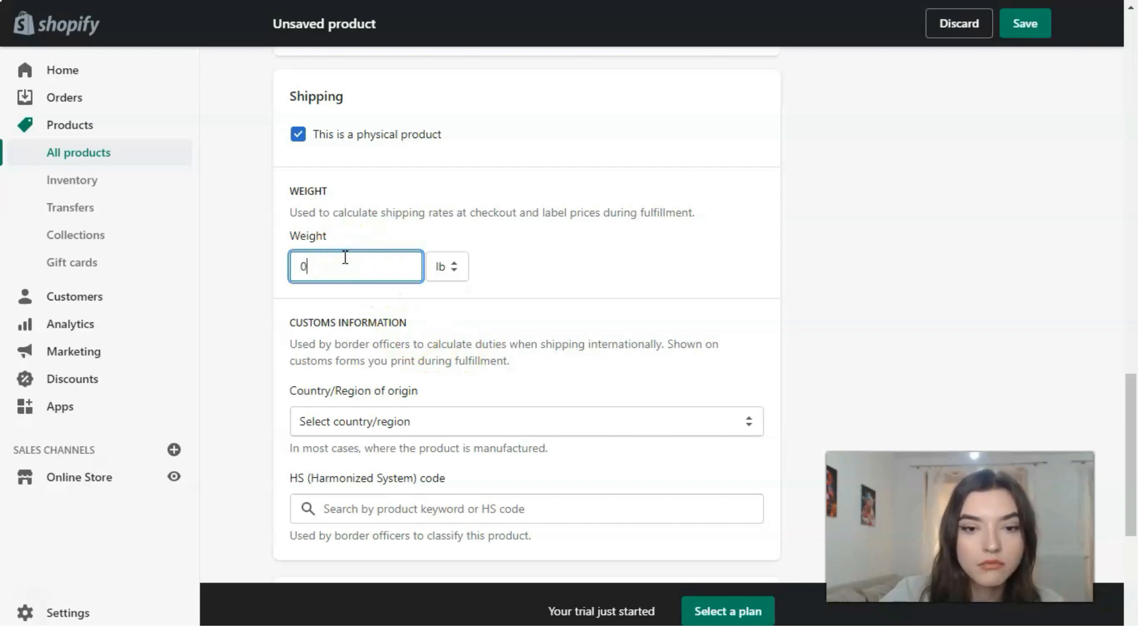
{"action": "type", "text": "0.7"}
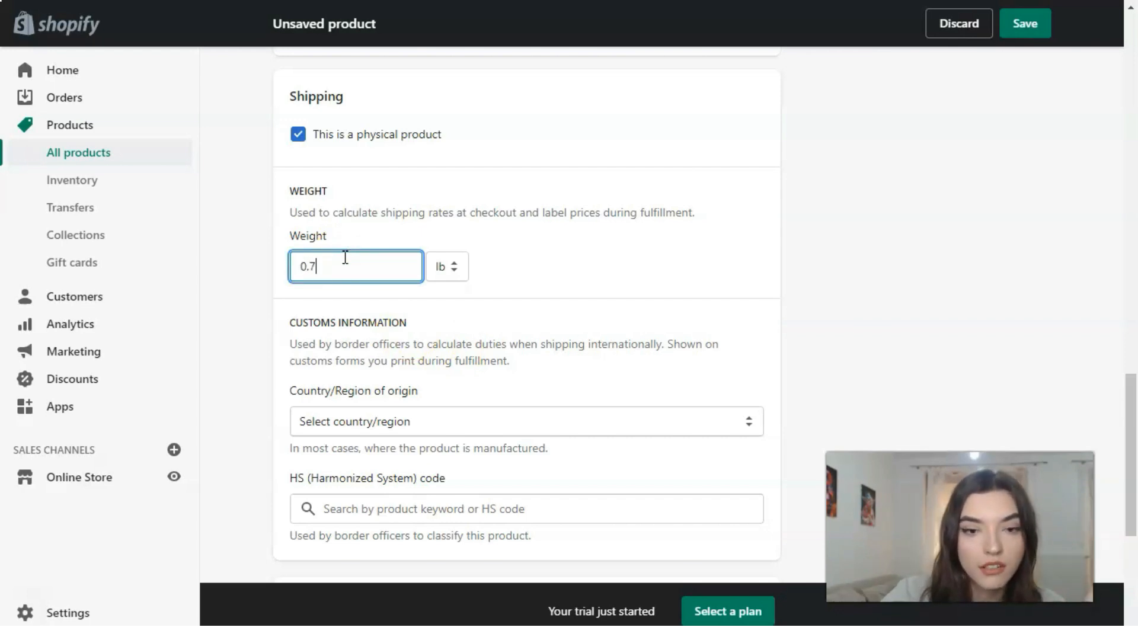
Choose Portugal as the country of origin from the list.
{"action": "scroll", "scroll_direction": "down", "scroll_amount": 3}
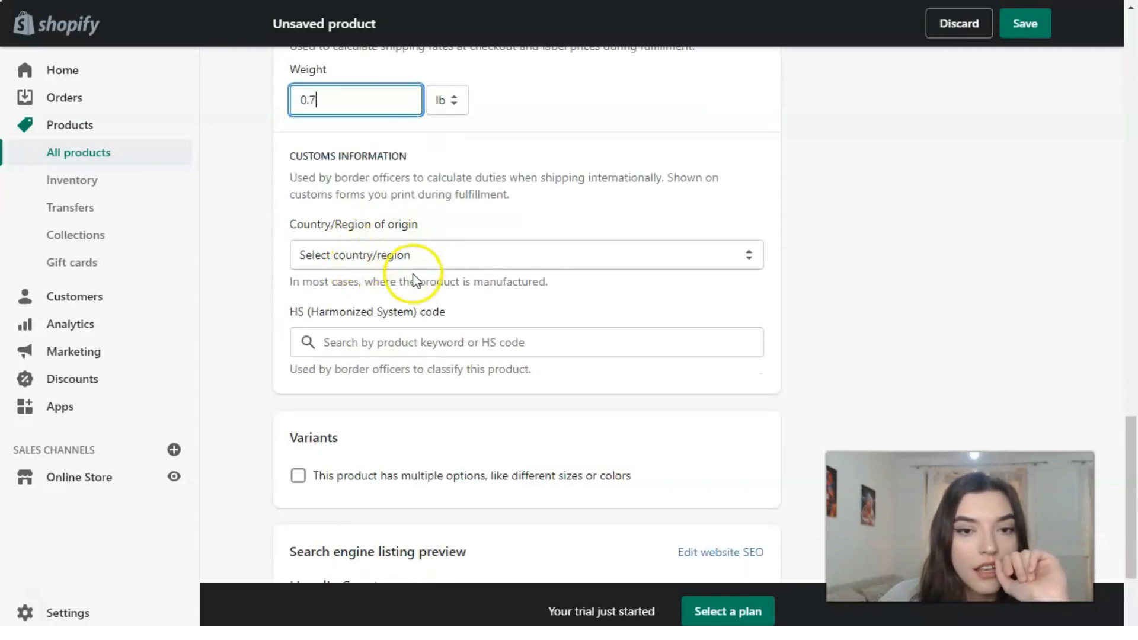
{"action": "scroll", "scroll_direction": "down", "scroll_amount": 3}
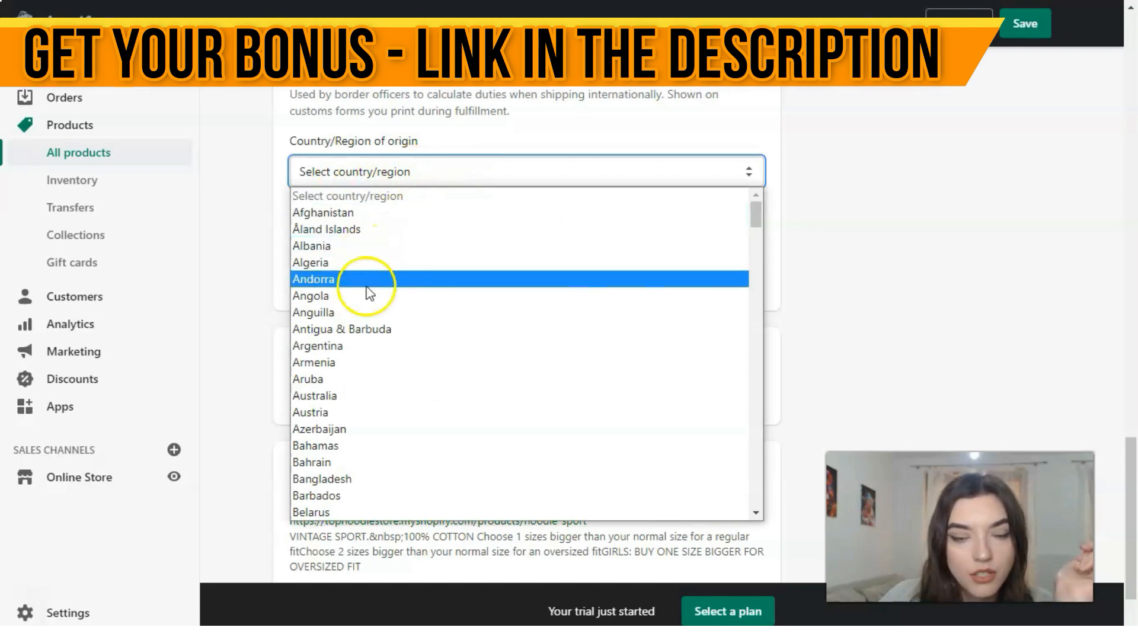
{"action": "scroll", "scroll_direction": "down", "scroll_amount": 3}
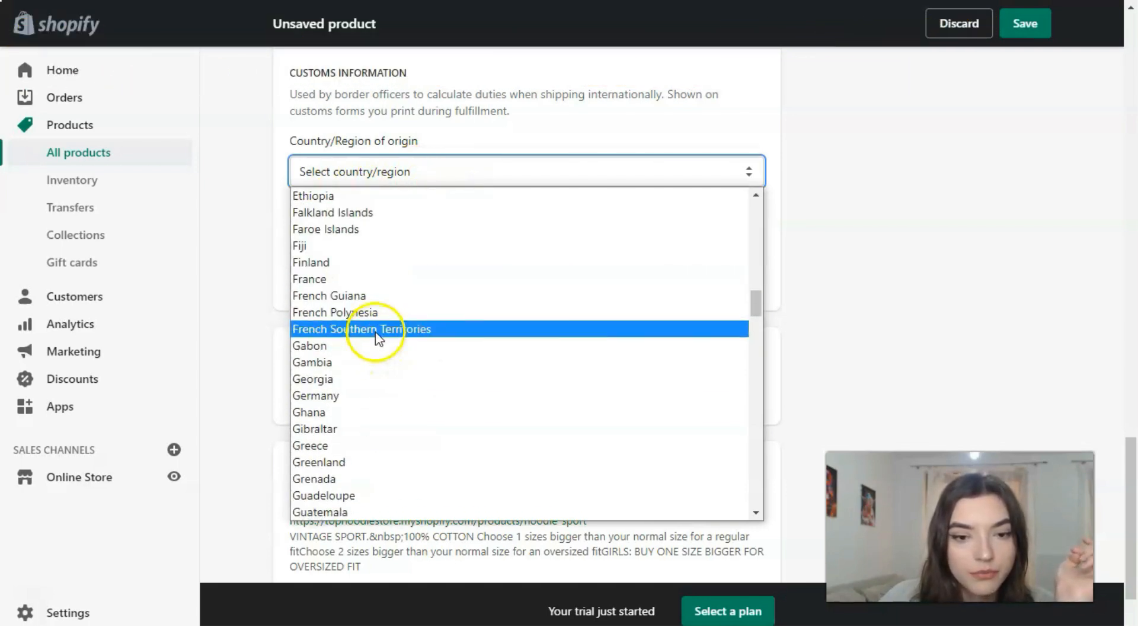
{"action": "scroll", "scroll_direction": "down", "scroll_amount": 3}
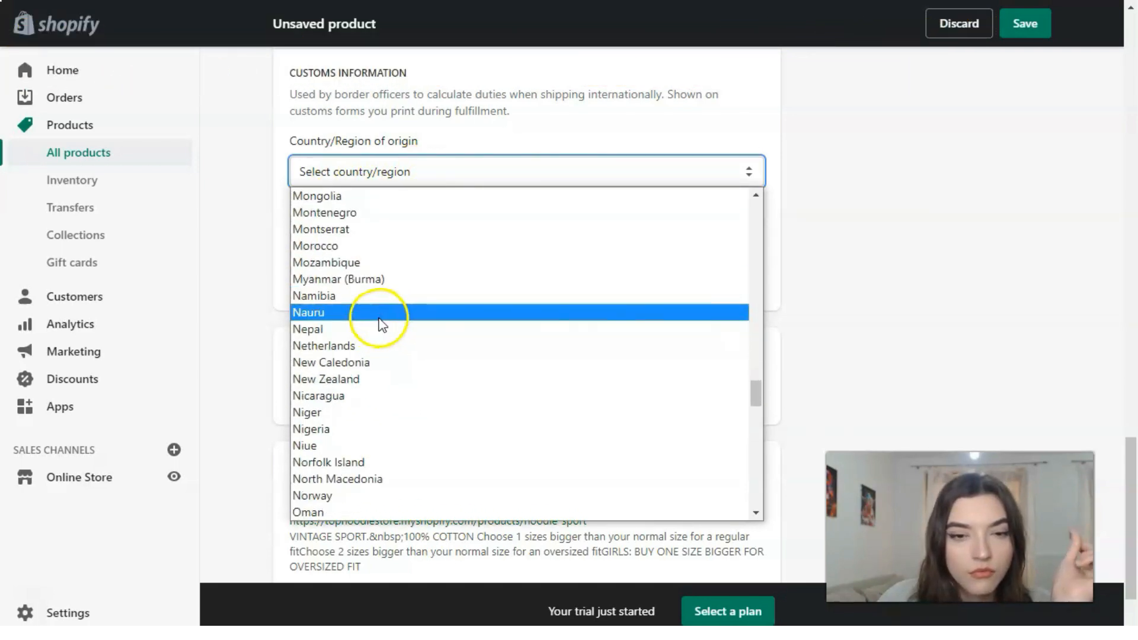
{"action": "scroll", "scroll_direction": "down", "scroll_amount": 3}
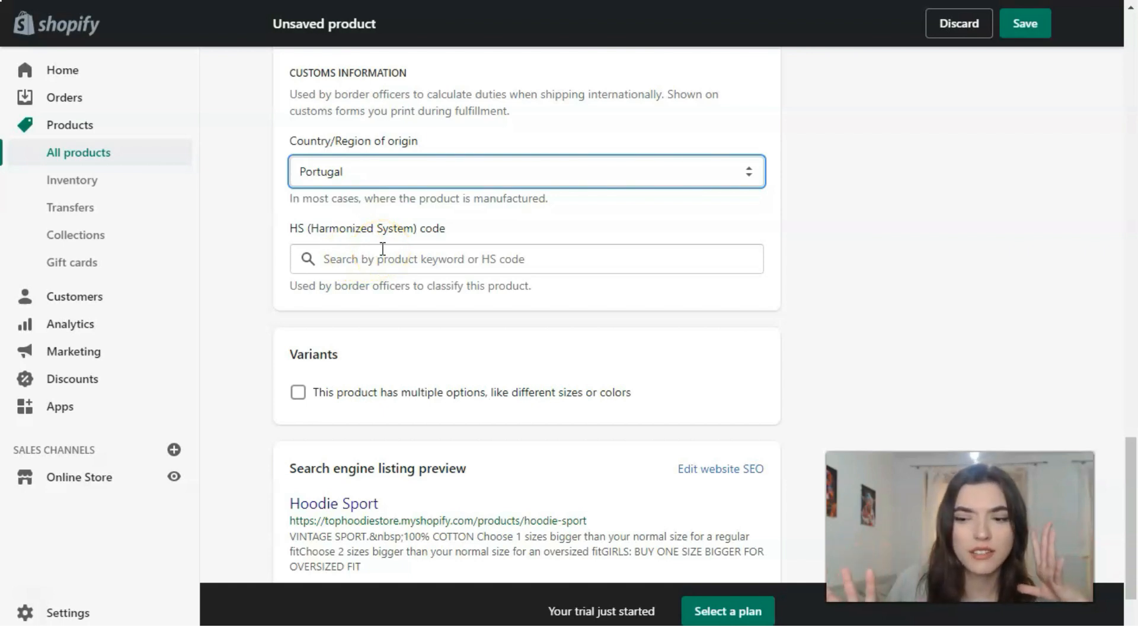
{"action": "scroll", "scroll_direction": "down", "scroll_amount": 3}
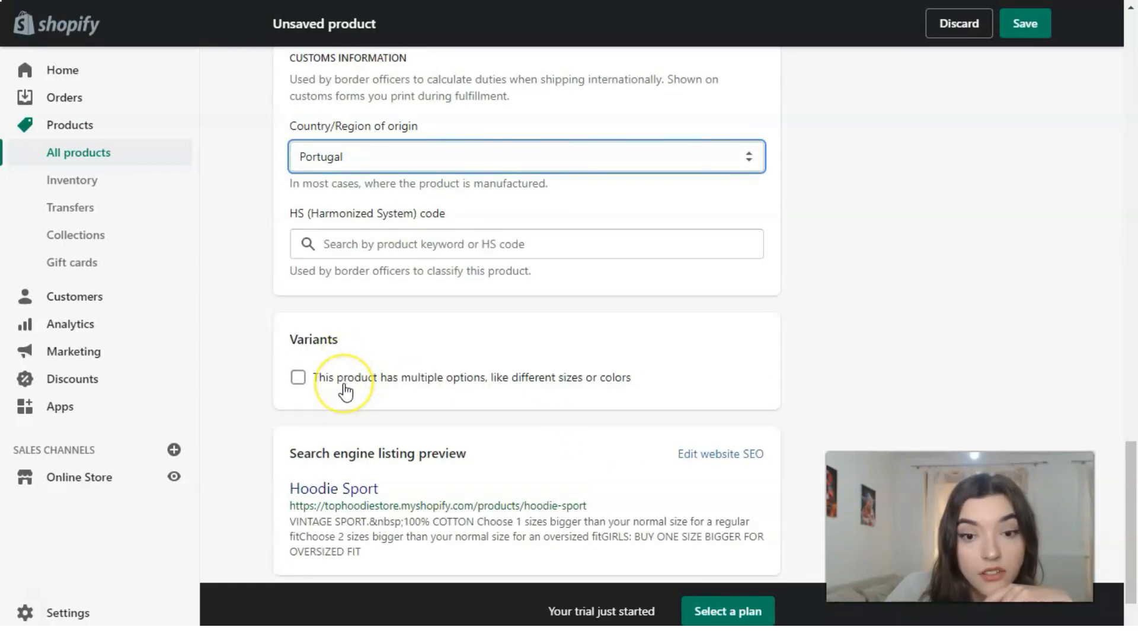
Enable multiple options and enter a Size option with values S, M, L and XL.
{"action": "left_click", "coordinate": [298, 377]}
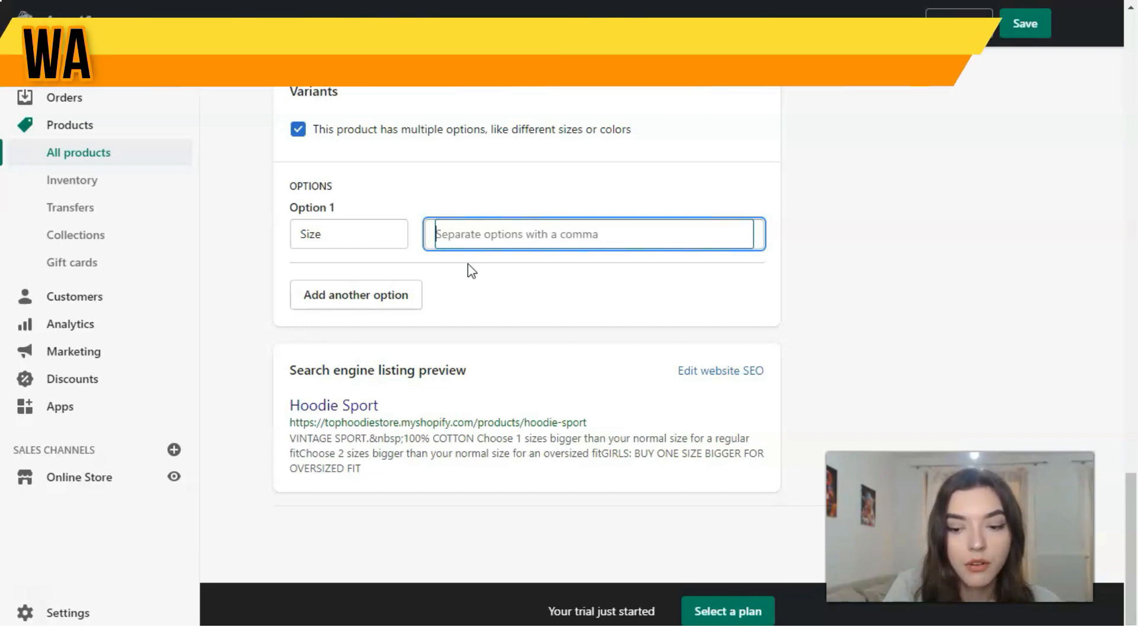
{"action": "type", "text": "S M"}
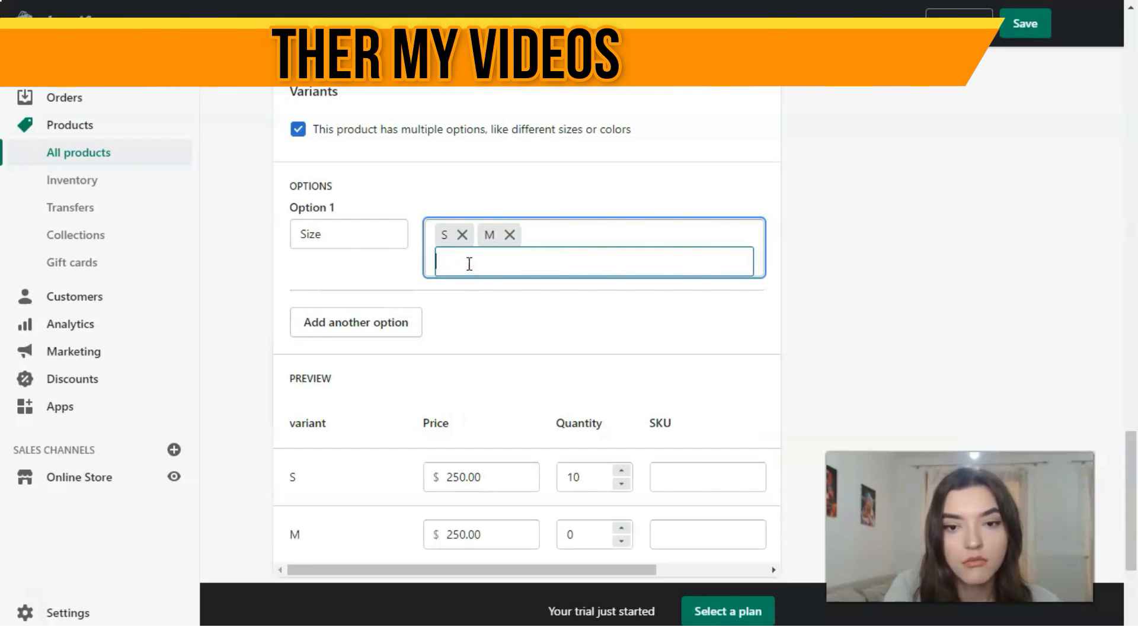
{"action": "type", "text": "L"}
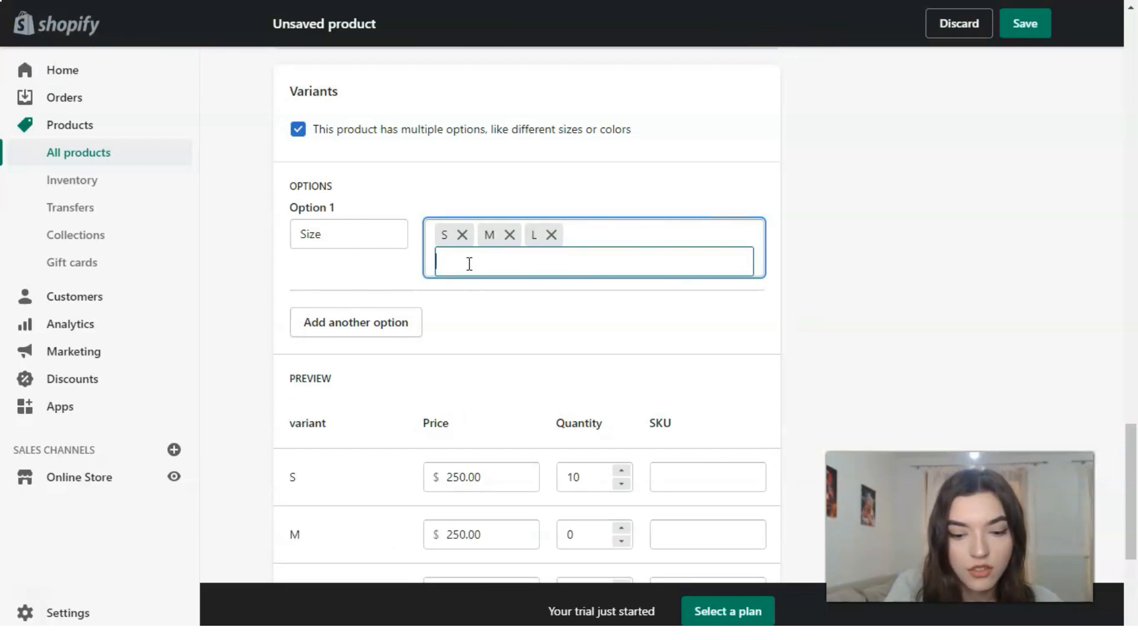
{"action": "type", "text": "XL"}
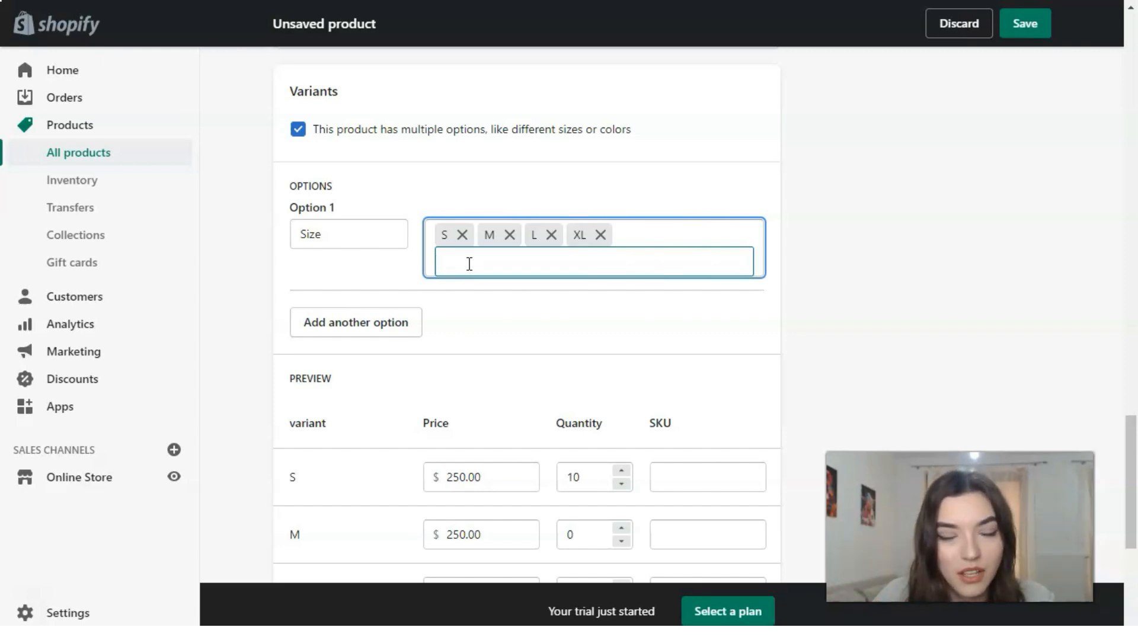
{"action": "scroll", "scroll_direction": "down", "scroll_amount": 3}
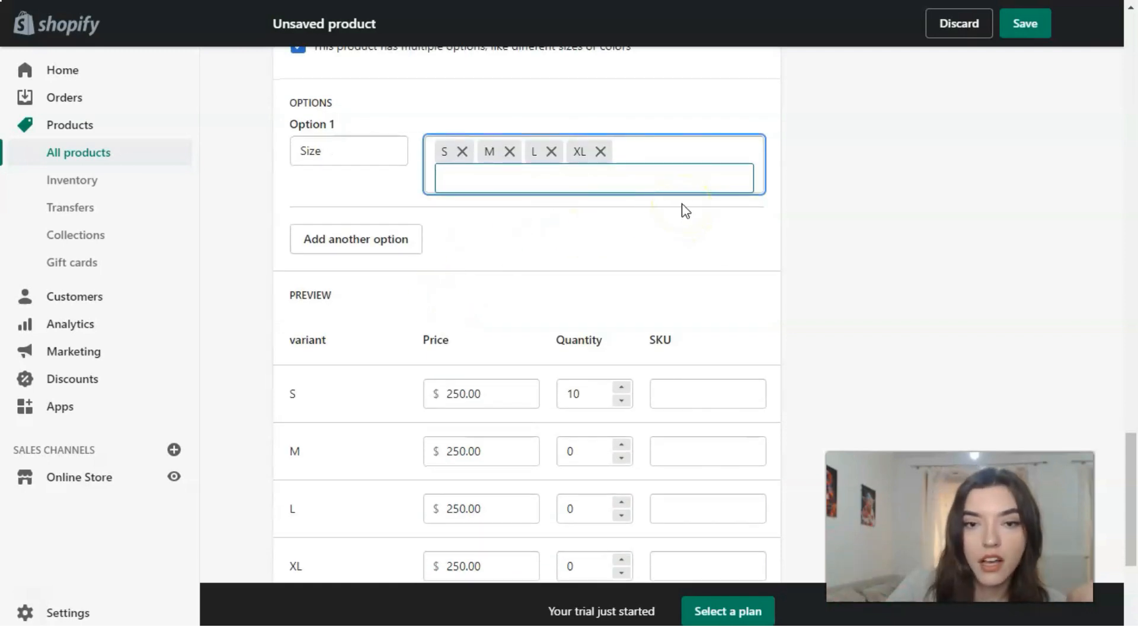
Remove the size values and replace them with a single 'One size' value.
{"action": "left_click", "coordinate": [464, 151]}
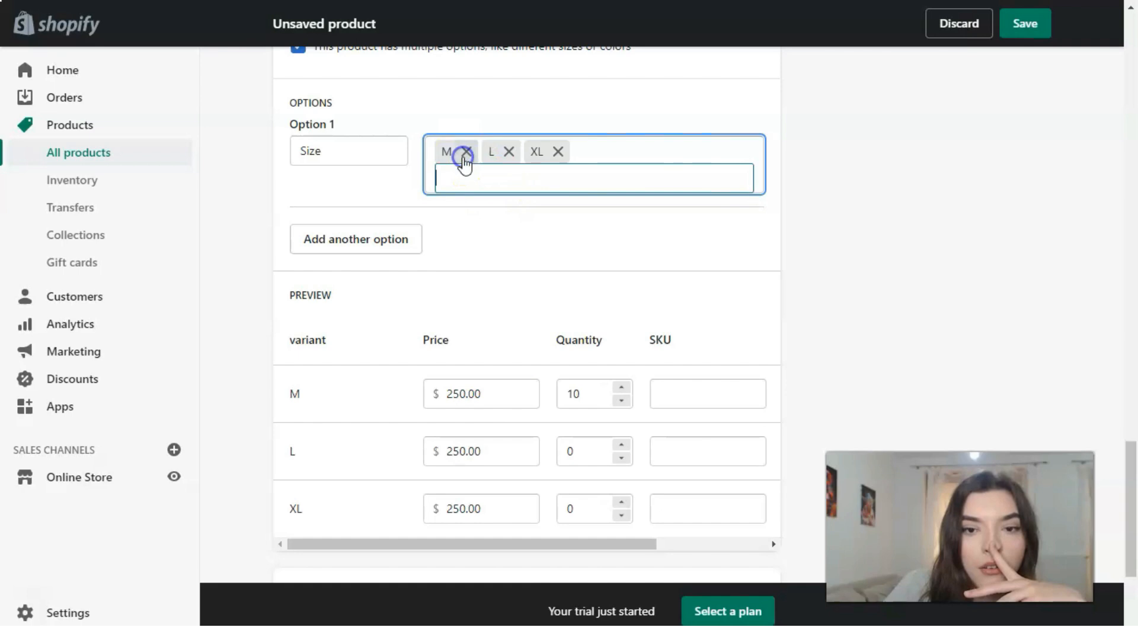
{"action": "left_click", "coordinate": [465, 153]}
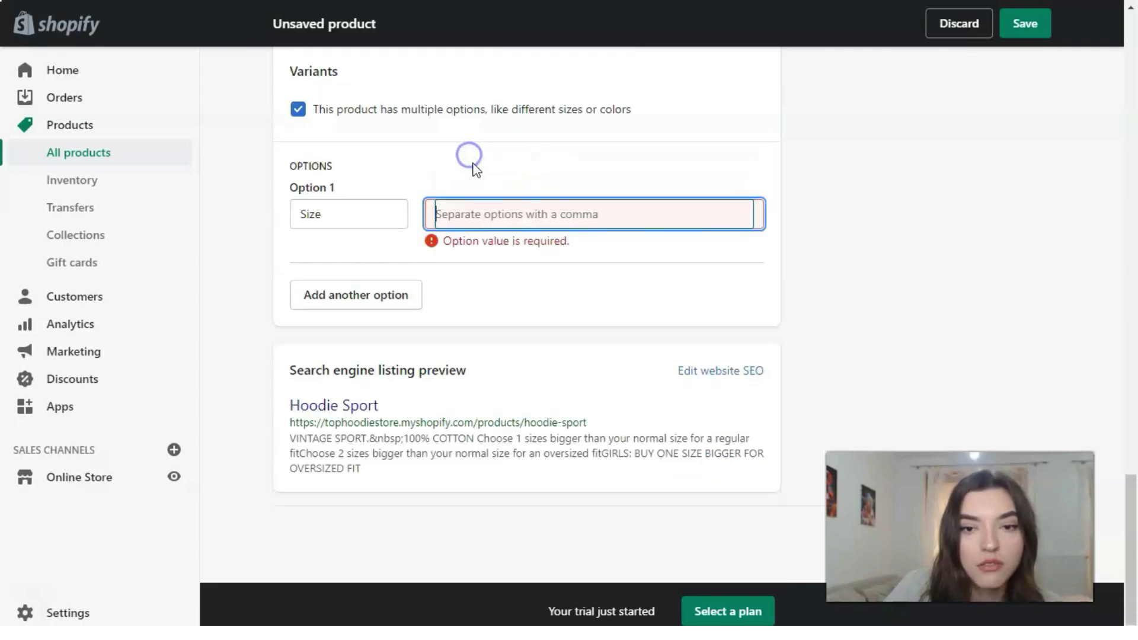
{"action": "type", "text": "One size"}
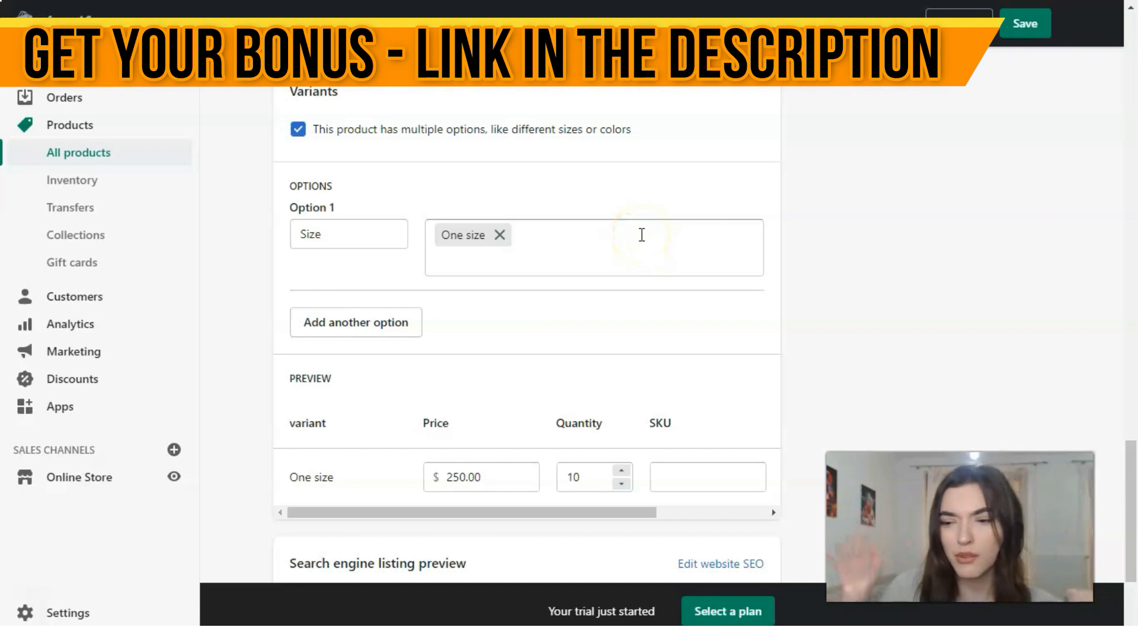
{"action": "scroll", "scroll_direction": "down", "scroll_amount": 3}
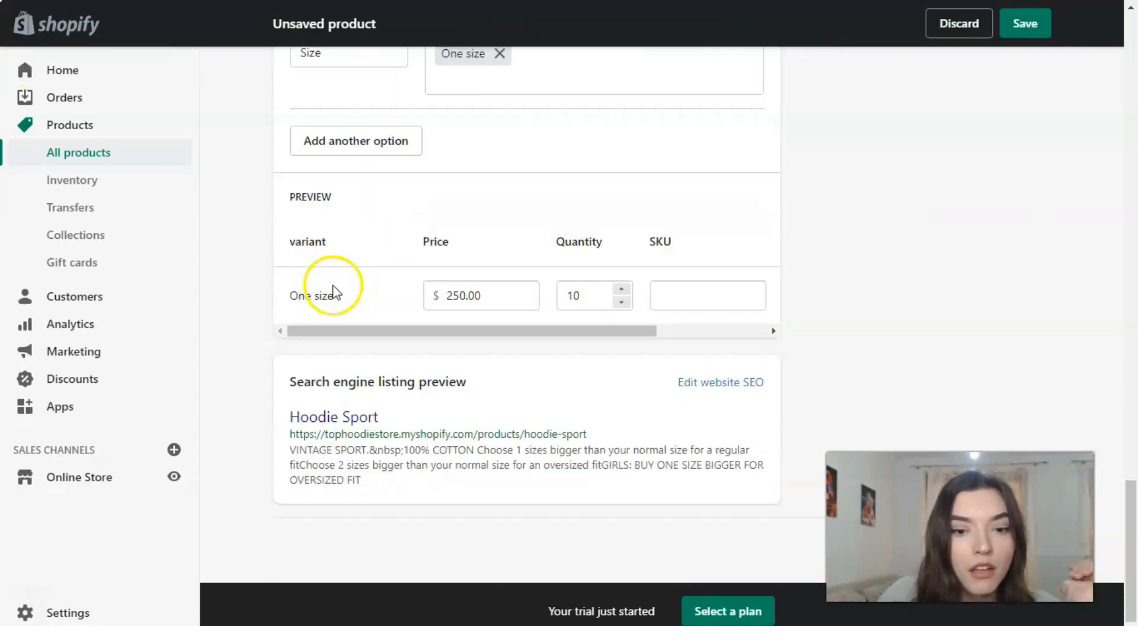
Add a Color option with values red, black, grey and orange, giving four One size variants.
{"action": "scroll", "scroll_direction": "up", "scroll_amount": 3}
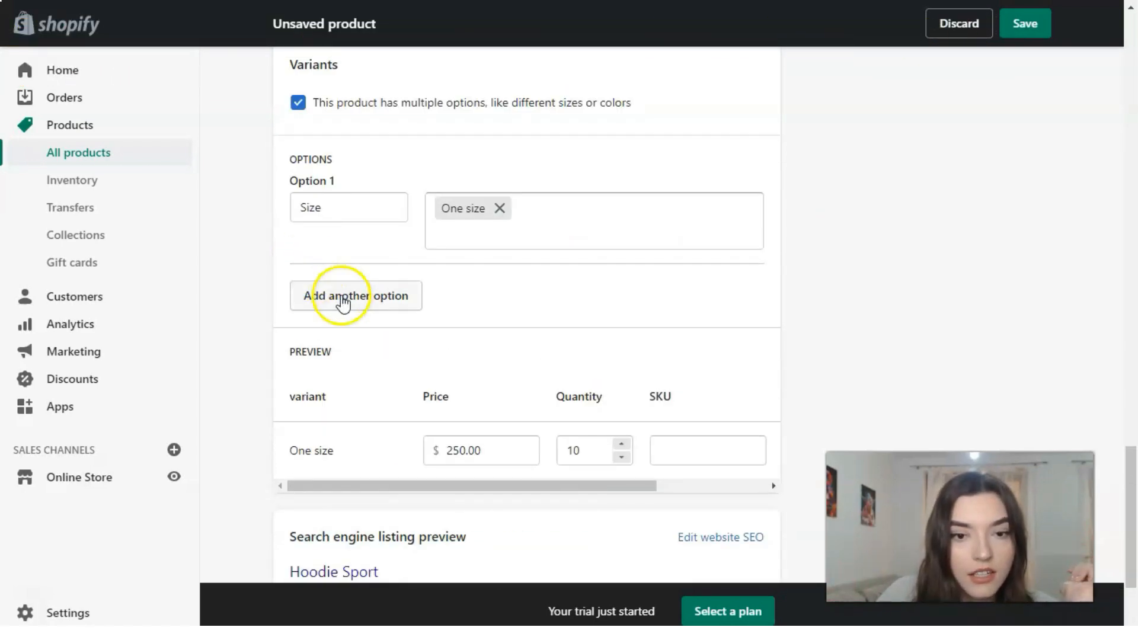
{"action": "left_click", "coordinate": [354, 295]}
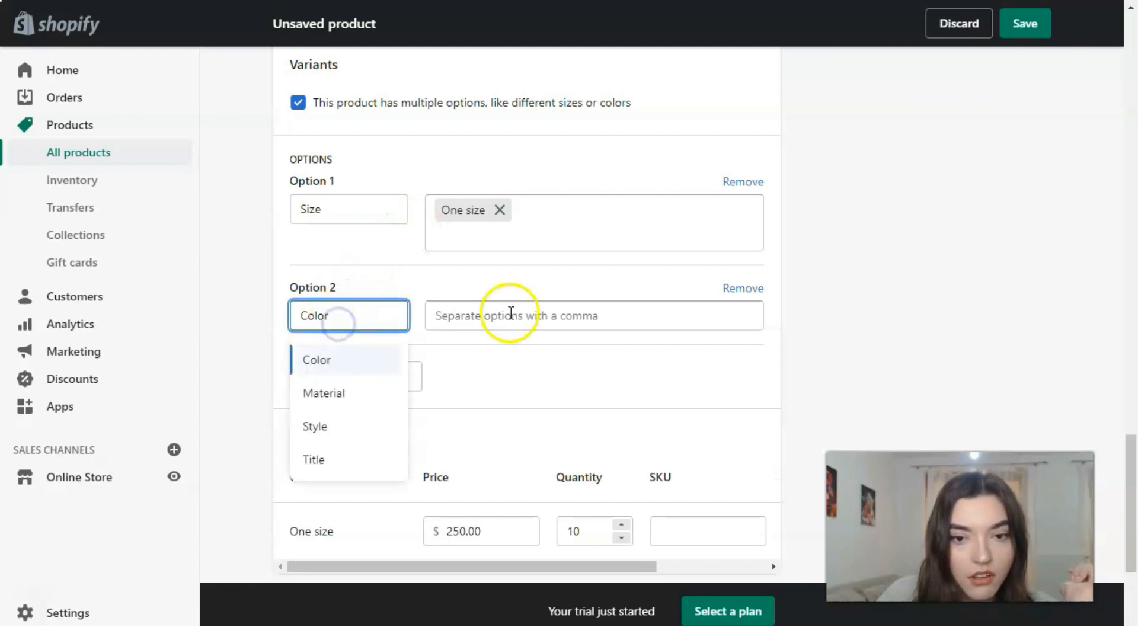
{"action": "type", "text": "red"}
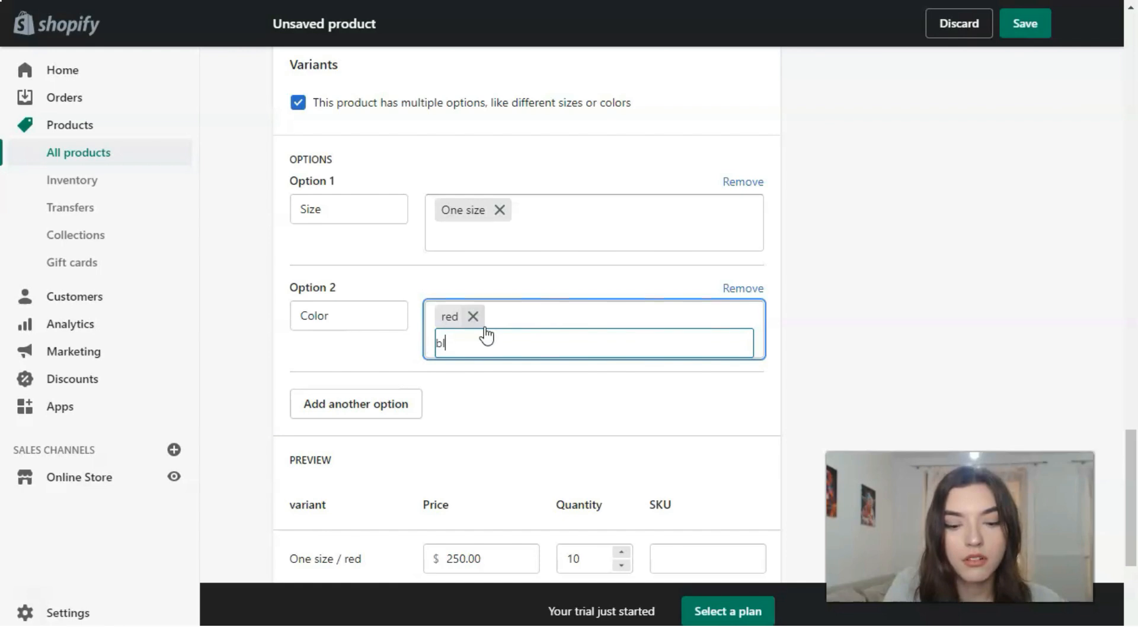
{"action": "type", "text": "black"}
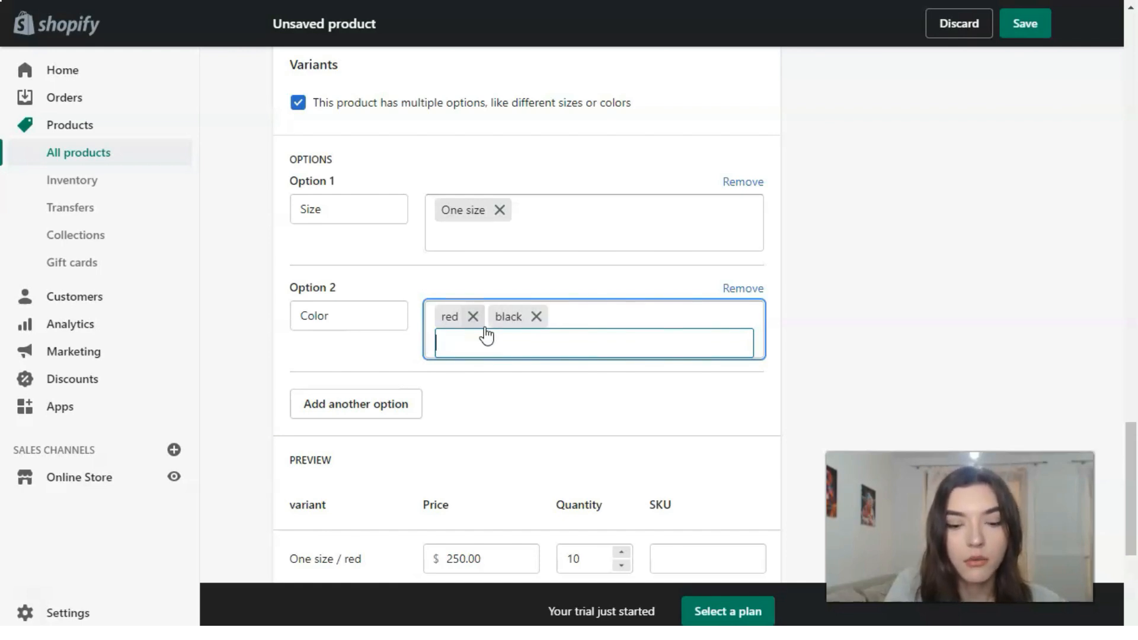
{"action": "type", "text": "grey"}
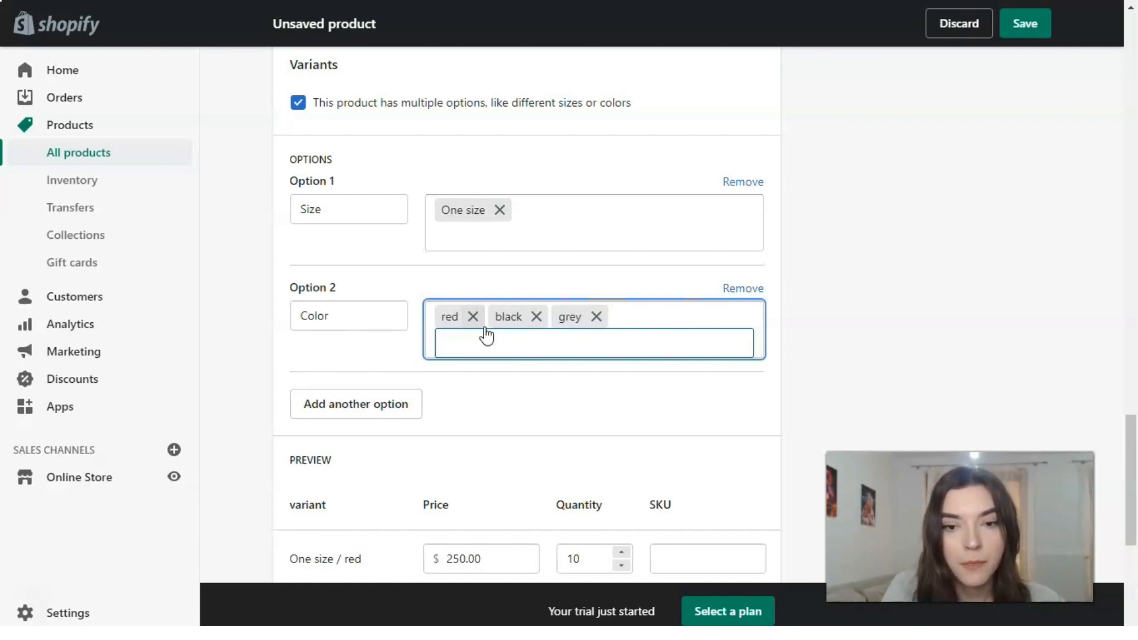
{"action": "type", "text": "yel"}
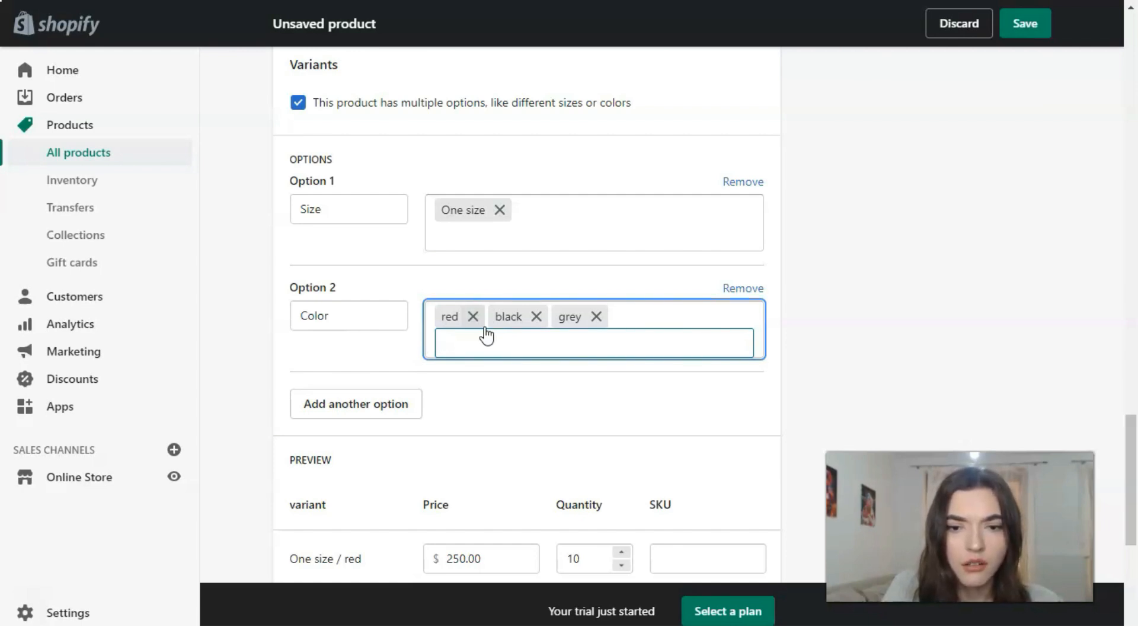
{"action": "type", "text": "ora"}
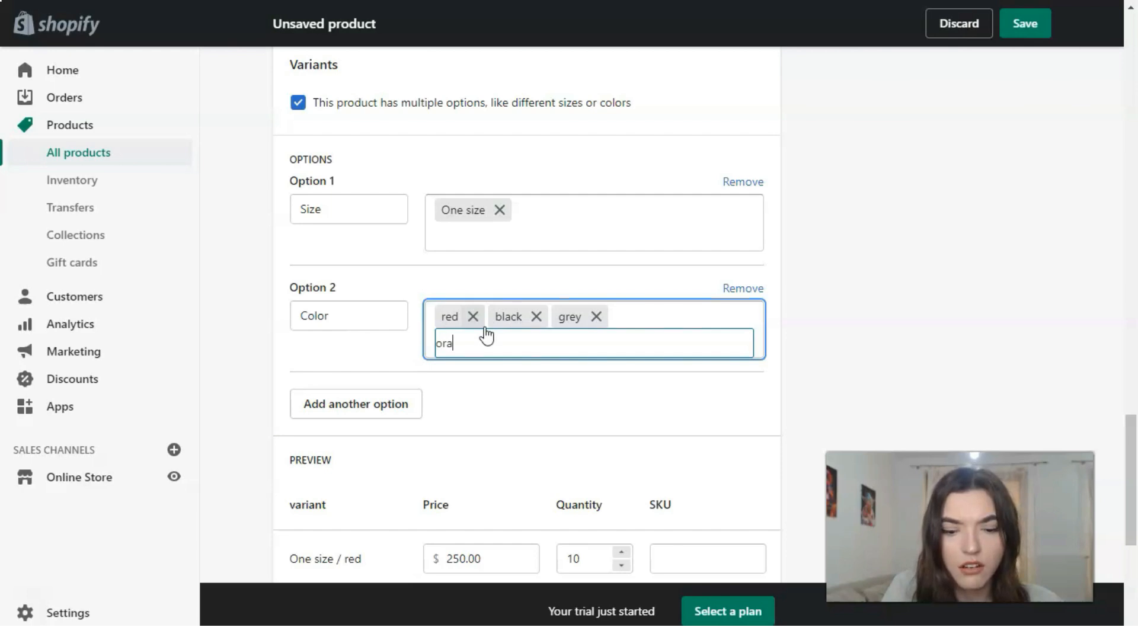
{"action": "key", "text": "Enter"}
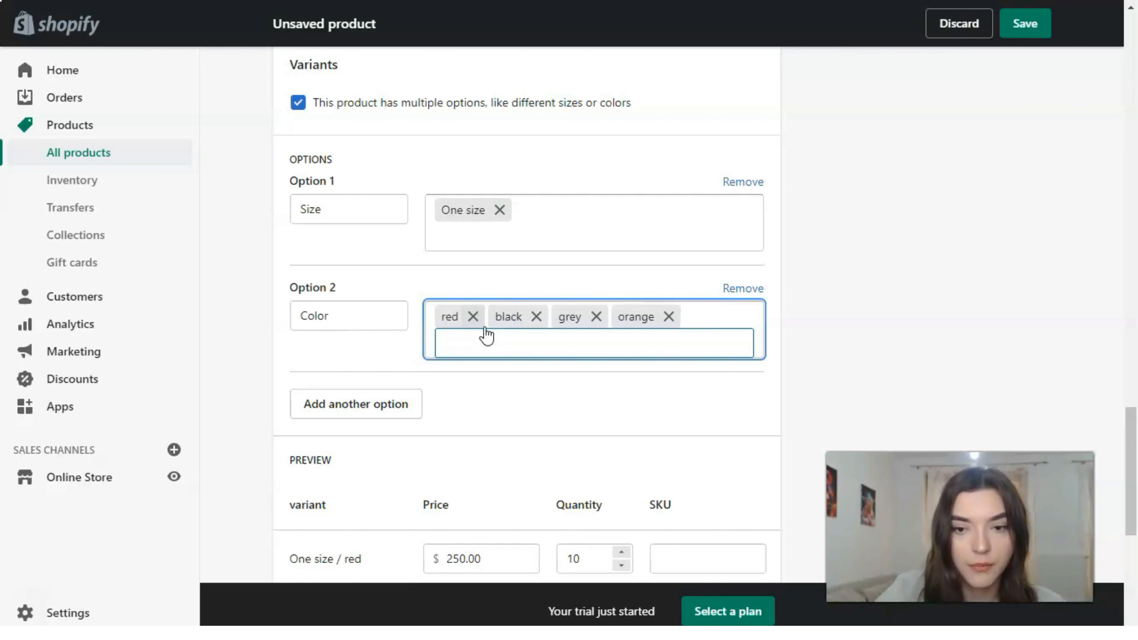
{"action": "scroll", "scroll_direction": "down", "scroll_amount": 3}
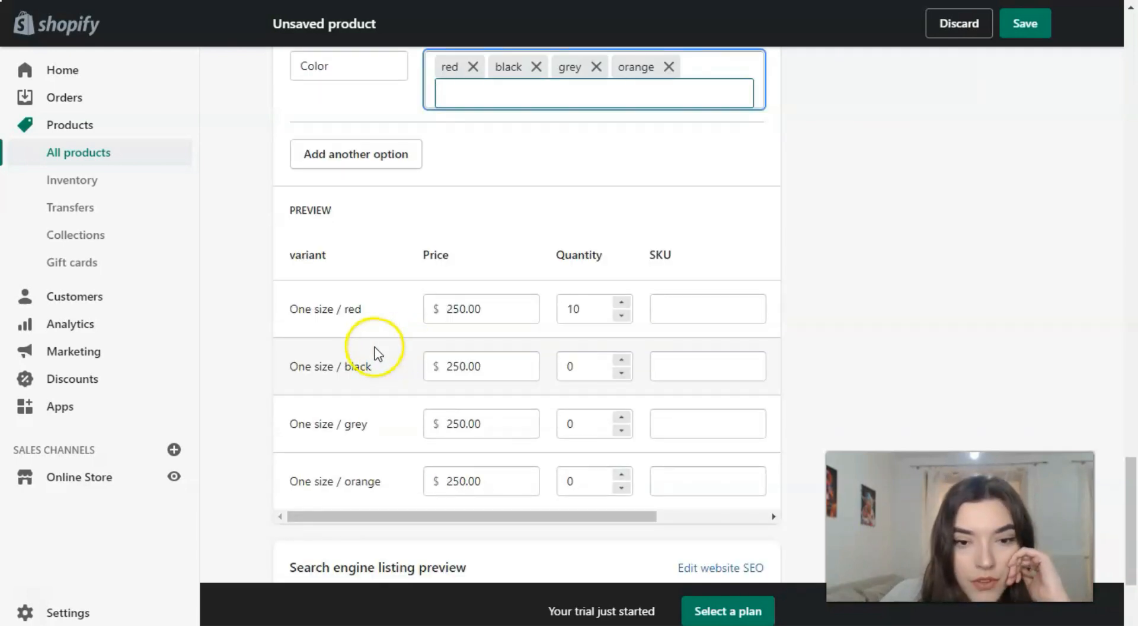
{"action": "scroll", "scroll_direction": "down", "scroll_amount": 3}
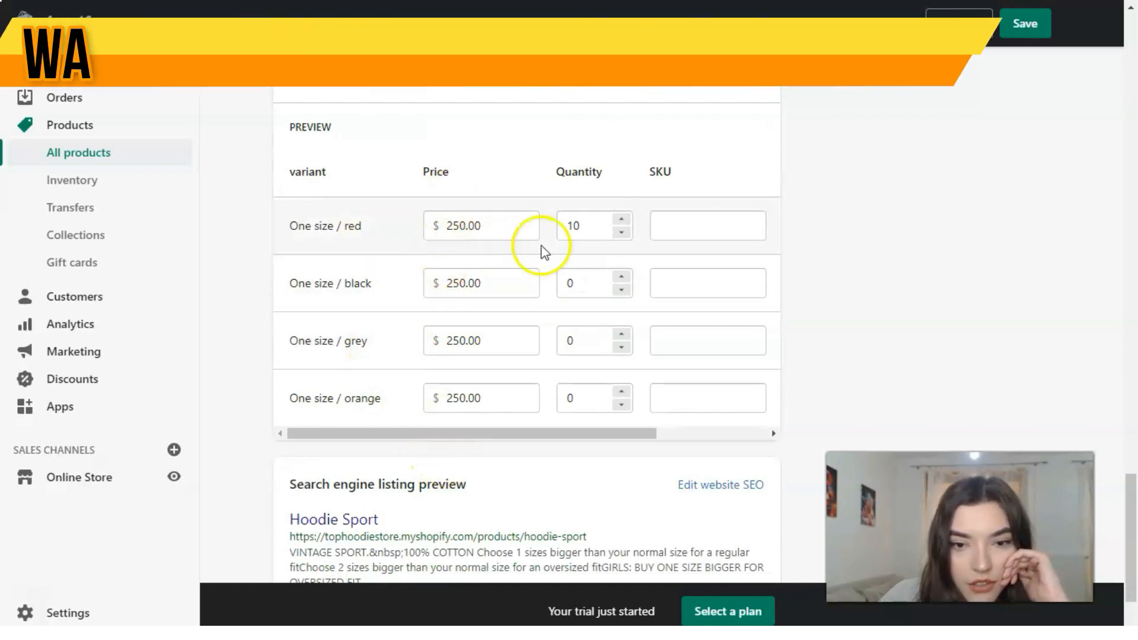
{"action": "mouse_move", "coordinate": [520, 309]}
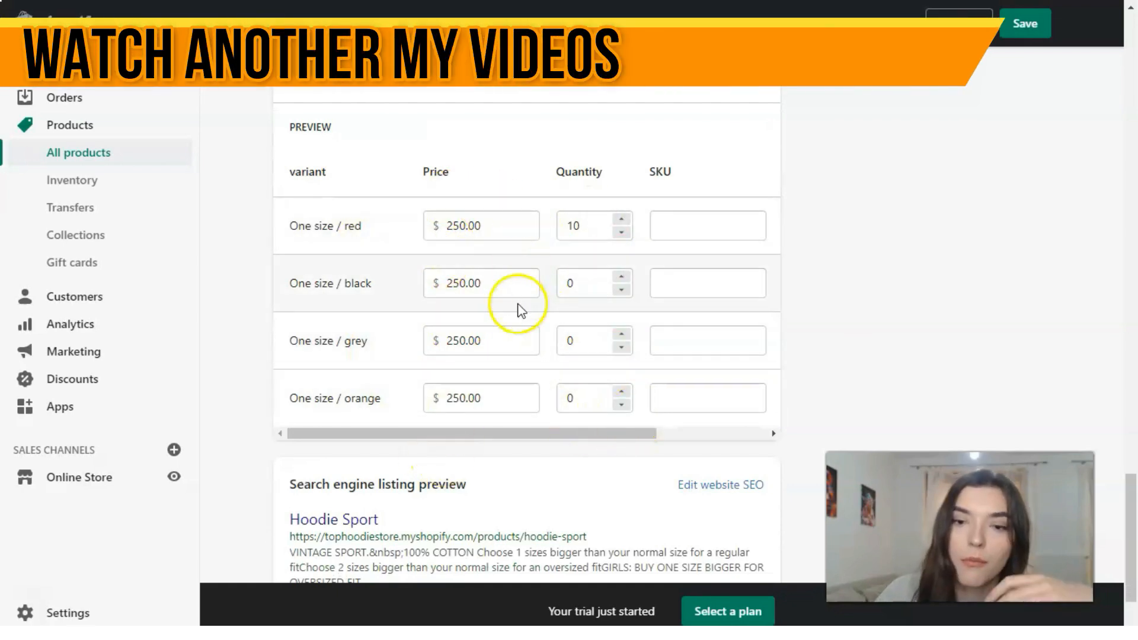
{"action": "mouse_move", "coordinate": [556, 338]}
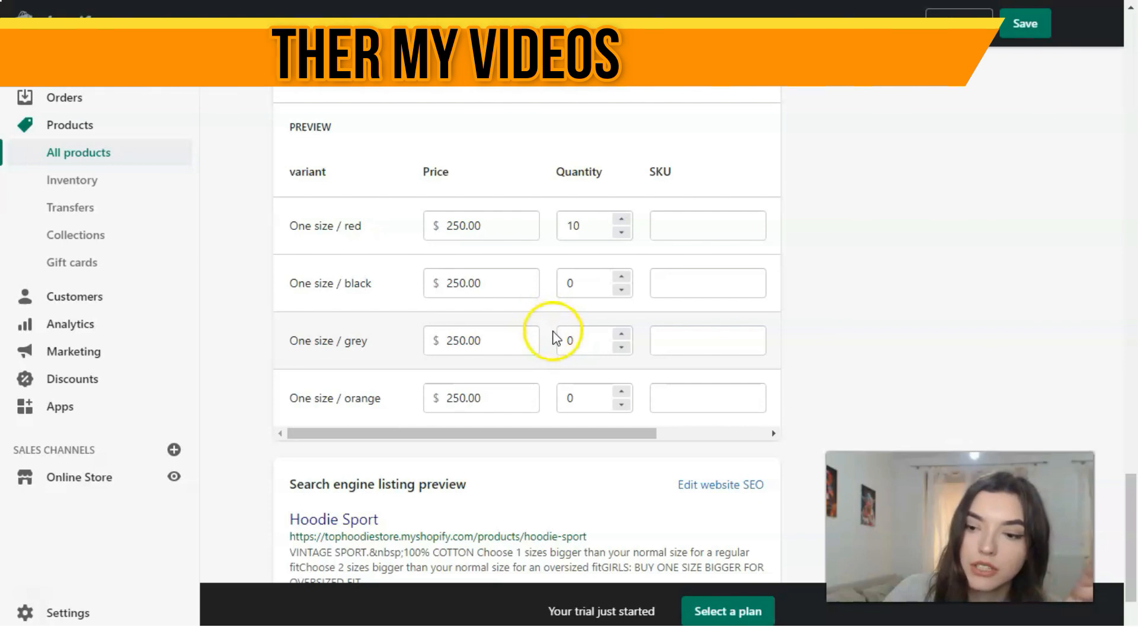
{"action": "scroll", "scroll_direction": "down", "scroll_amount": 3}
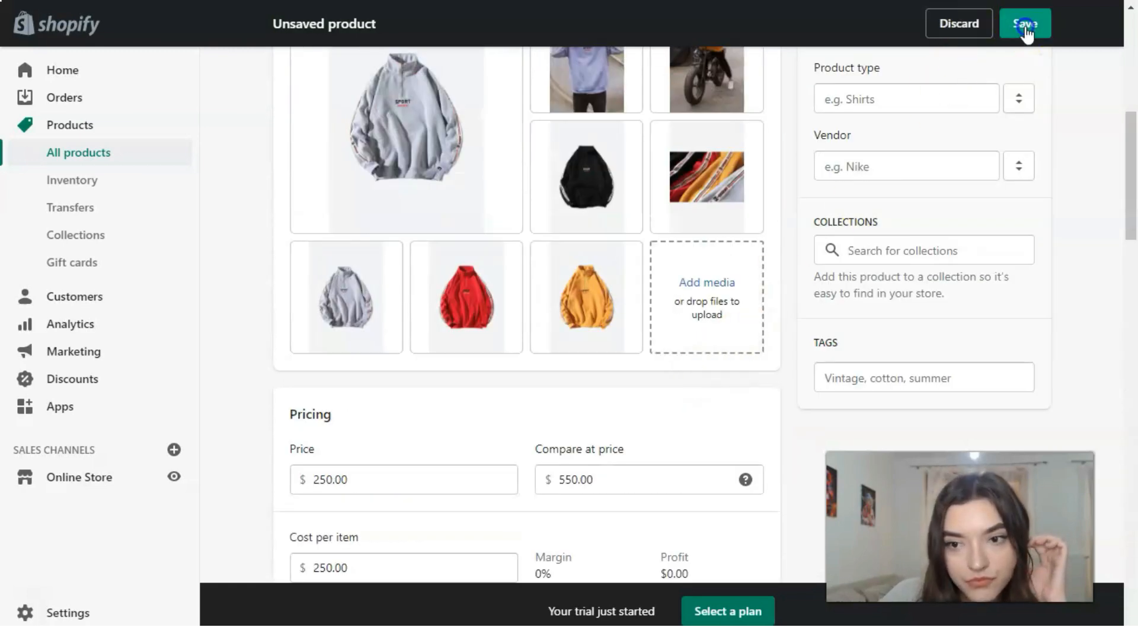
Save Hoodie Sport as a draft, then select the description's sizing lines for replacement.
{"action": "left_click", "coordinate": [1029, 23]}
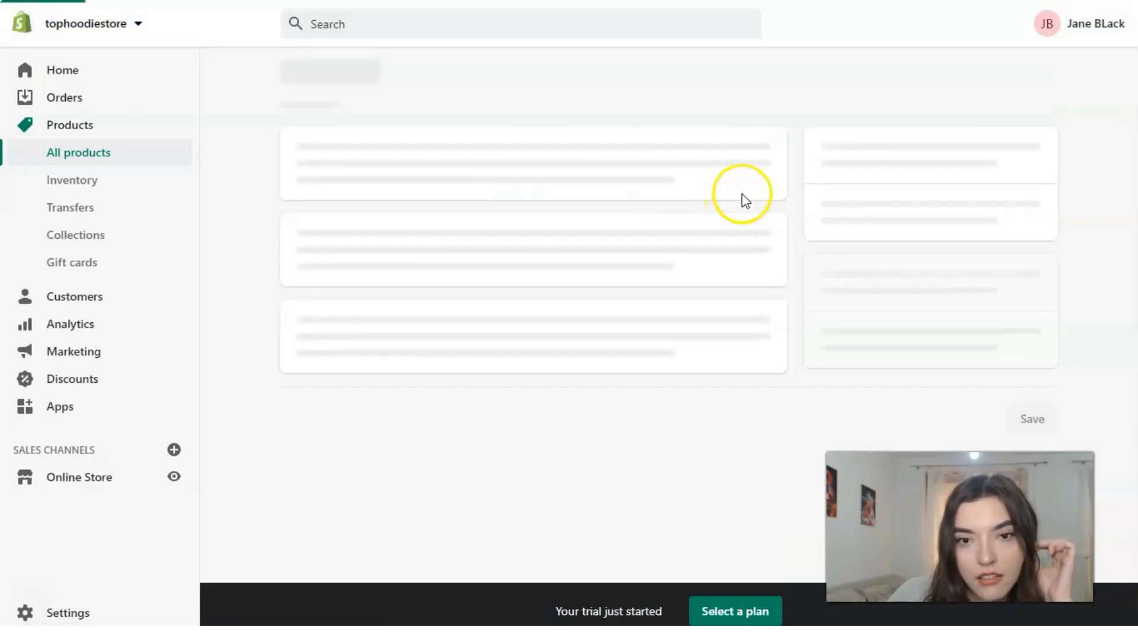
{"action": "mouse_move", "coordinate": [647, 220]}
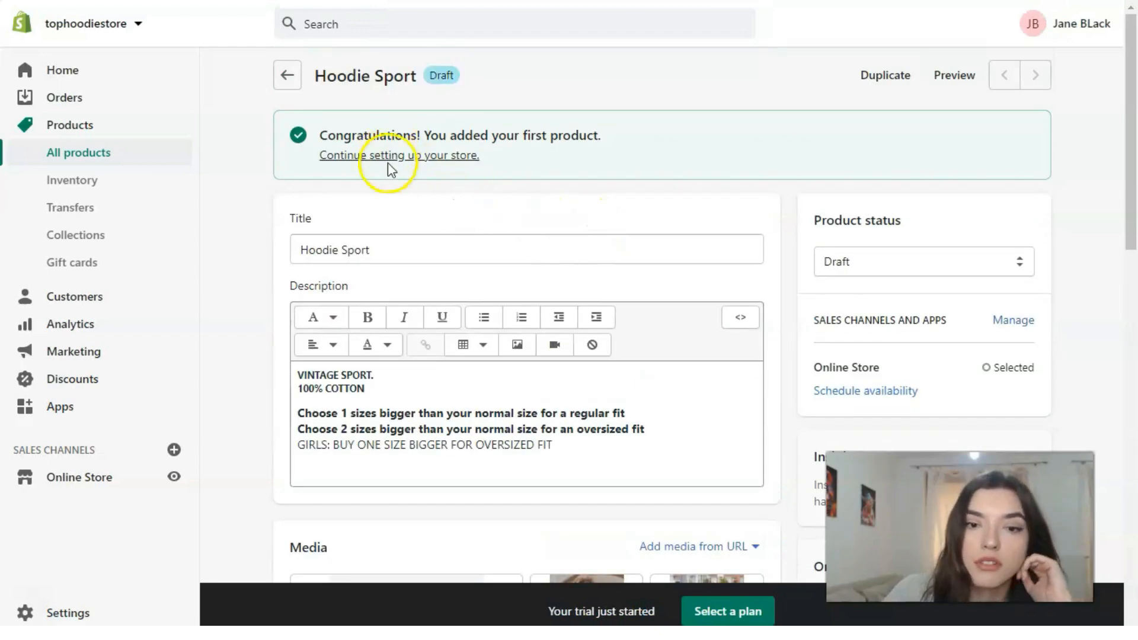
{"action": "scroll", "scroll_direction": "down", "scroll_amount": 3}
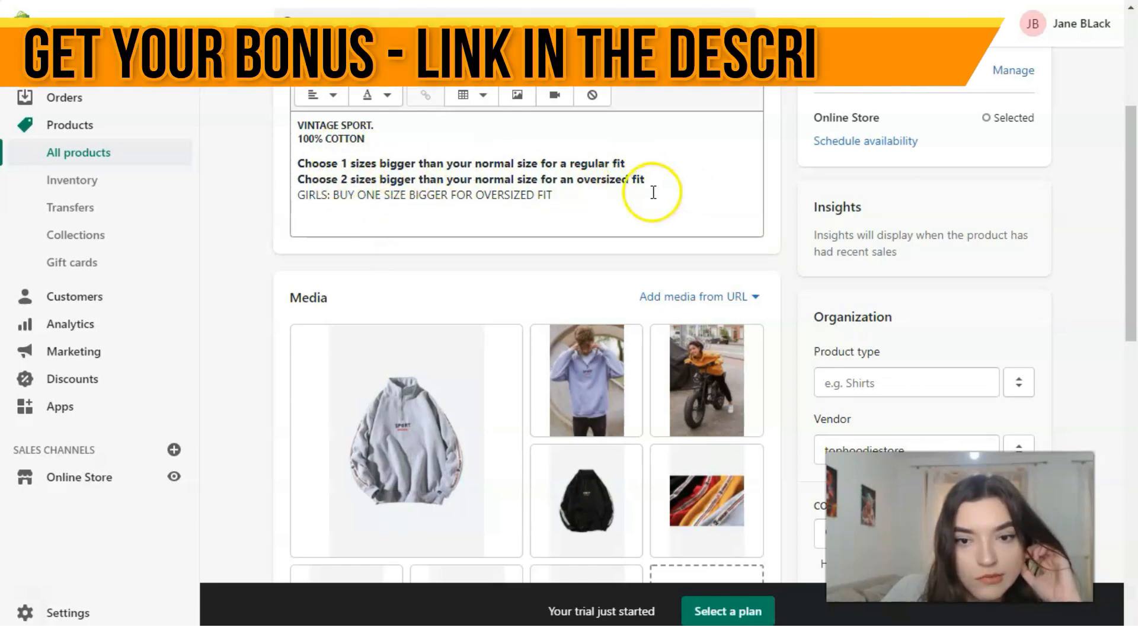
{"action": "left_click_drag", "start_coordinate": [394, 179], "coordinate": [643, 179]}
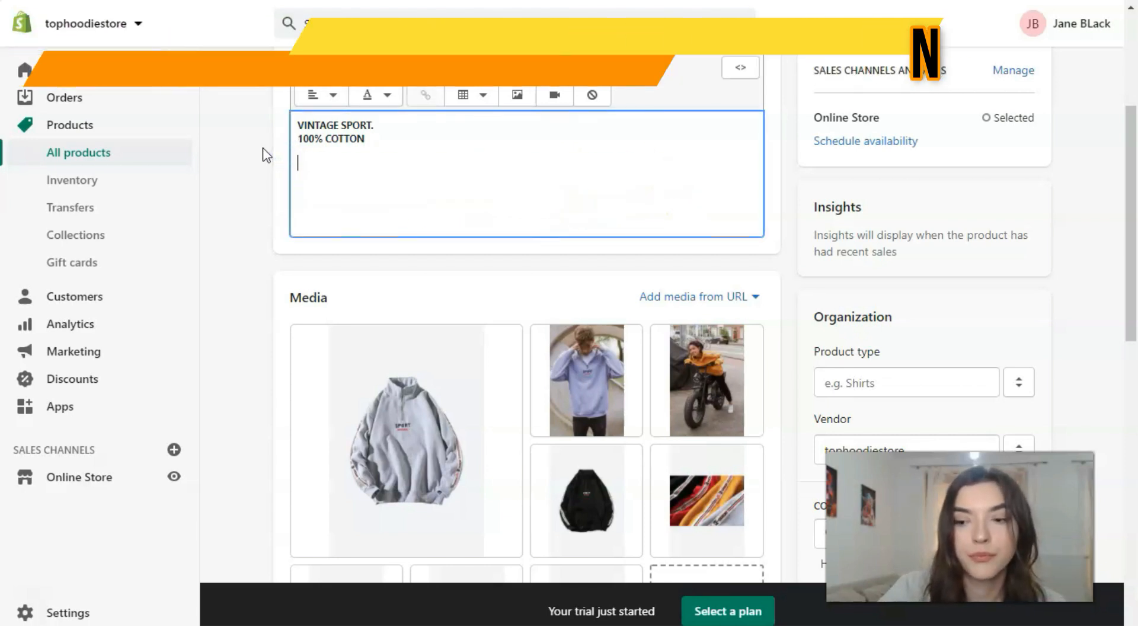
Overwrite the selected sizing advice with the line 'One size/ Over size'.
{"action": "type", "text": "O"}
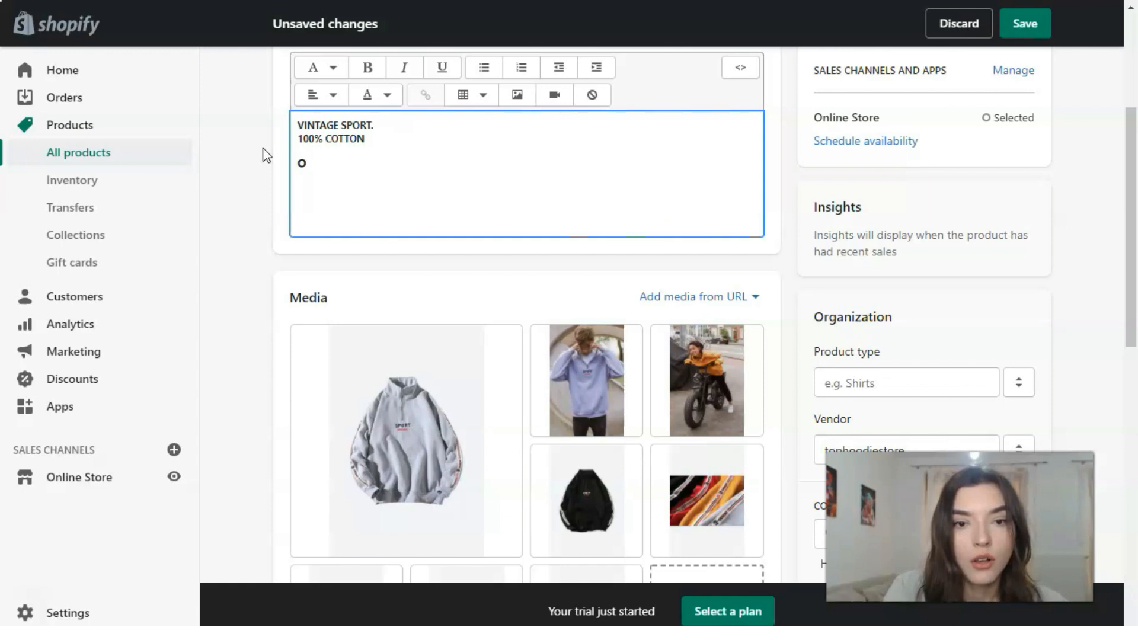
{"action": "type", "text": "ne size"}
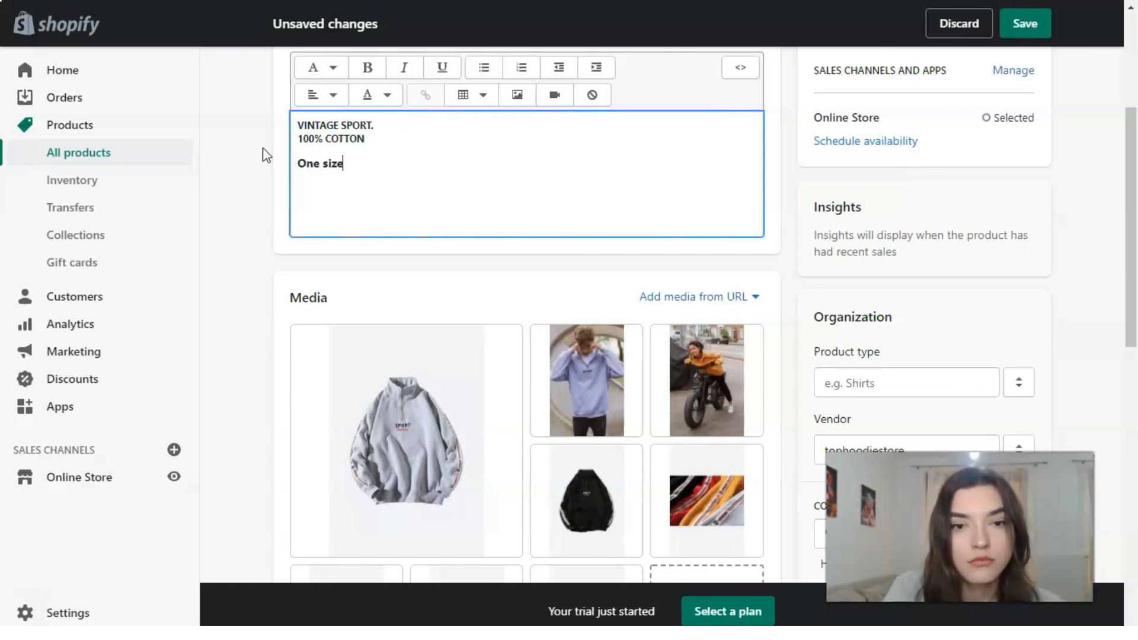
{"action": "type", "text": "/ Overi"}
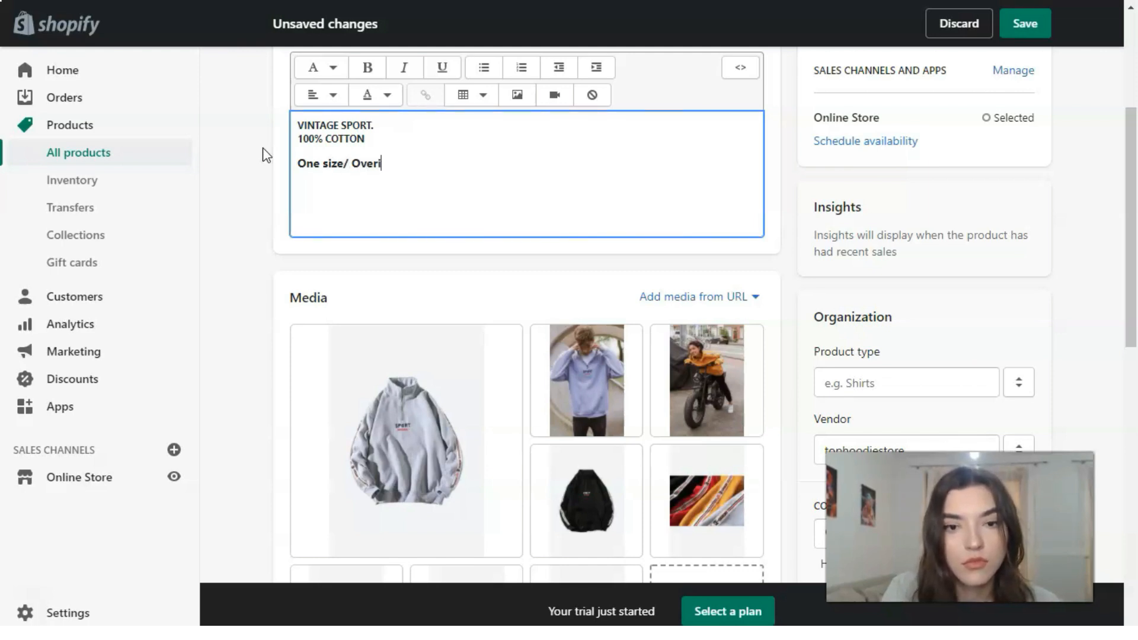
{"action": "key", "text": "Backspace"}
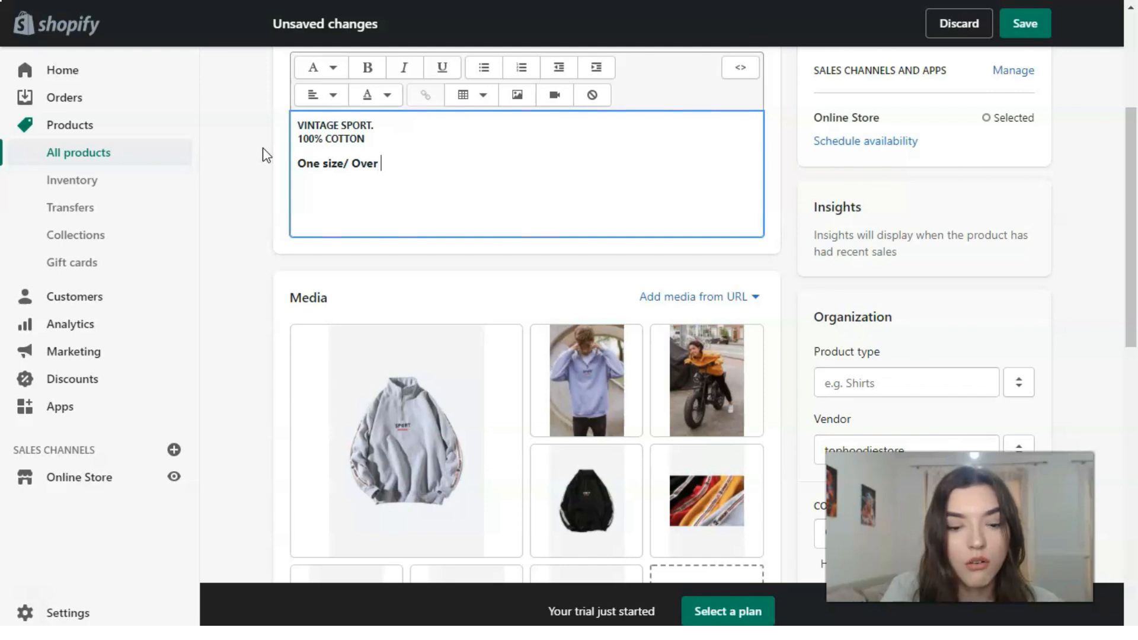
{"action": "type", "text": "size"}
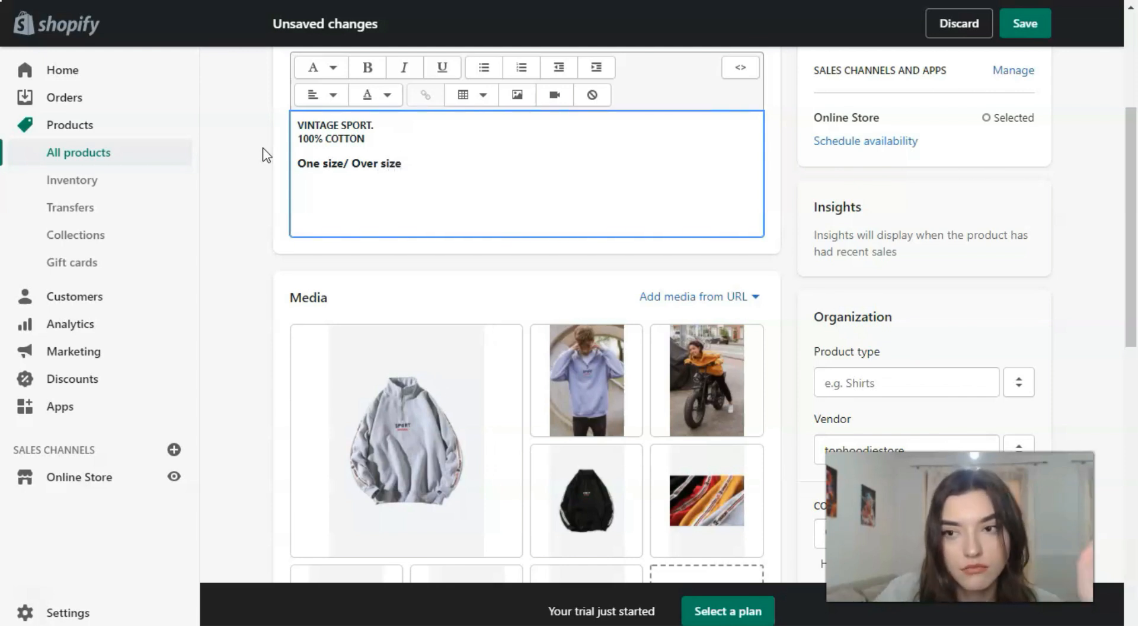
{"action": "scroll", "scroll_direction": "down", "scroll_amount": 3}
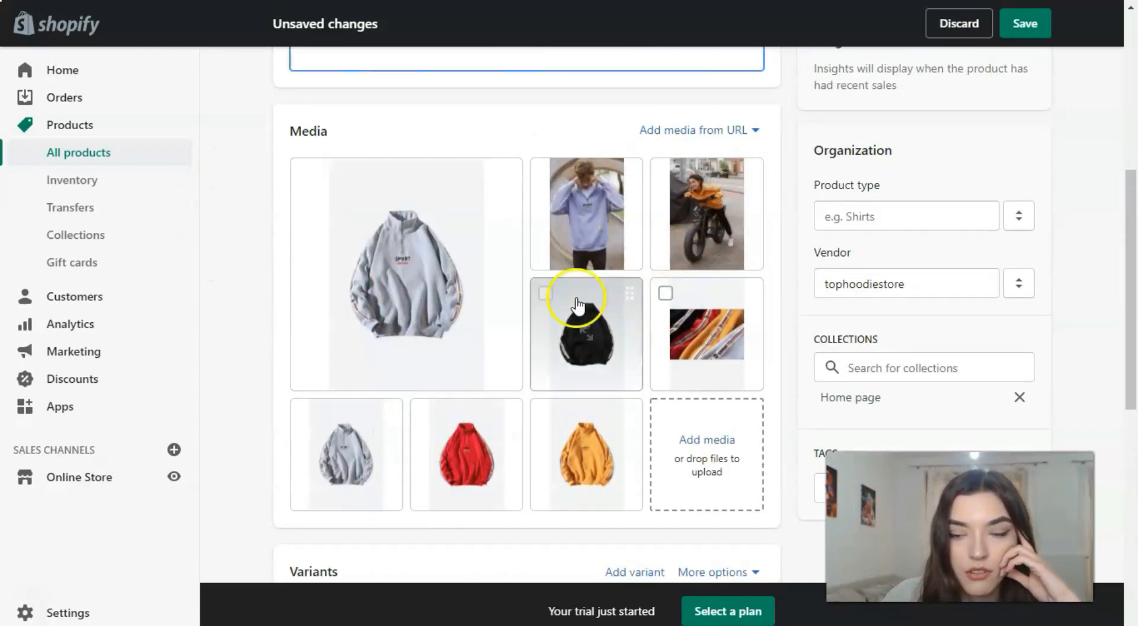
{"action": "scroll", "scroll_direction": "down", "scroll_amount": 3}
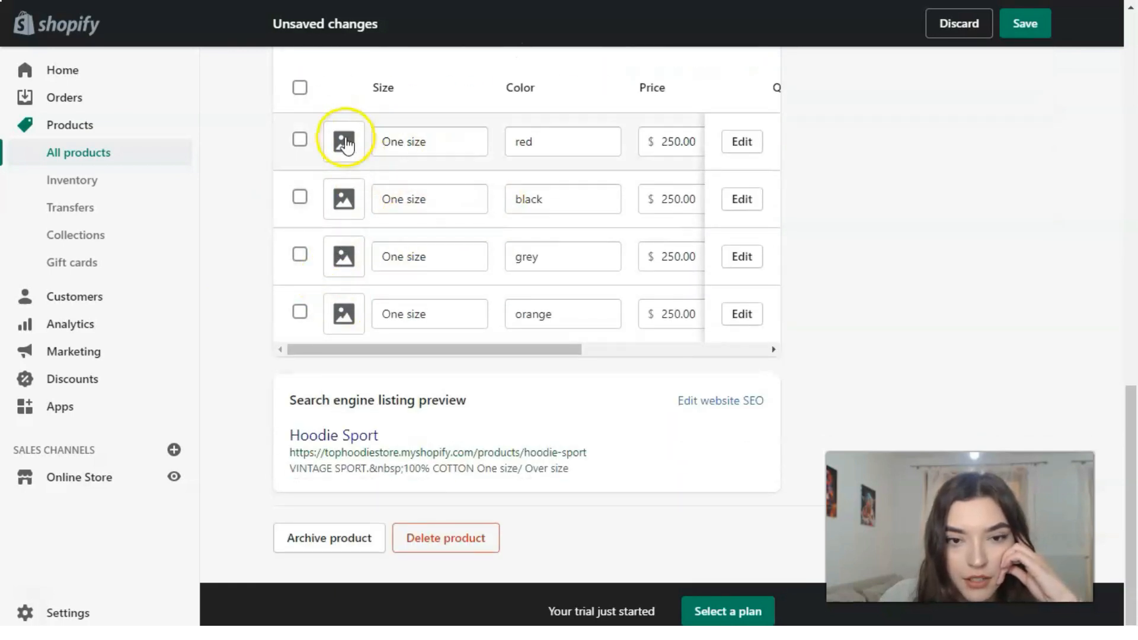
Assign the red, black and orange variants their matching hoodie photos via Select variant image.
{"action": "left_click", "coordinate": [343, 141]}
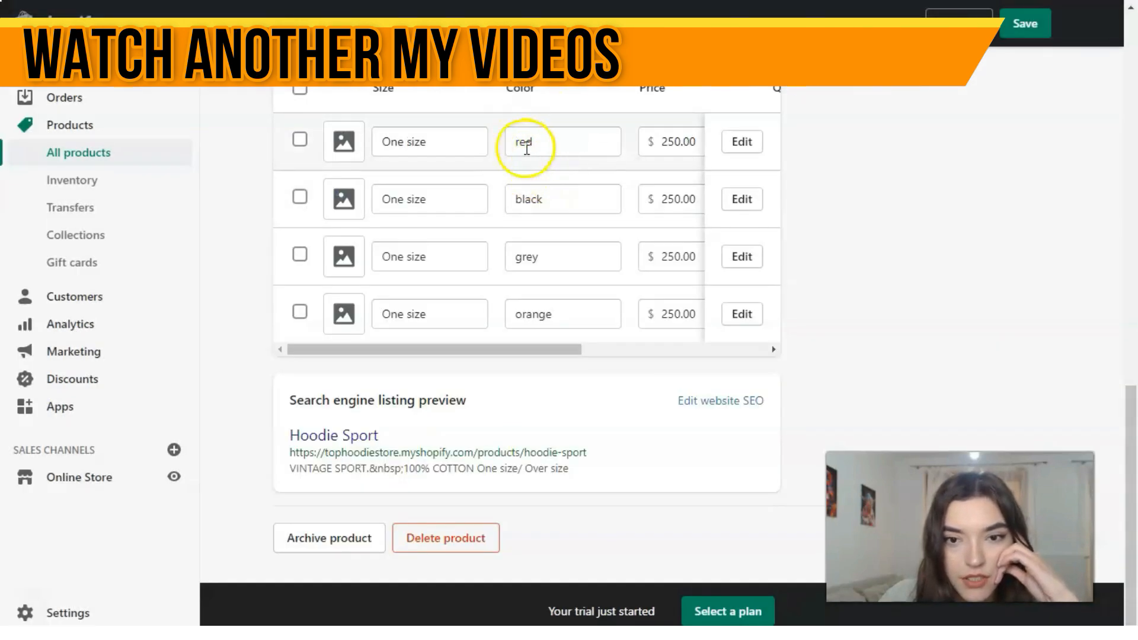
{"action": "left_click", "coordinate": [343, 141]}
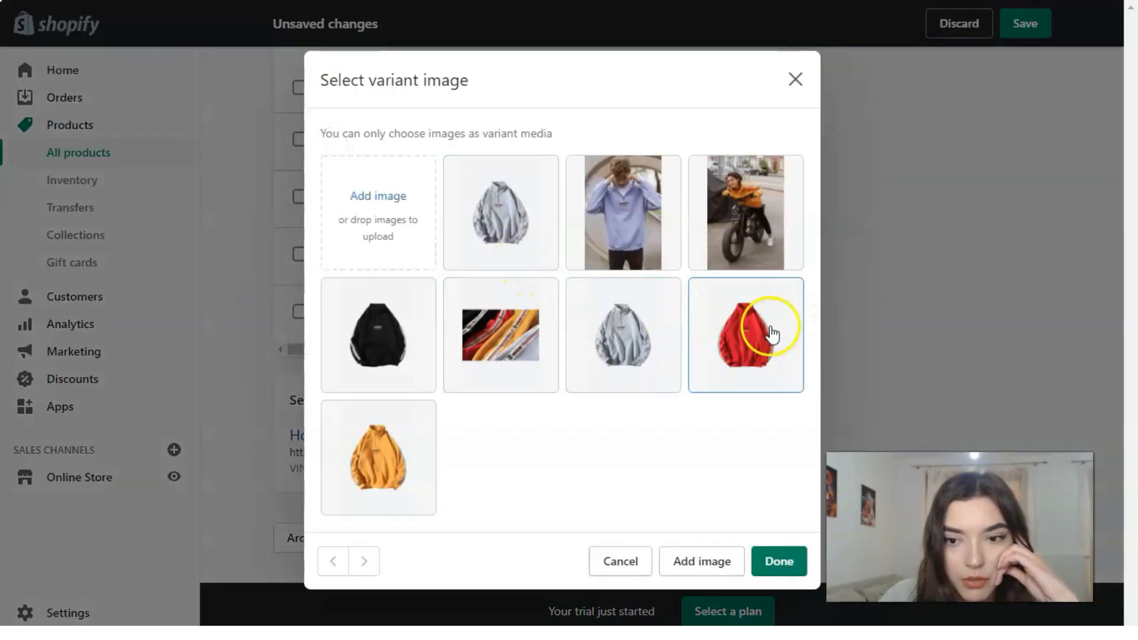
{"action": "left_click", "coordinate": [779, 561]}
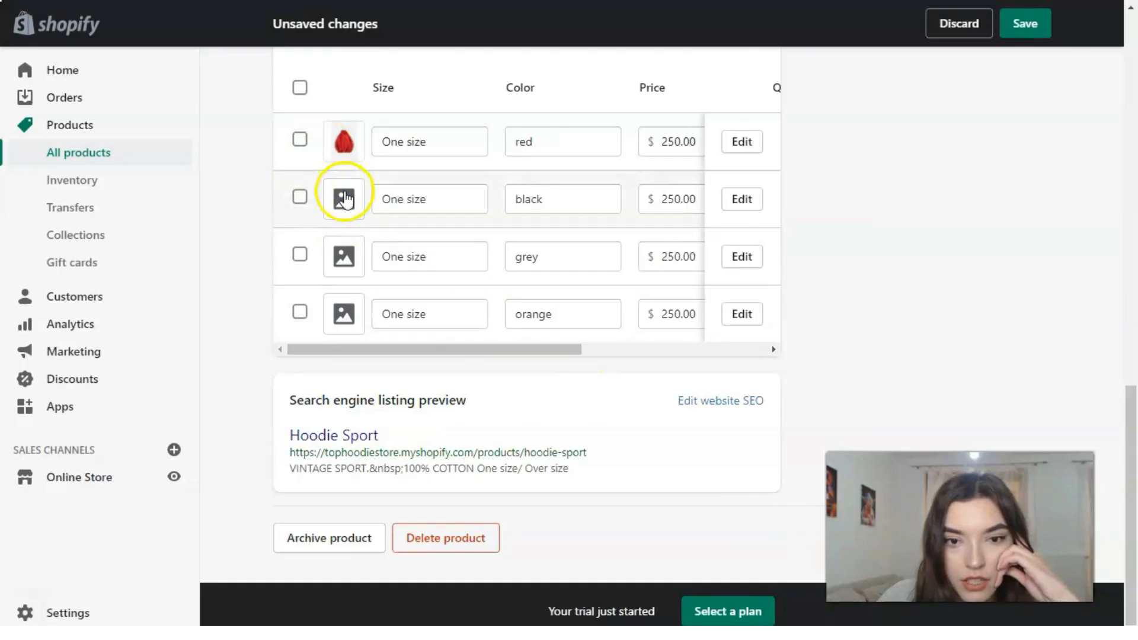
{"action": "left_click", "coordinate": [343, 197]}
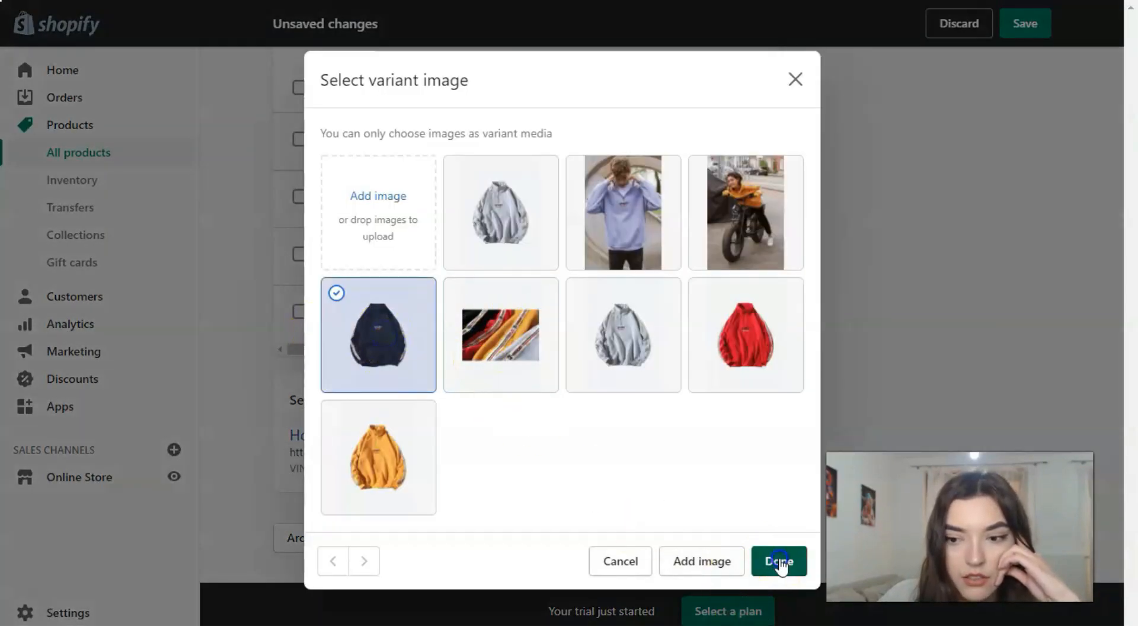
{"action": "left_click", "coordinate": [779, 562]}
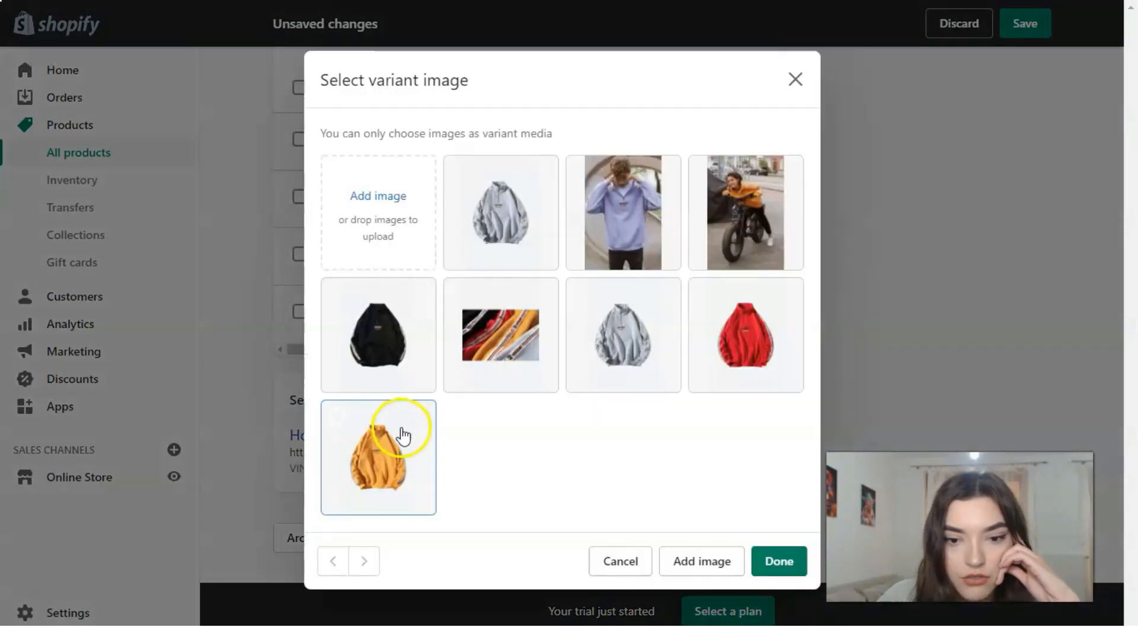
{"action": "left_click", "coordinate": [779, 561]}
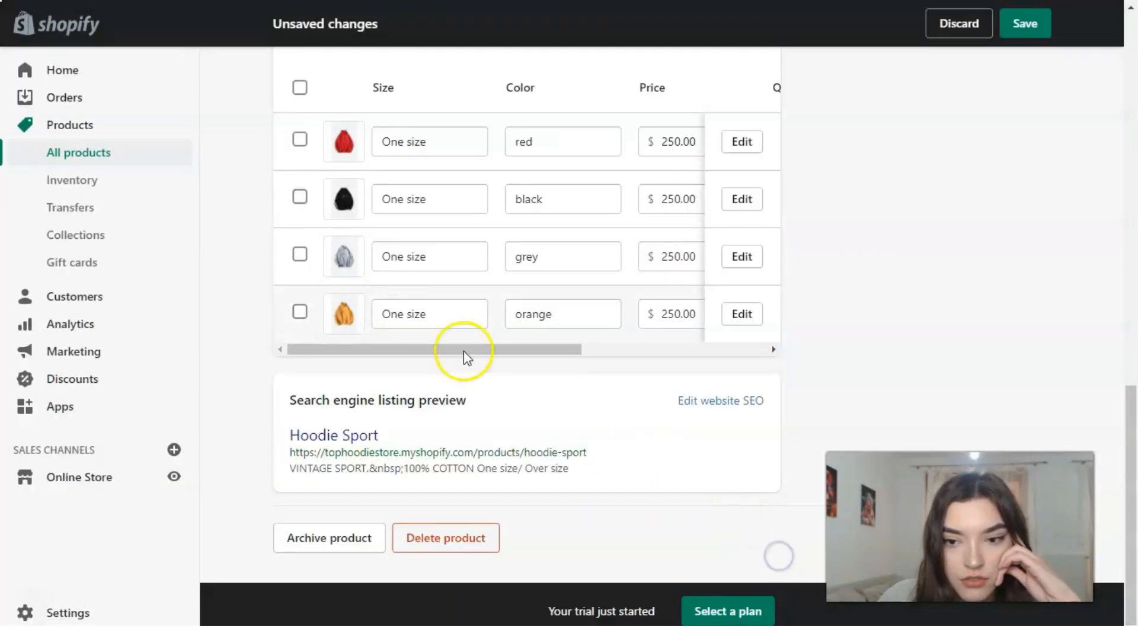
Save the product with the newly linked variant images.
{"action": "left_click_drag", "start_coordinate": [435, 349], "coordinate": [494, 349]}
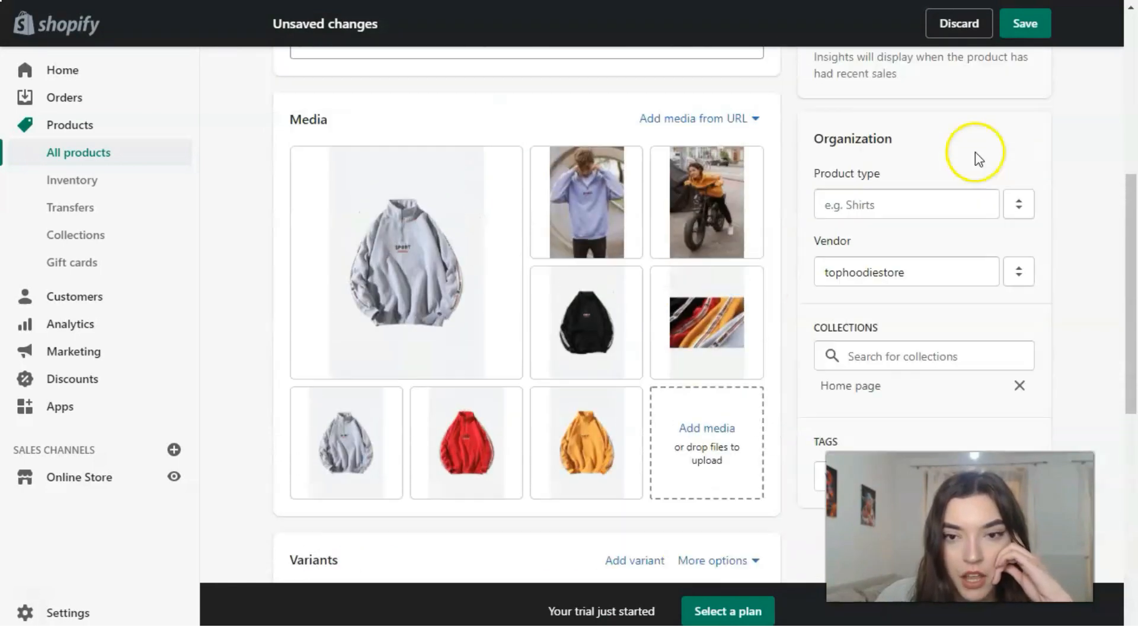
{"action": "left_click", "coordinate": [1025, 24]}
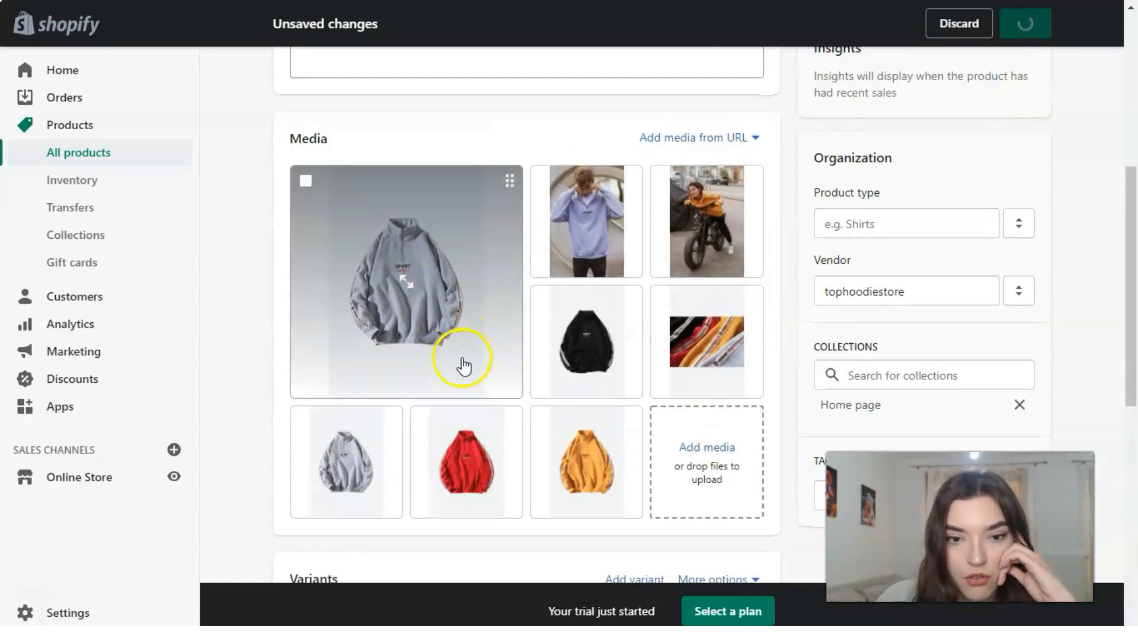
{"action": "left_click", "coordinate": [1026, 24]}
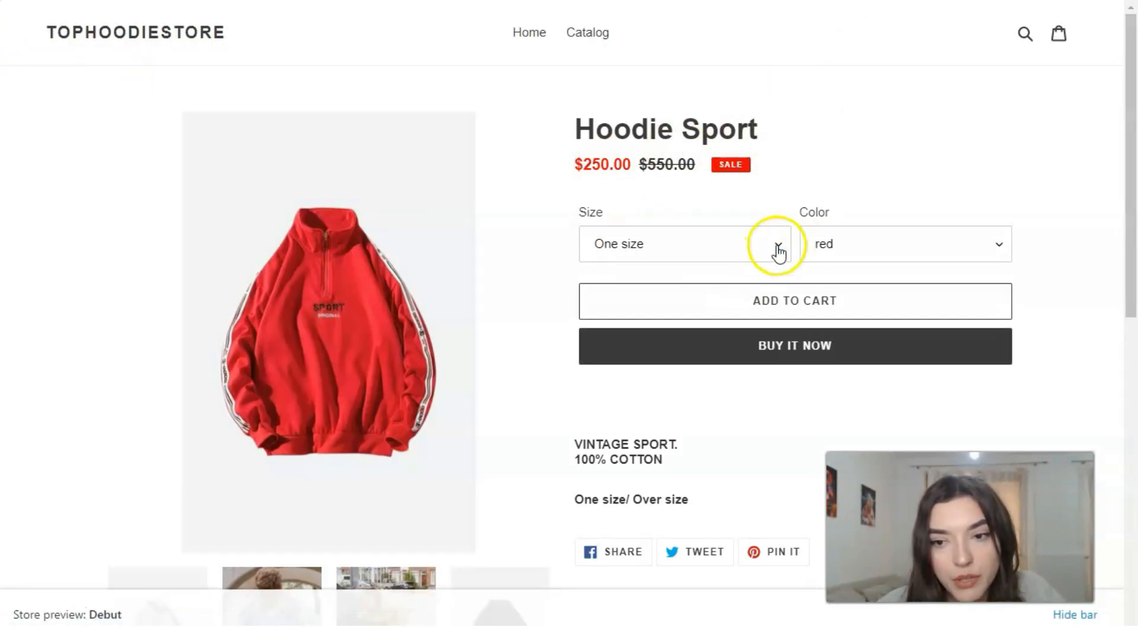
Pick black and orange from the storefront Color dropdown, confirming each swaps to its own hoodie photo.
{"action": "left_click", "coordinate": [906, 244]}
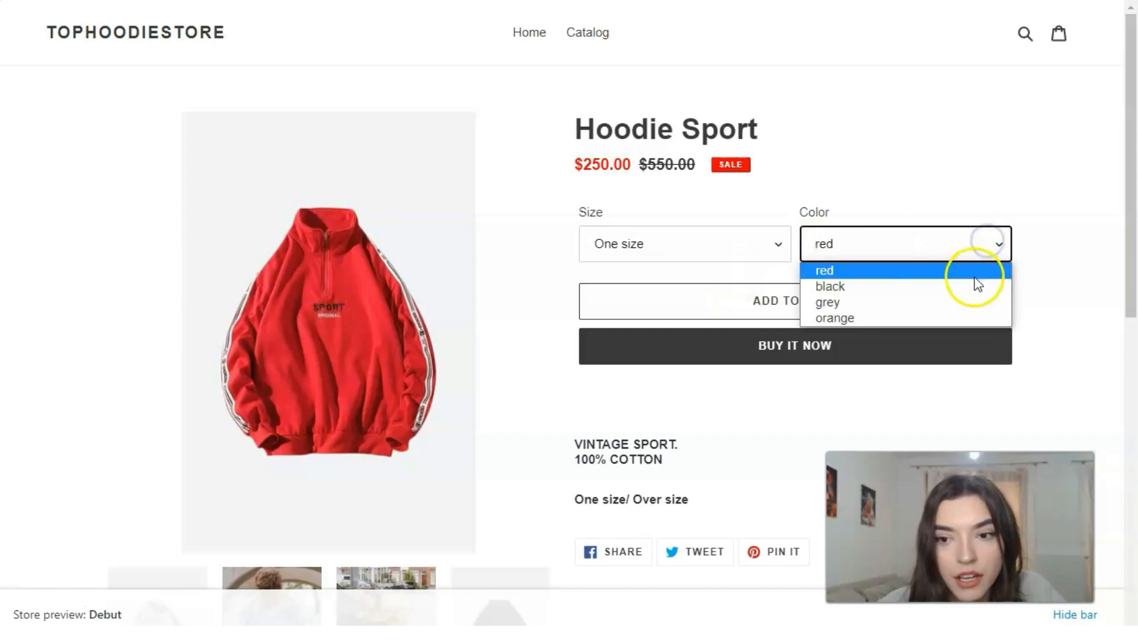
{"action": "left_click", "coordinate": [829, 286]}
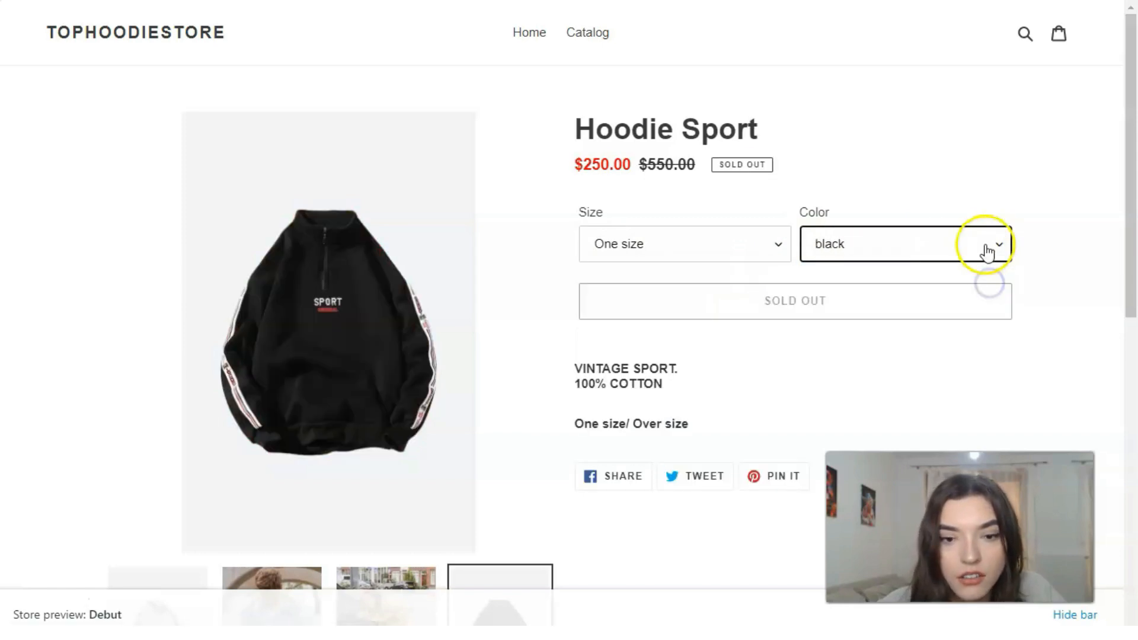
{"action": "left_click", "coordinate": [992, 247]}
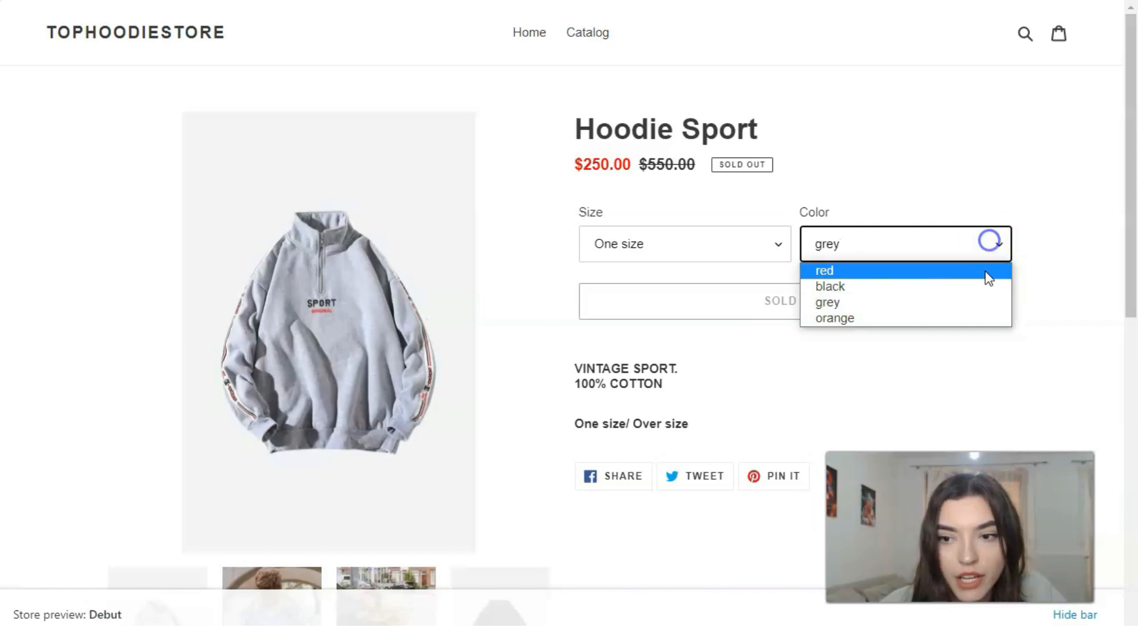
{"action": "left_click", "coordinate": [835, 319]}
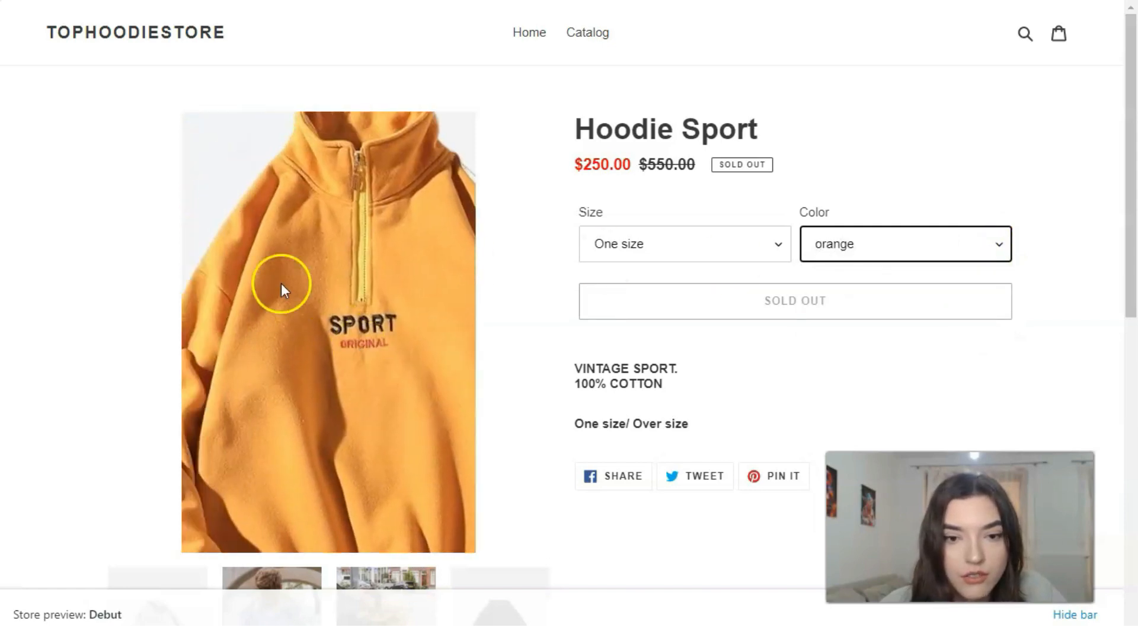
{"action": "scroll", "scroll_direction": "down", "scroll_amount": 3}
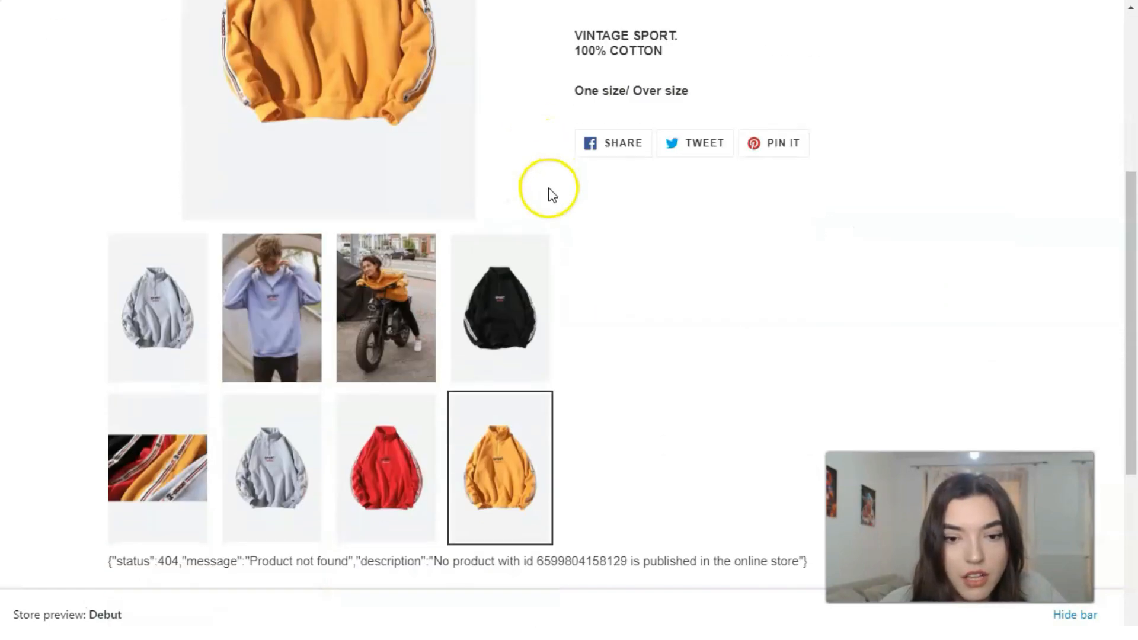
{"action": "scroll", "scroll_direction": "down", "scroll_amount": 3}
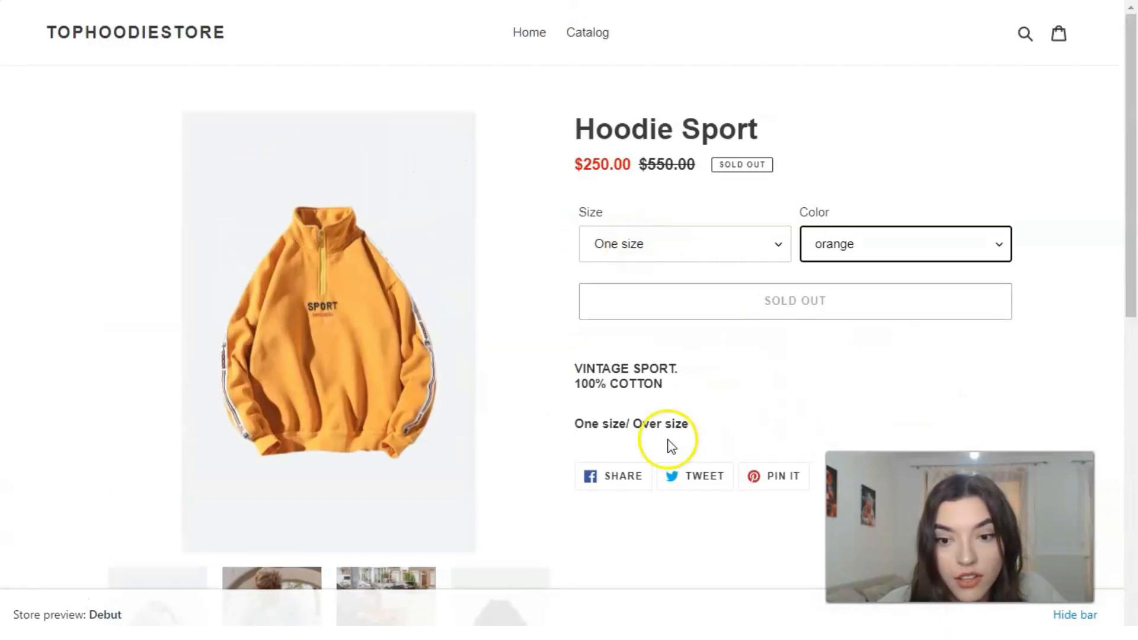
{"action": "mouse_move", "coordinate": [650, 445]}
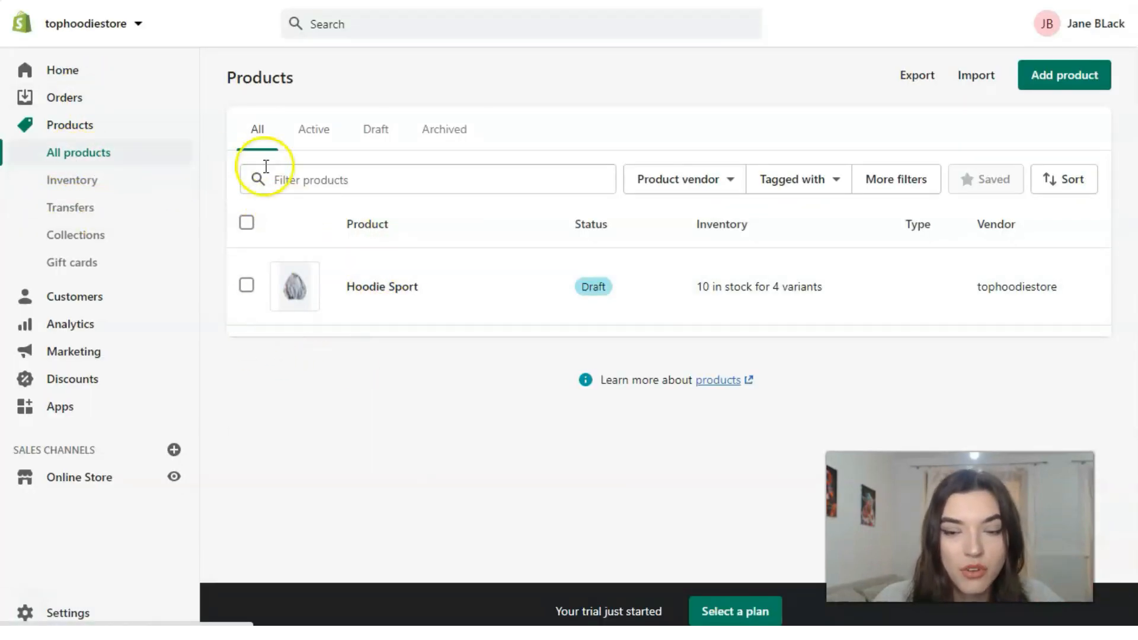
{"action": "mouse_move", "coordinate": [977, 191]}
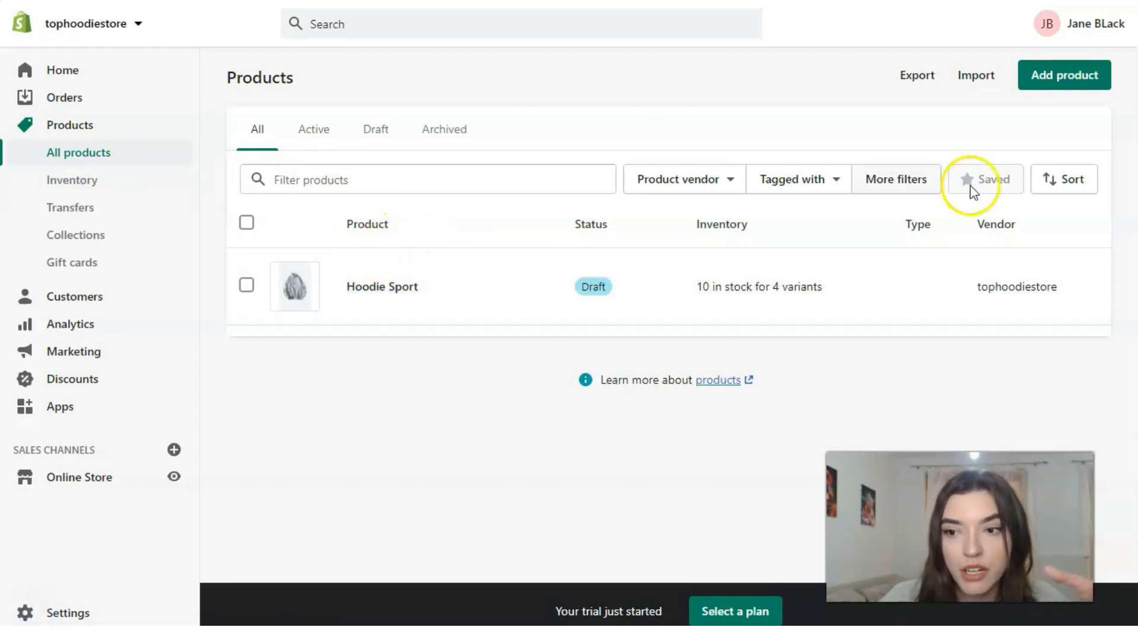